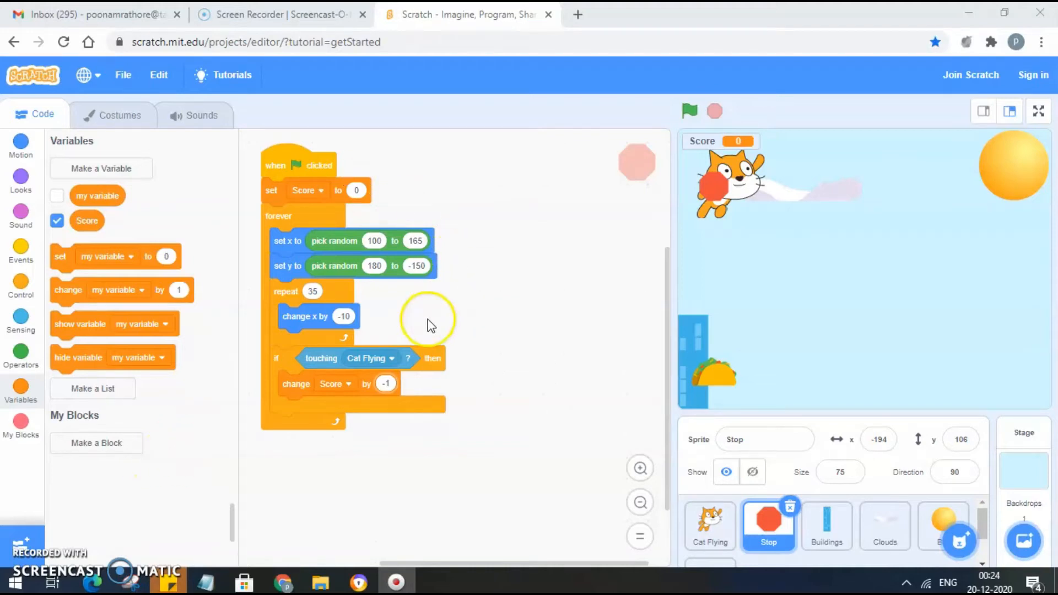
{"action": "mouse_move", "coordinate": [20, 391]}
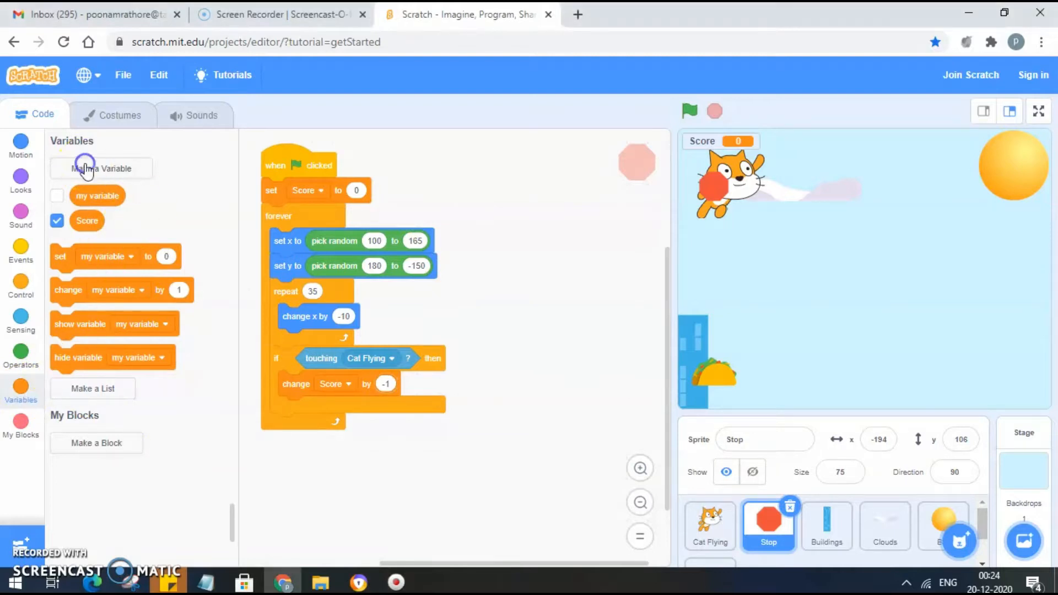
- Make a variable named 'Timer' available to all sprites
{"action": "left_click", "coordinate": [101, 168]}
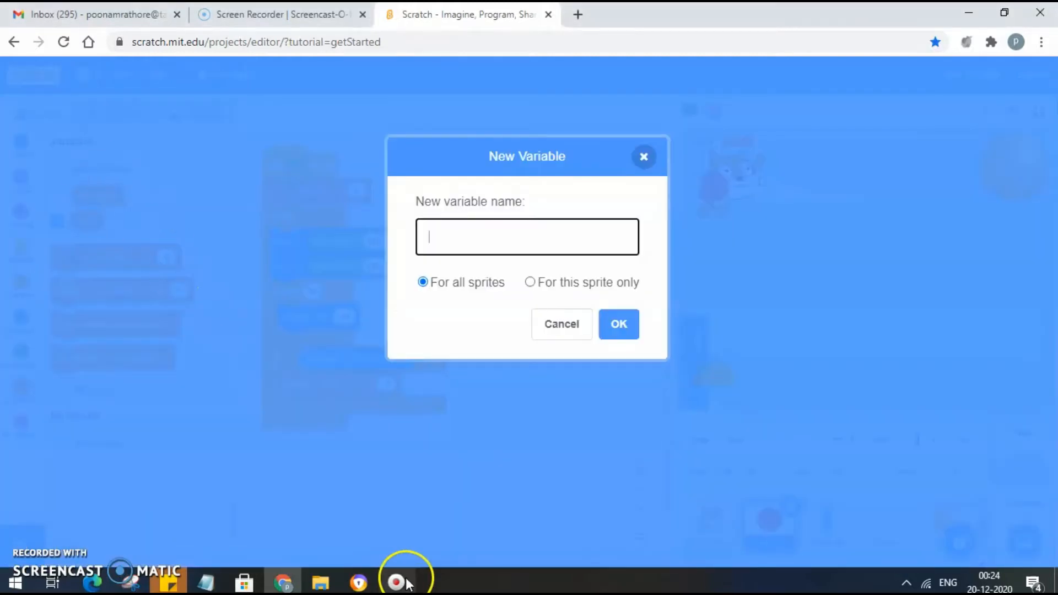
{"action": "type", "text": "Timer"}
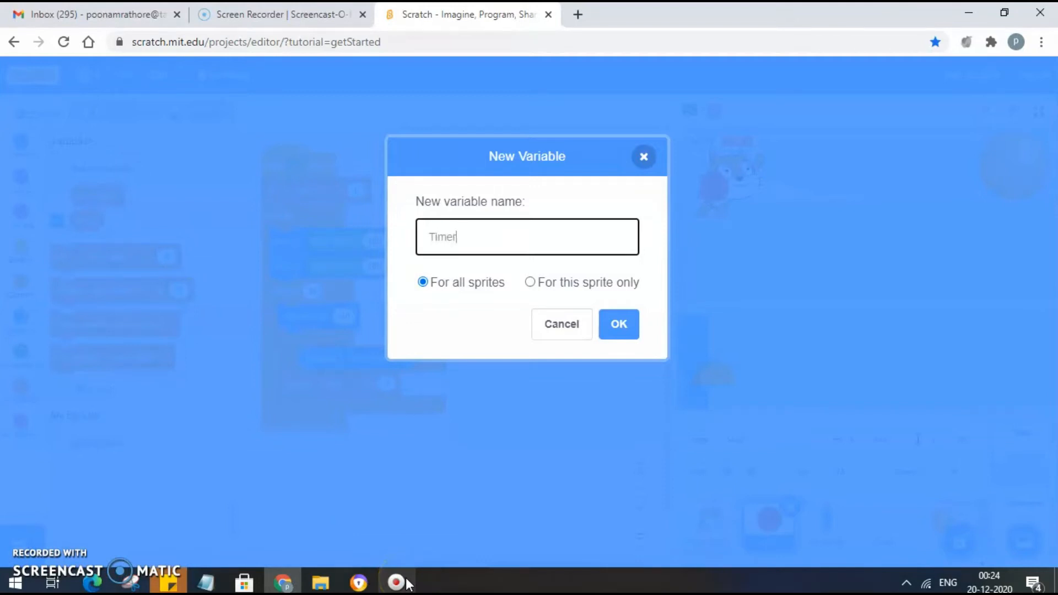
{"action": "left_click", "coordinate": [619, 323]}
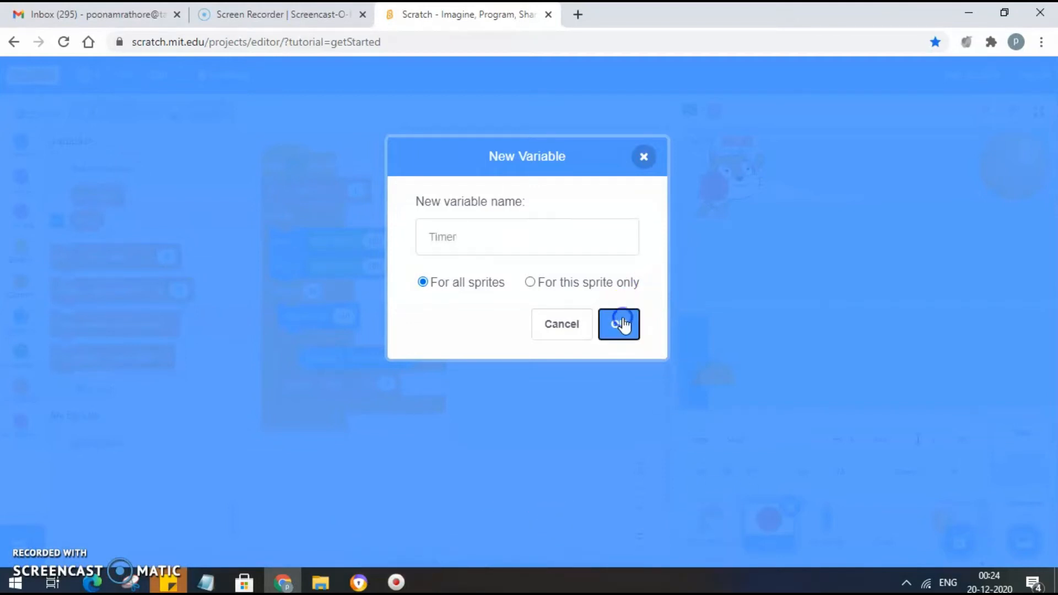
{"action": "left_click", "coordinate": [619, 324]}
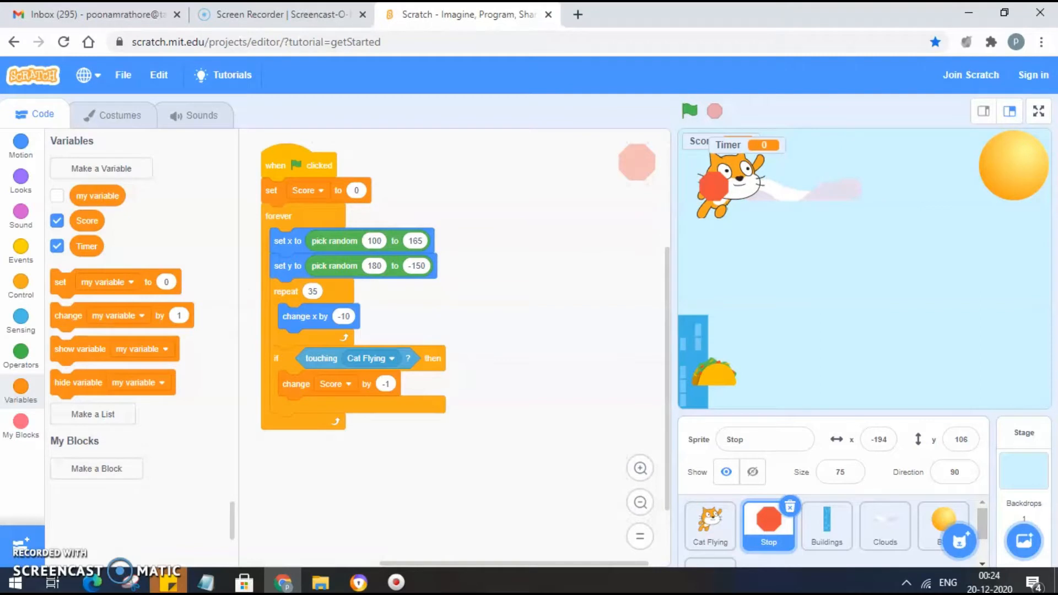
{"action": "mouse_move", "coordinate": [817, 150]}
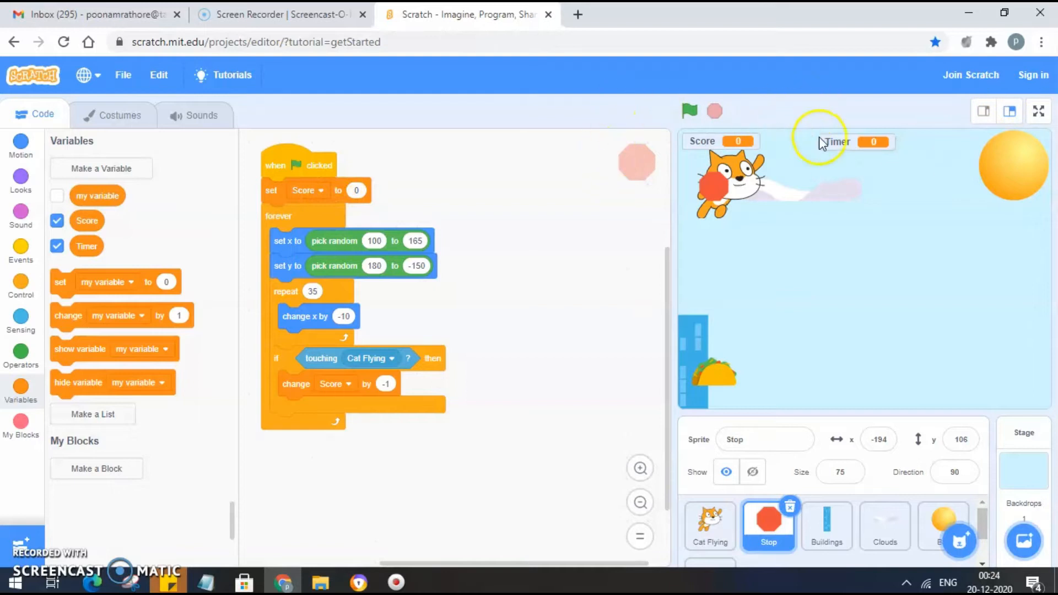
{"action": "mouse_move", "coordinate": [876, 153]}
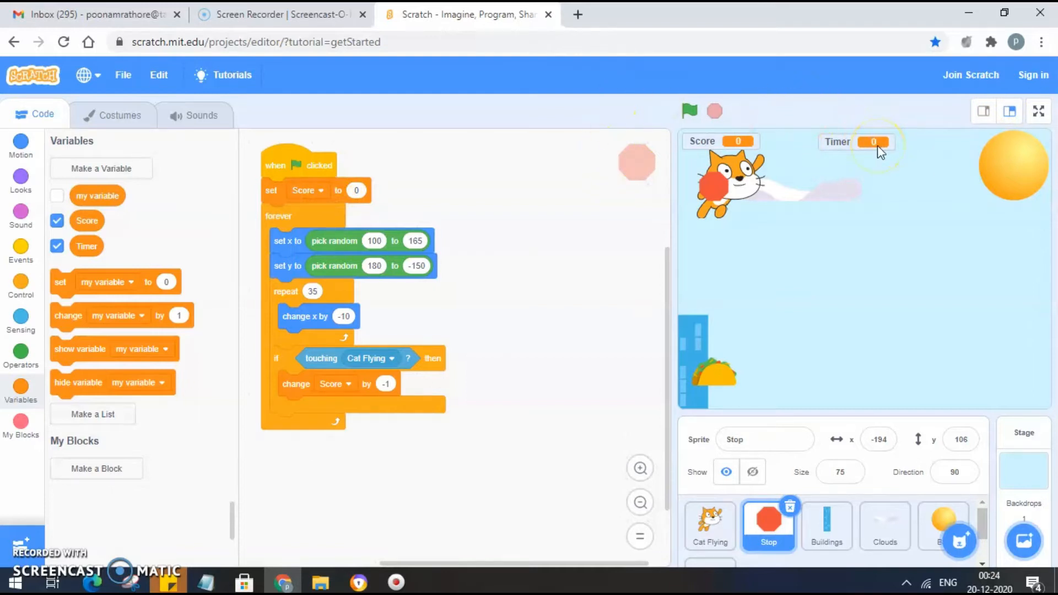
{"action": "mouse_move", "coordinate": [80, 382]}
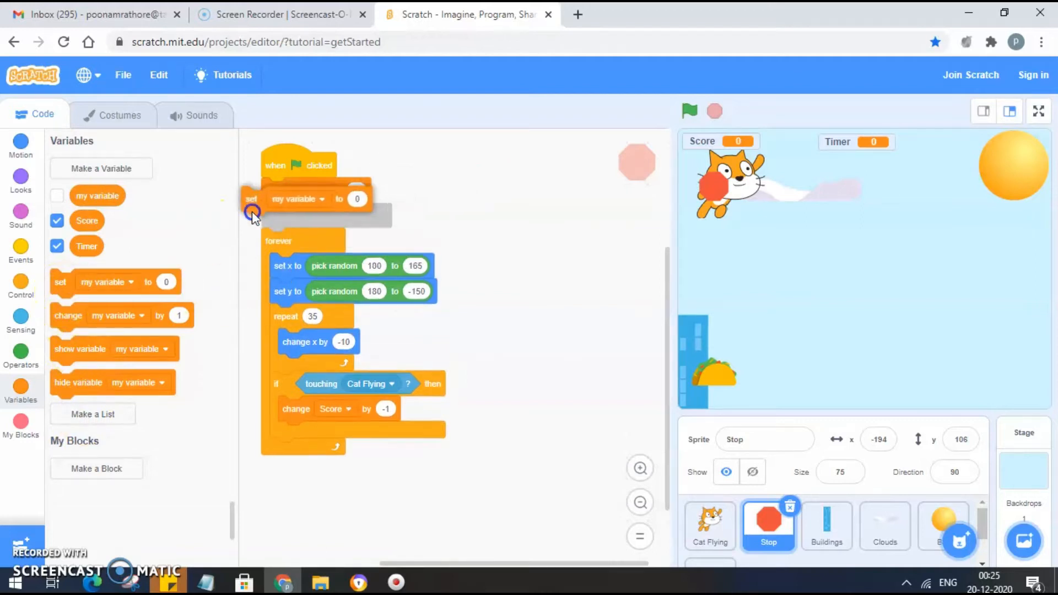
- Choose Timer in the new set block's variable dropdown
{"action": "left_click", "coordinate": [342, 216]}
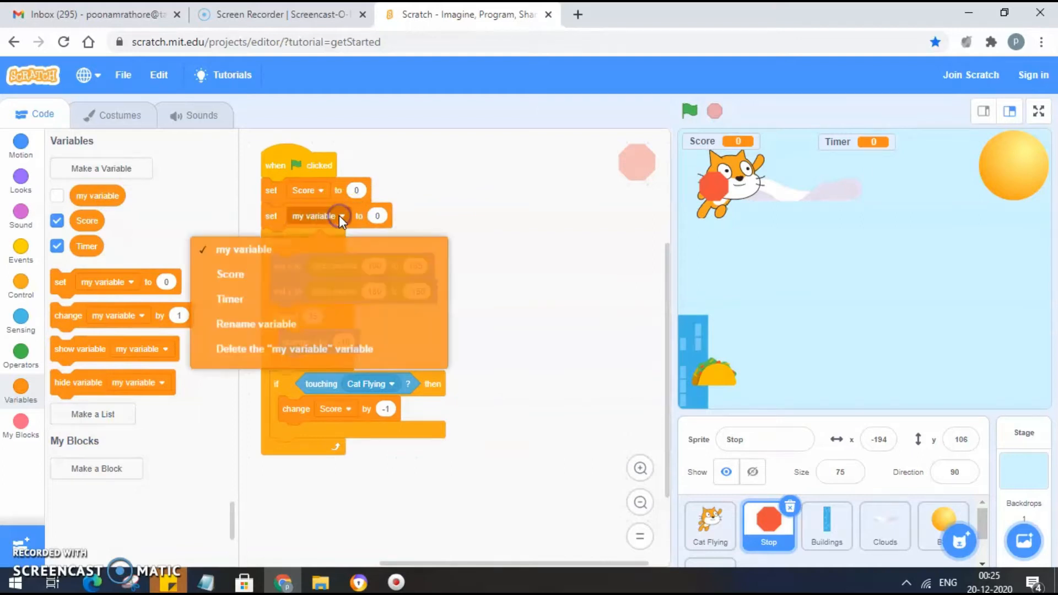
{"action": "left_click", "coordinate": [229, 299]}
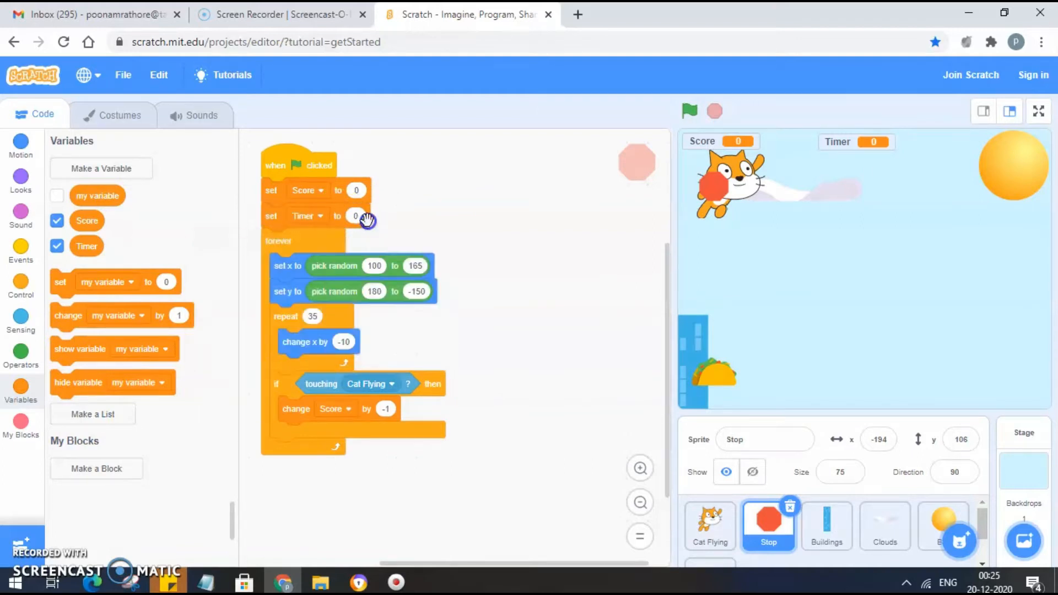
{"action": "mouse_move", "coordinate": [448, 536]}
{"action": "type", "text": "60"}
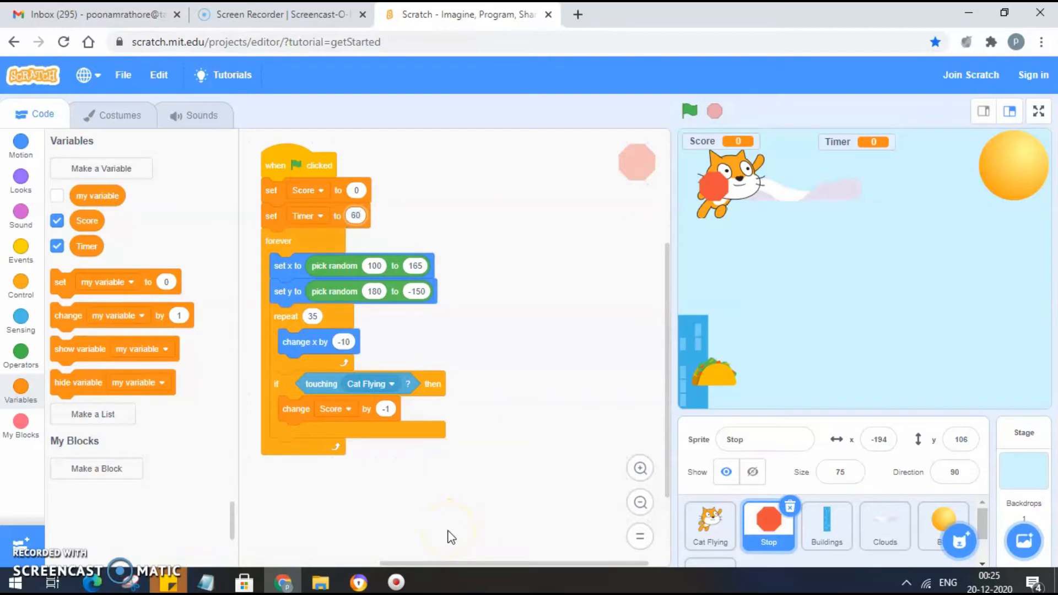
{"action": "mouse_move", "coordinate": [279, 333]}
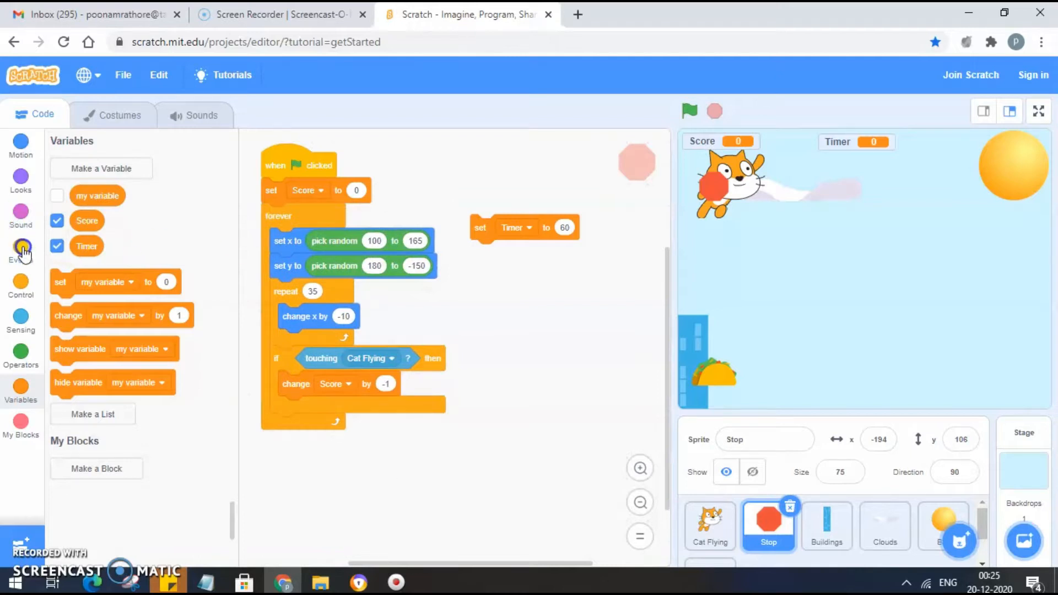
- Add a green-flag hat above 'set Timer to 60' and attach 'change Timer by -1'
{"action": "left_click", "coordinate": [21, 247]}
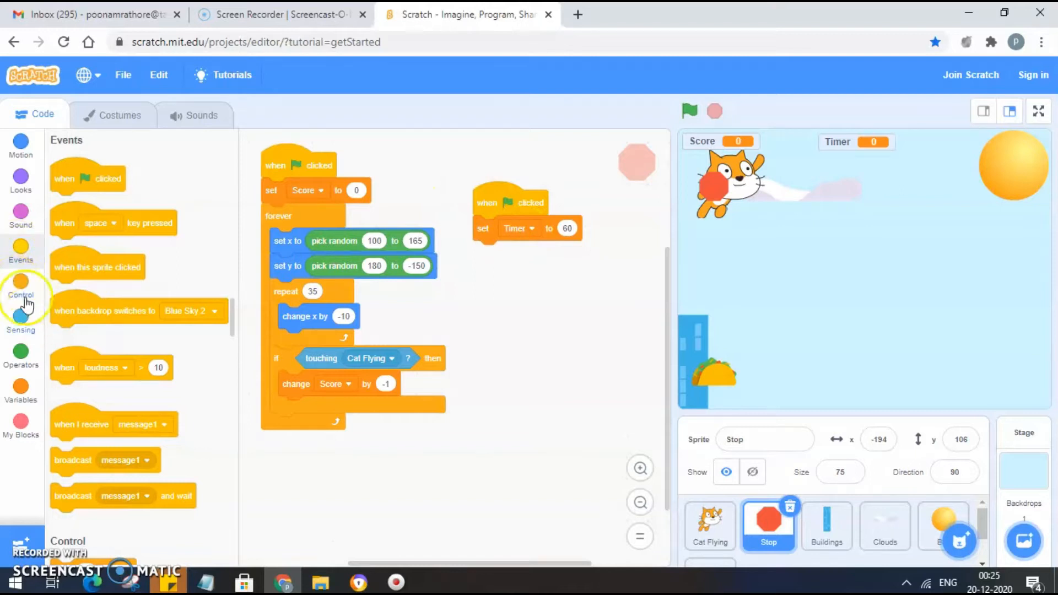
{"action": "mouse_move", "coordinate": [21, 267]}
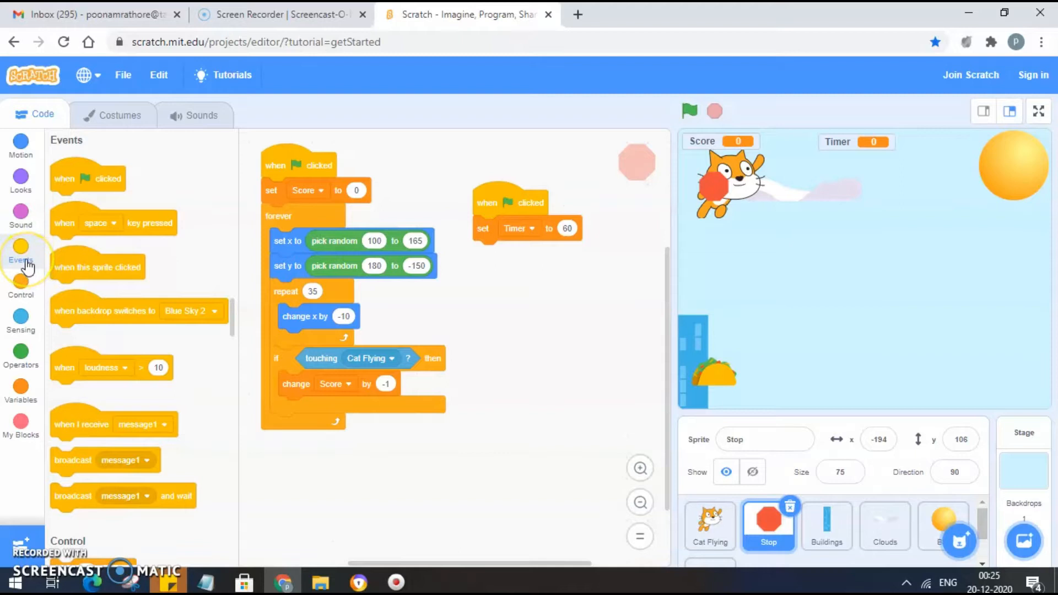
{"action": "mouse_move", "coordinate": [36, 537]}
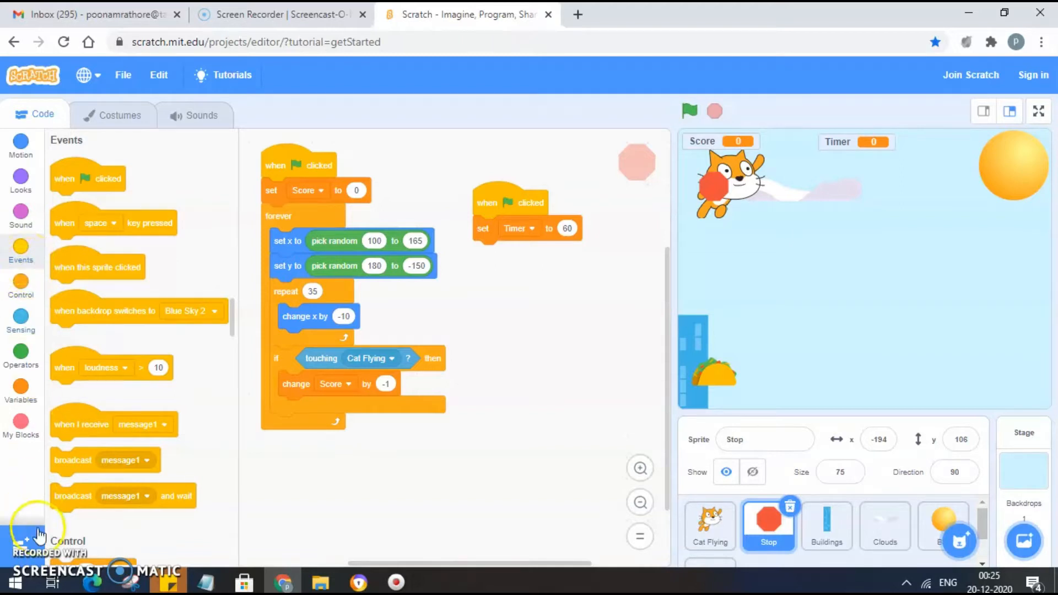
{"action": "left_click", "coordinate": [21, 283]}
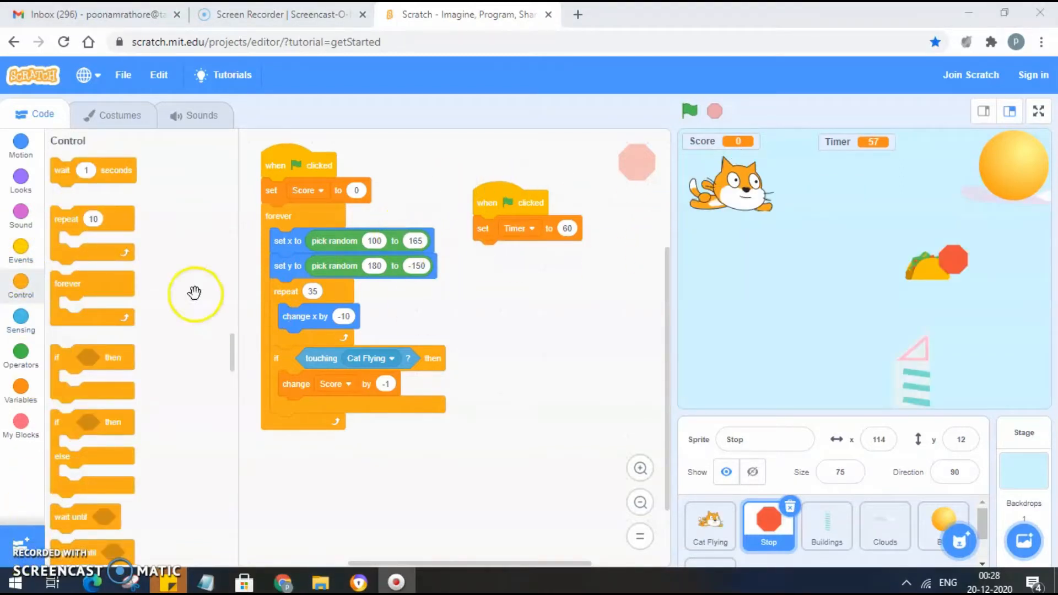
{"action": "mouse_move", "coordinate": [58, 364]}
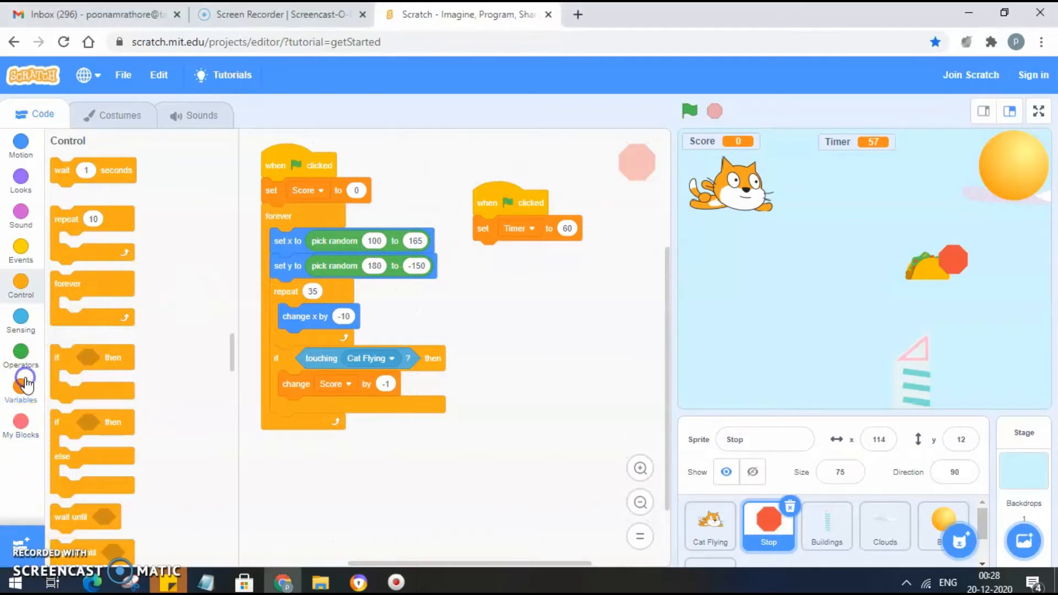
{"action": "left_click", "coordinate": [21, 385]}
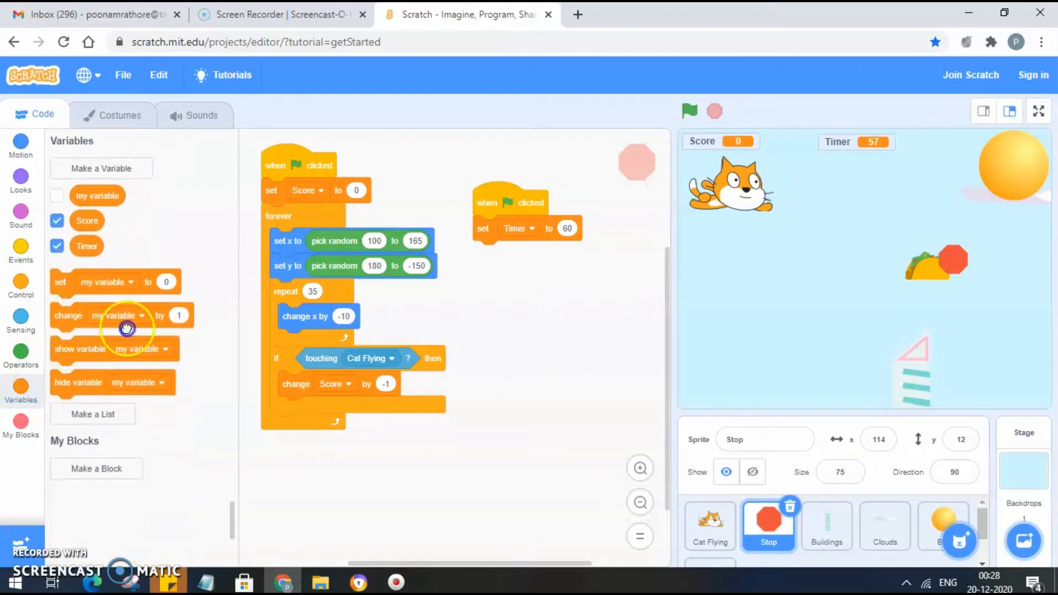
{"action": "left_click_drag", "start_coordinate": [126, 316], "coordinate": [492, 253]}
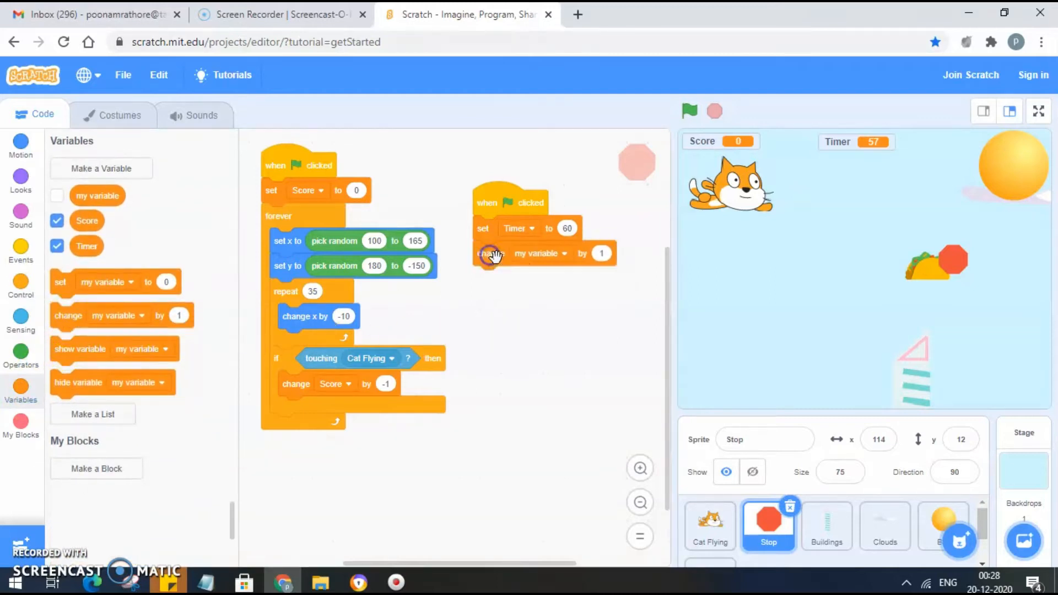
{"action": "left_click", "coordinate": [565, 253]}
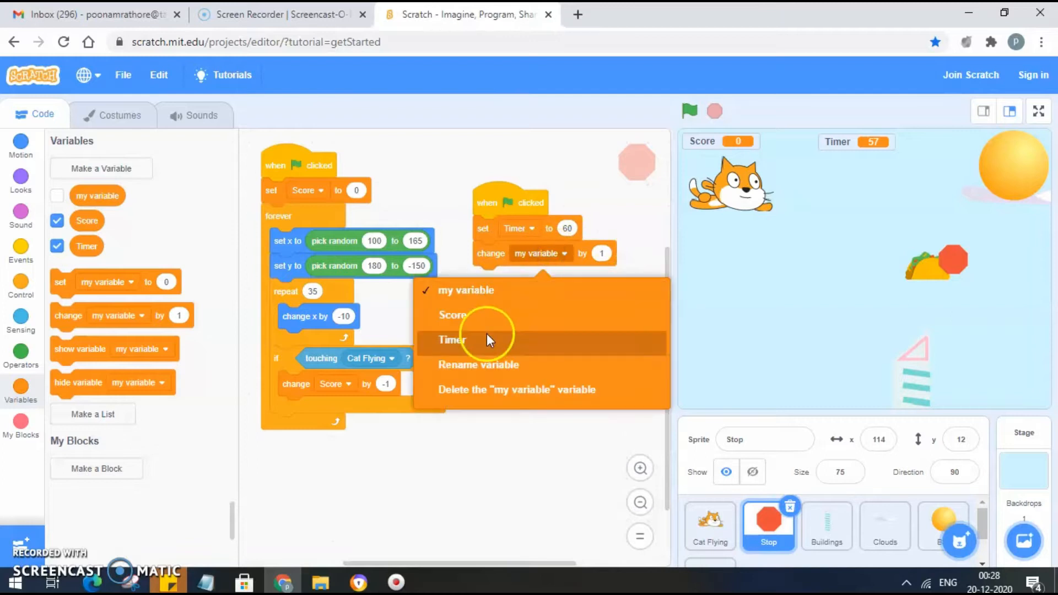
{"action": "left_click", "coordinate": [451, 340]}
{"action": "type", "text": "-1"}
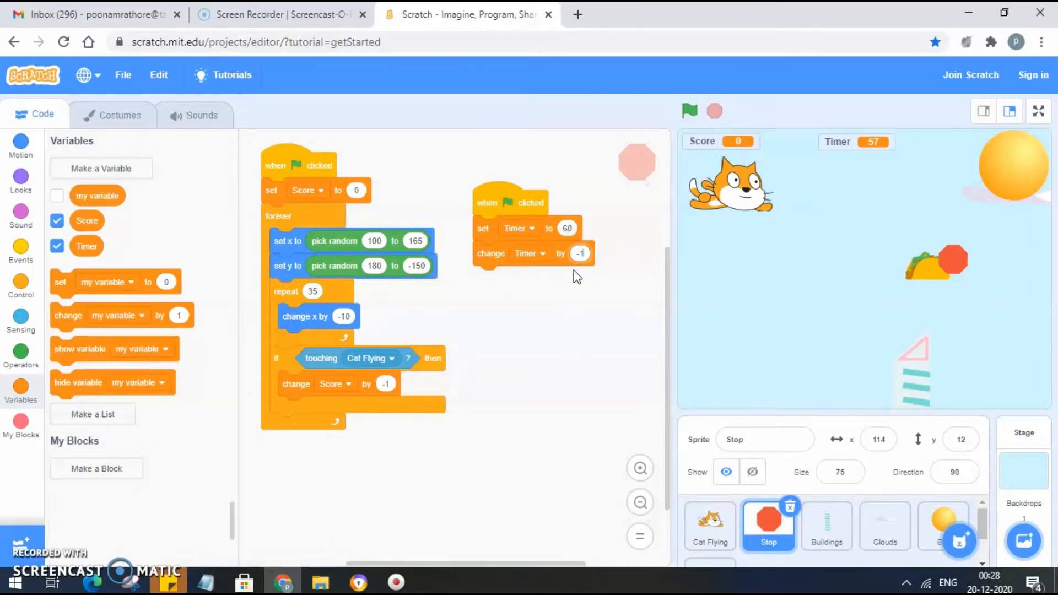
{"action": "left_click", "coordinate": [686, 110]}
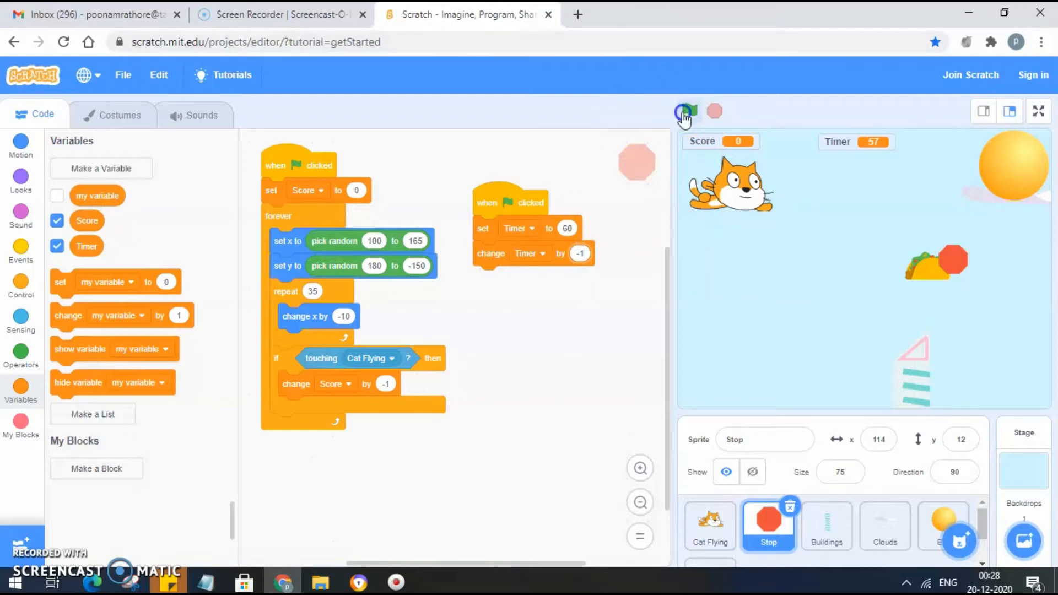
- Run the game, then wrap the decrement in 'repeat until Timer = 0'
{"action": "left_click", "coordinate": [686, 112]}
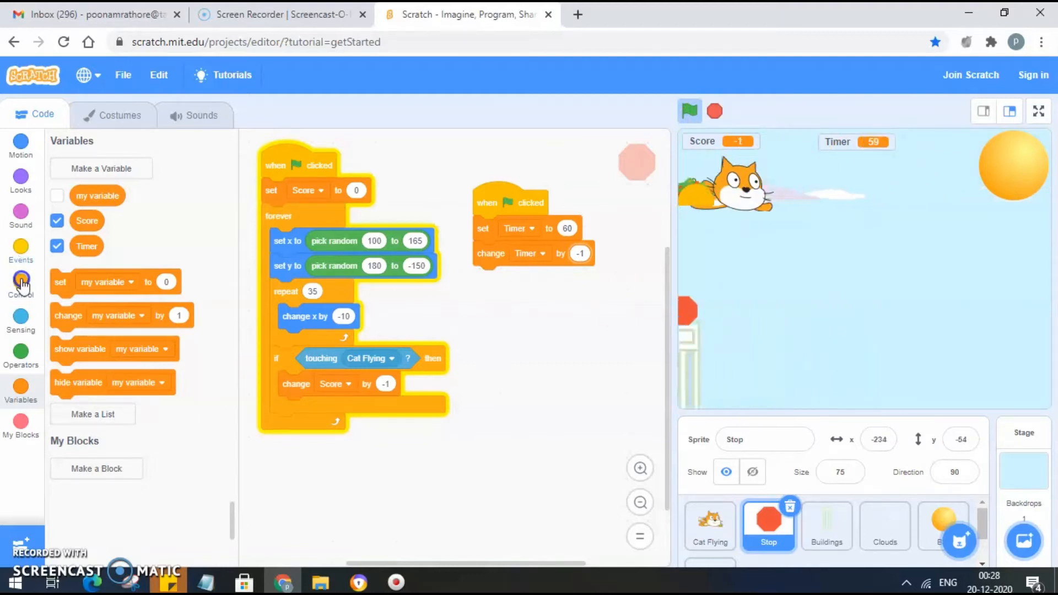
{"action": "left_click", "coordinate": [21, 281]}
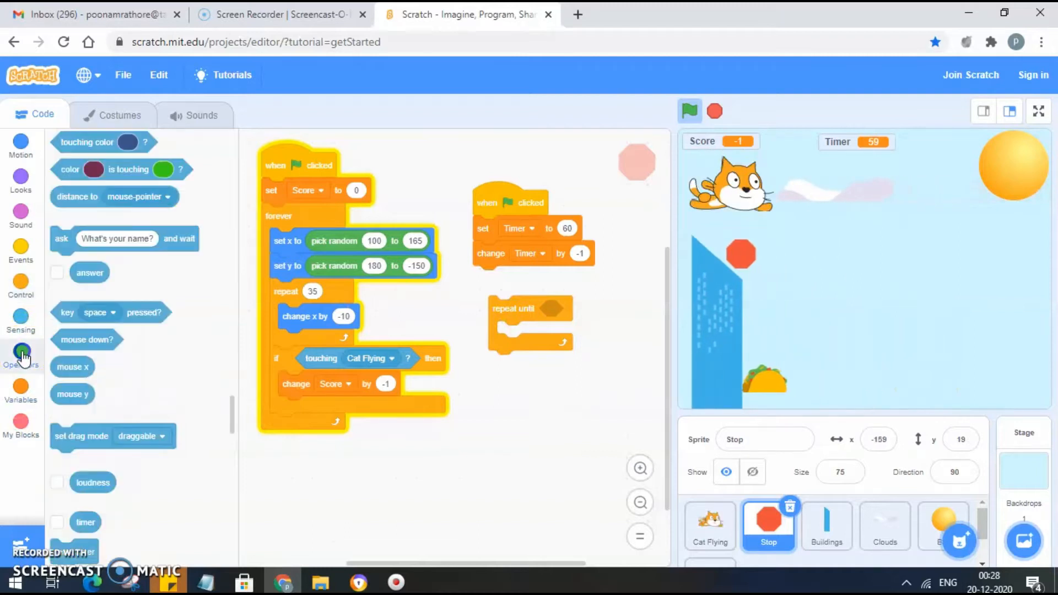
{"action": "left_click", "coordinate": [21, 352]}
{"action": "type", "text": "0"}
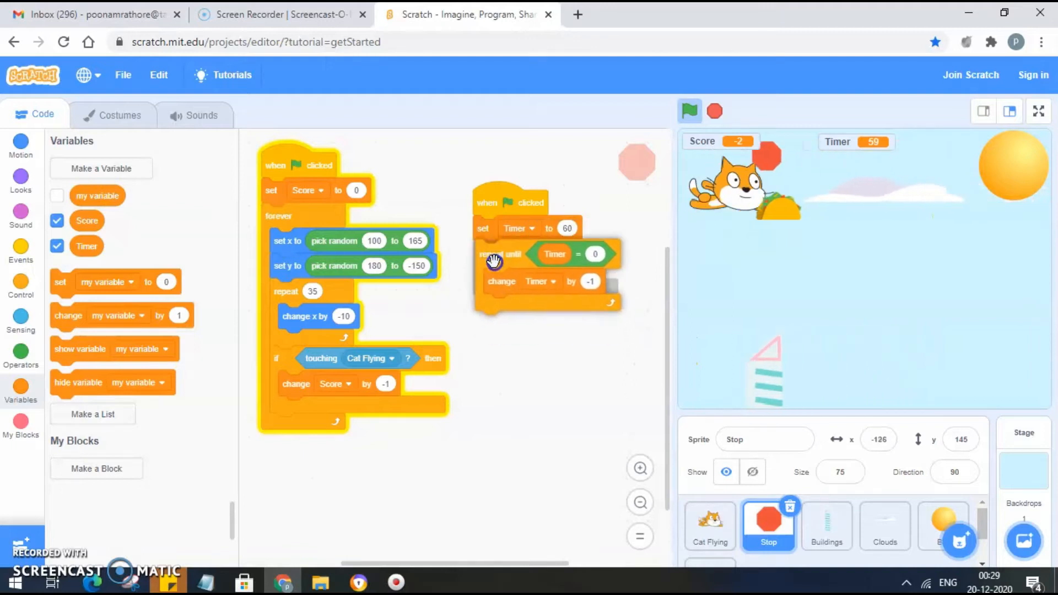
{"action": "left_click", "coordinate": [690, 111]}
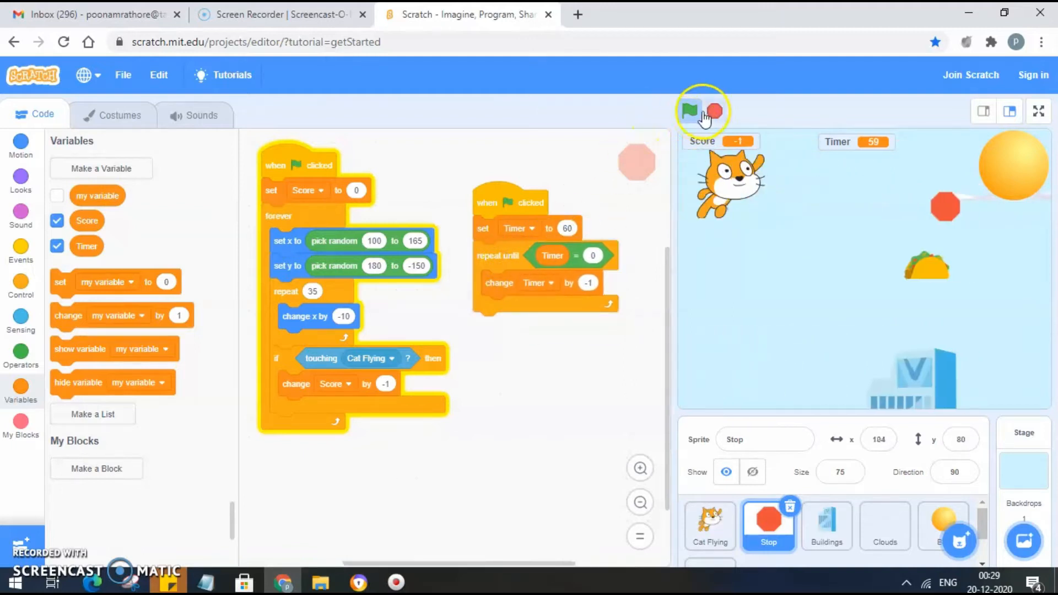
{"action": "left_click", "coordinate": [688, 111]}
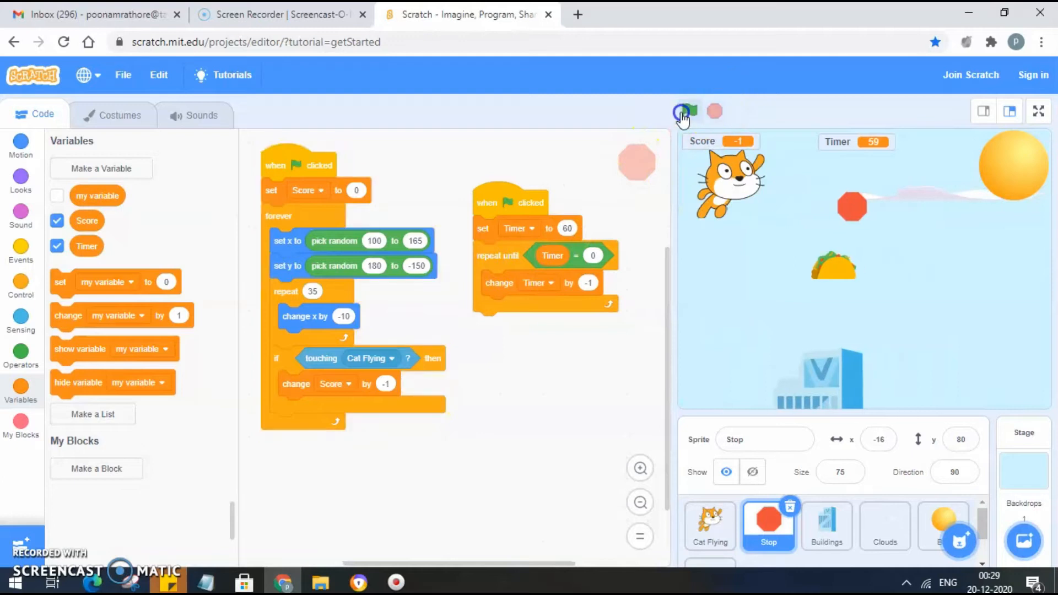
{"action": "left_click", "coordinate": [681, 111]}
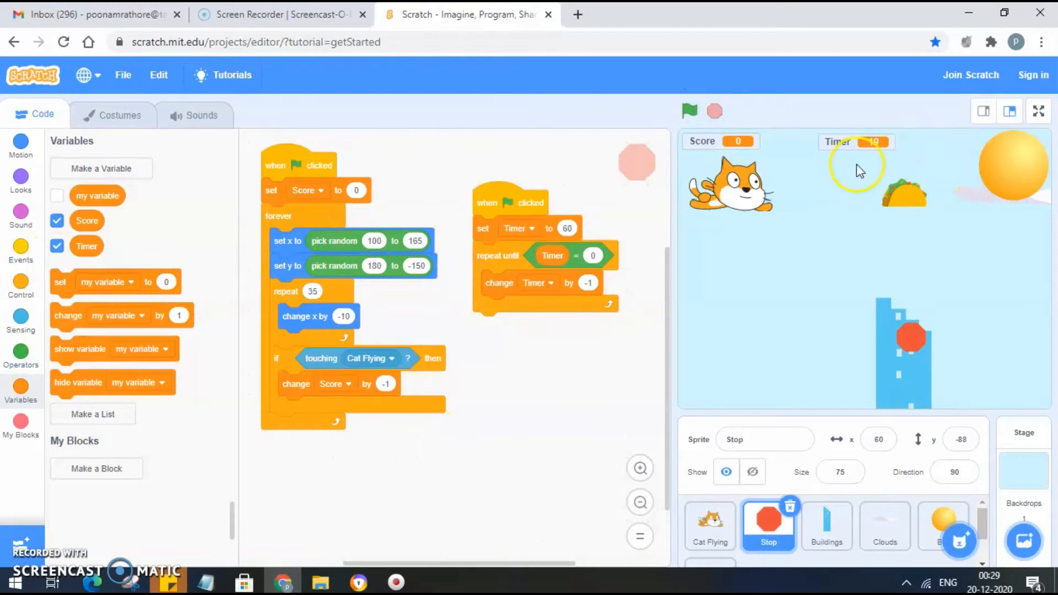
{"action": "mouse_move", "coordinate": [473, 319]}
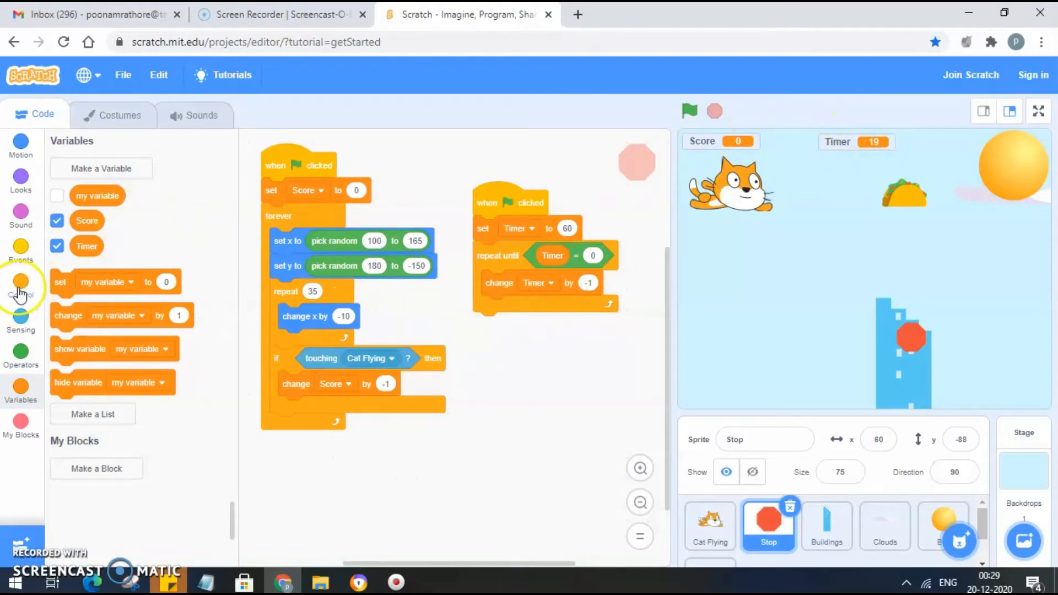
- Add a 1-second wait inside the Timer loop, then start and stop the game
{"action": "left_click", "coordinate": [21, 281]}
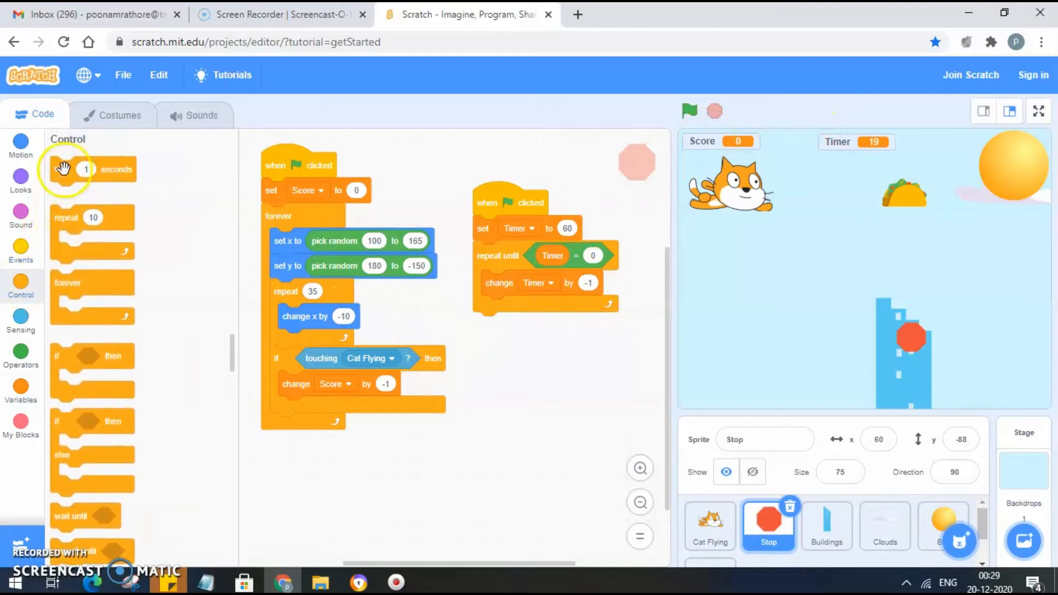
{"action": "left_click_drag", "start_coordinate": [64, 169], "coordinate": [510, 307]}
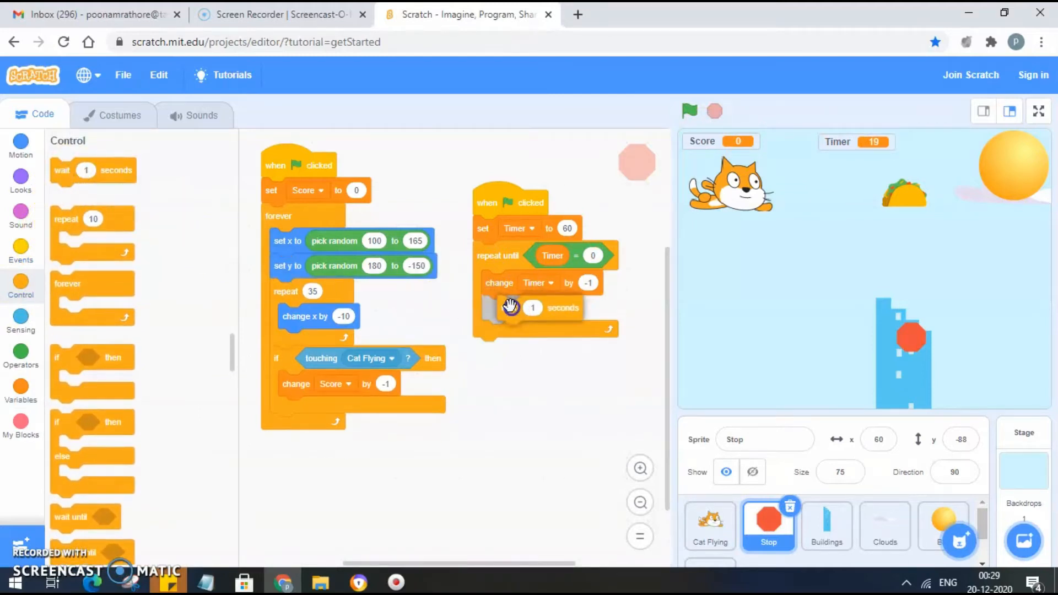
{"action": "left_click", "coordinate": [689, 113]}
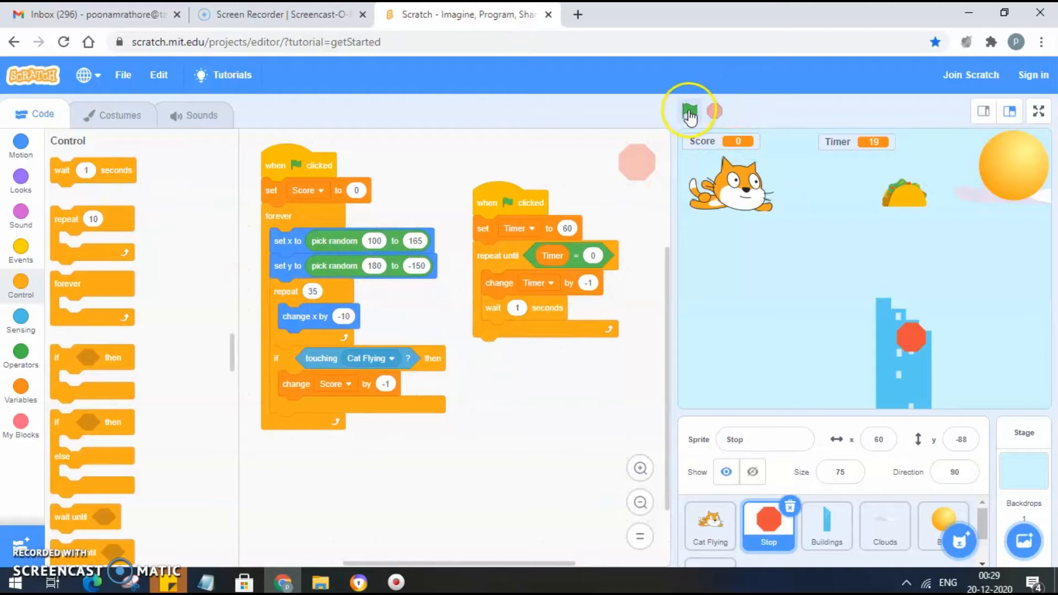
{"action": "left_click", "coordinate": [689, 110]}
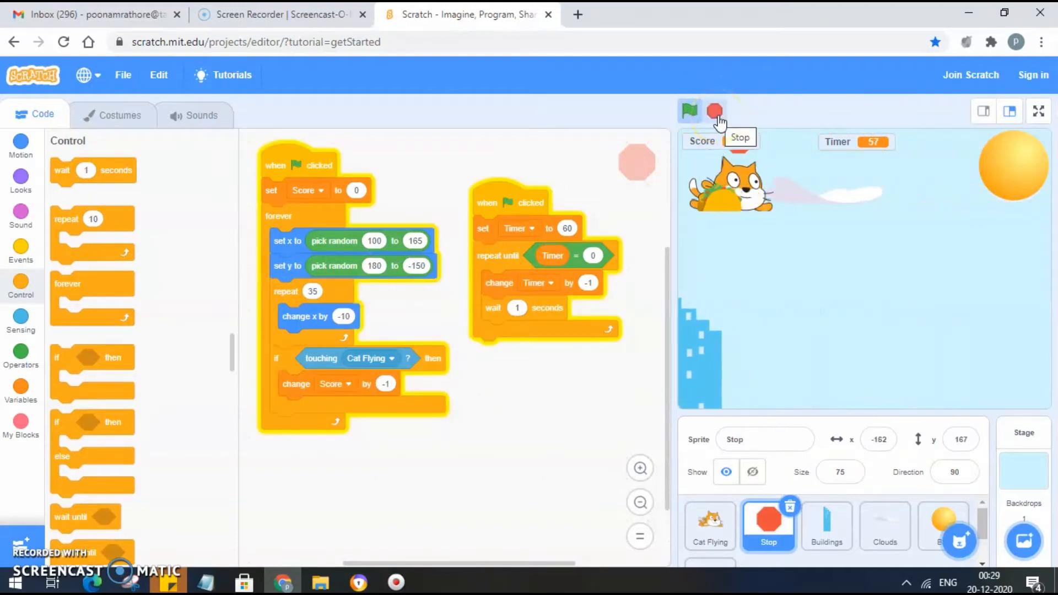
{"action": "left_click", "coordinate": [689, 110]}
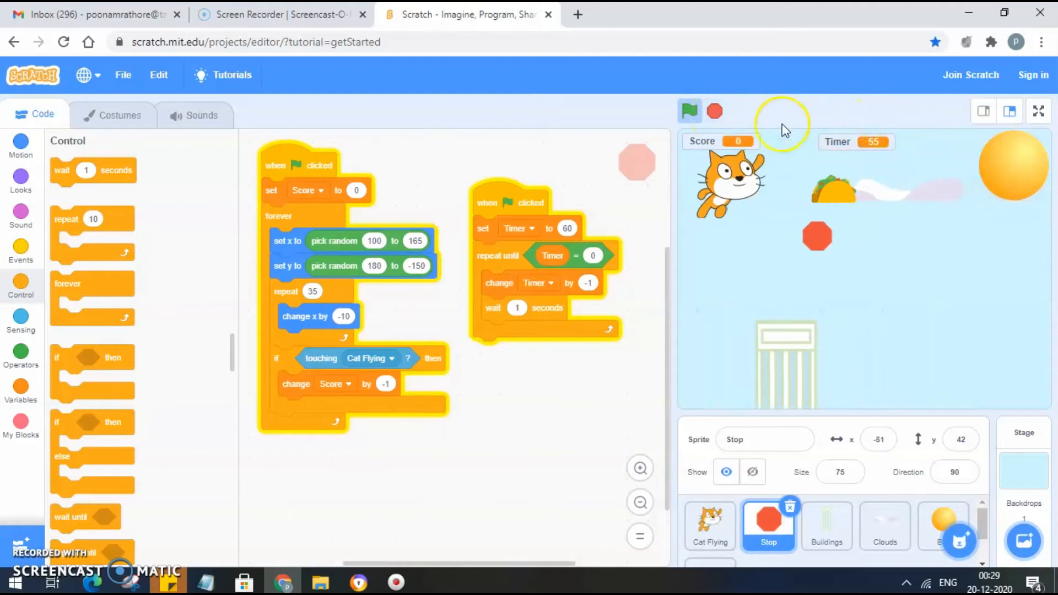
{"action": "left_click", "coordinate": [690, 110]}
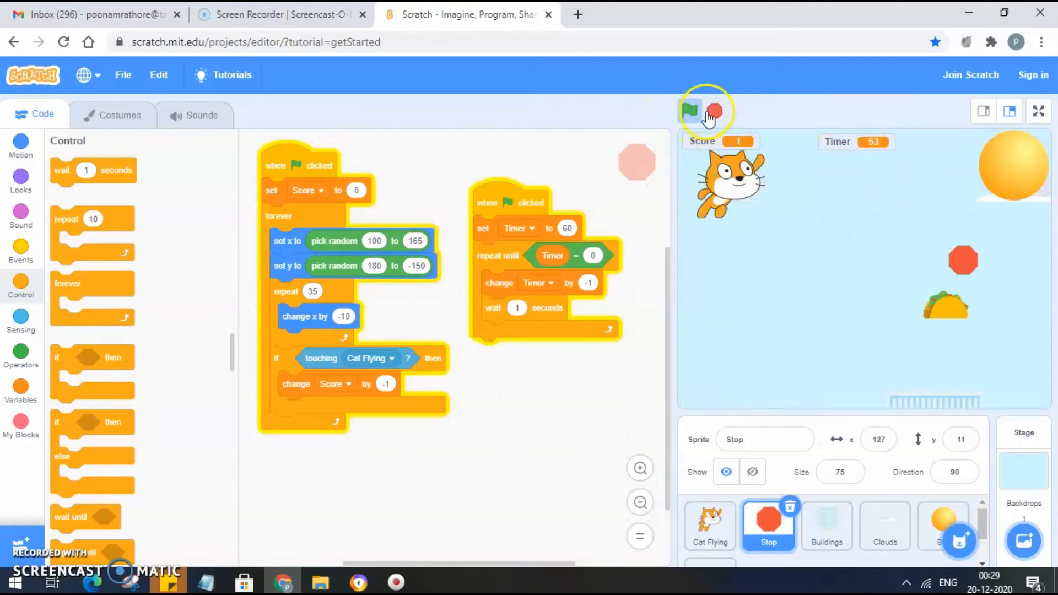
{"action": "left_click", "coordinate": [689, 110]}
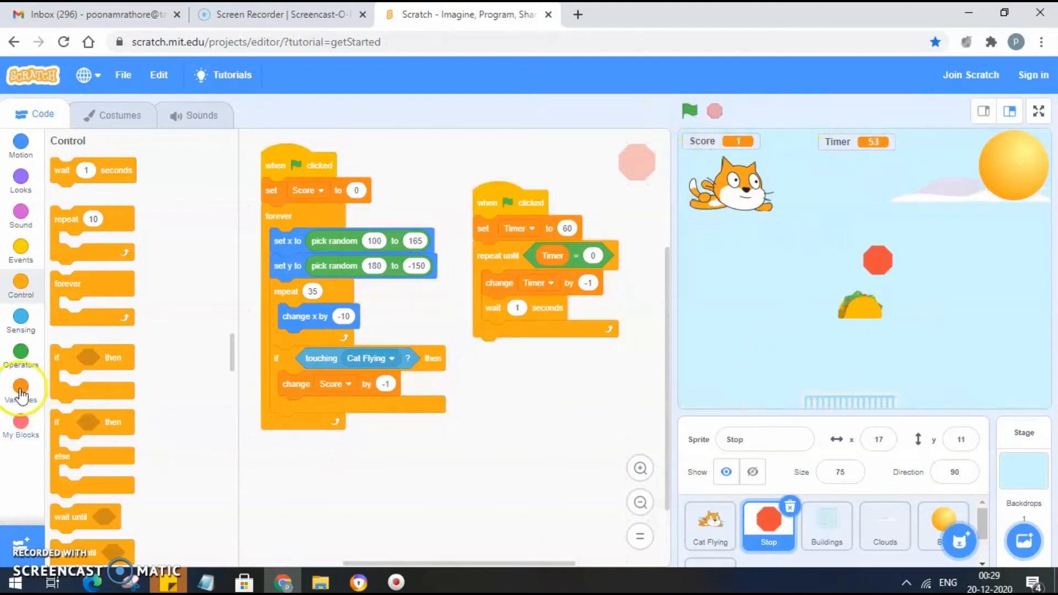
{"action": "mouse_move", "coordinate": [21, 361]}
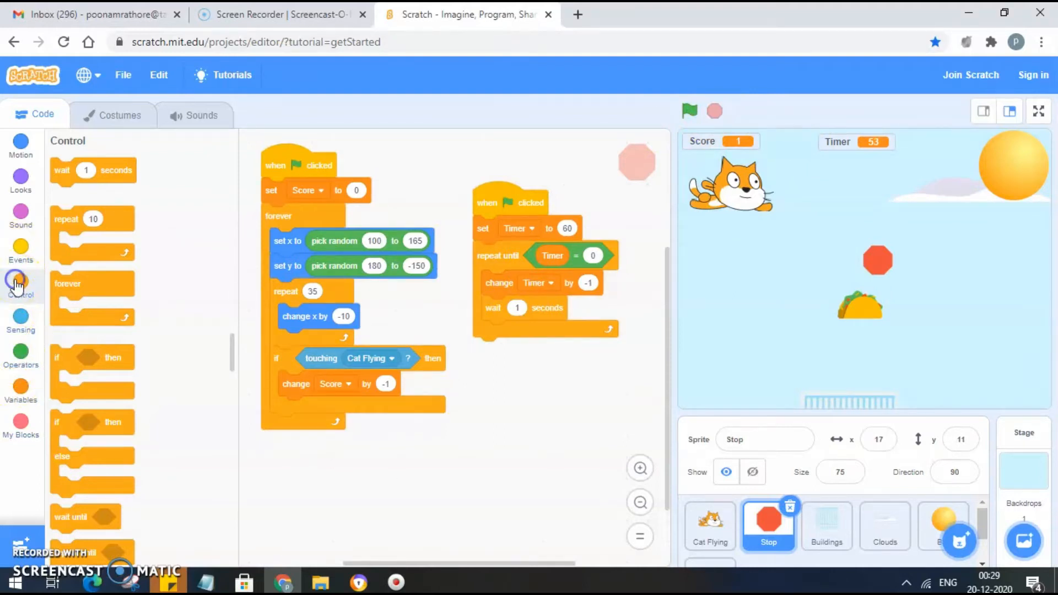
{"action": "scroll", "scroll_direction": "down", "scroll_amount": 3}
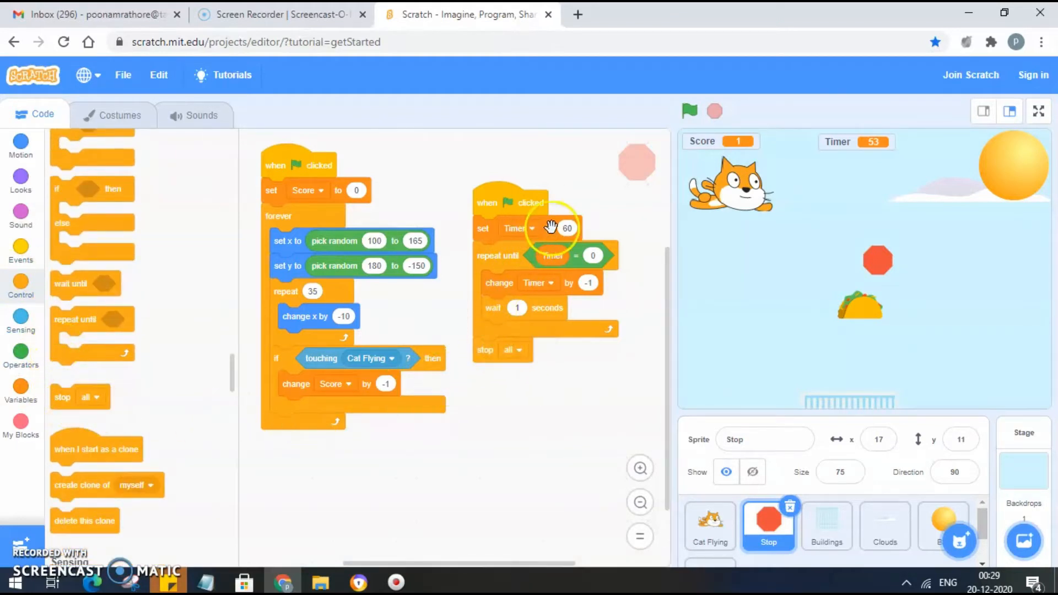
- Change the Timer's starting value to 30 and run the countdown test
{"action": "left_click", "coordinate": [564, 228]}
{"action": "type", "text": "30"}
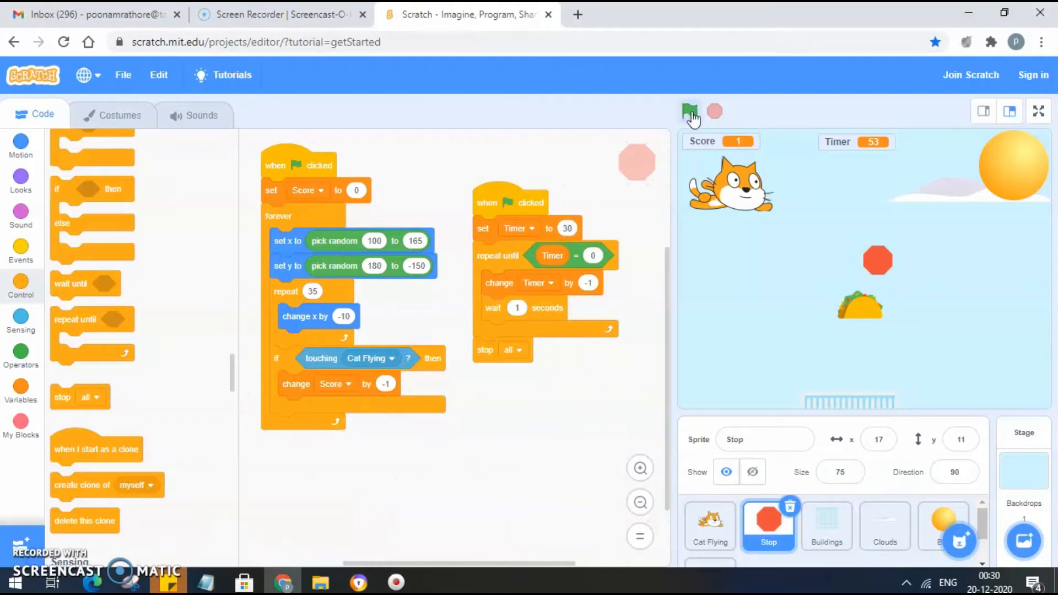
{"action": "left_click", "coordinate": [689, 111]}
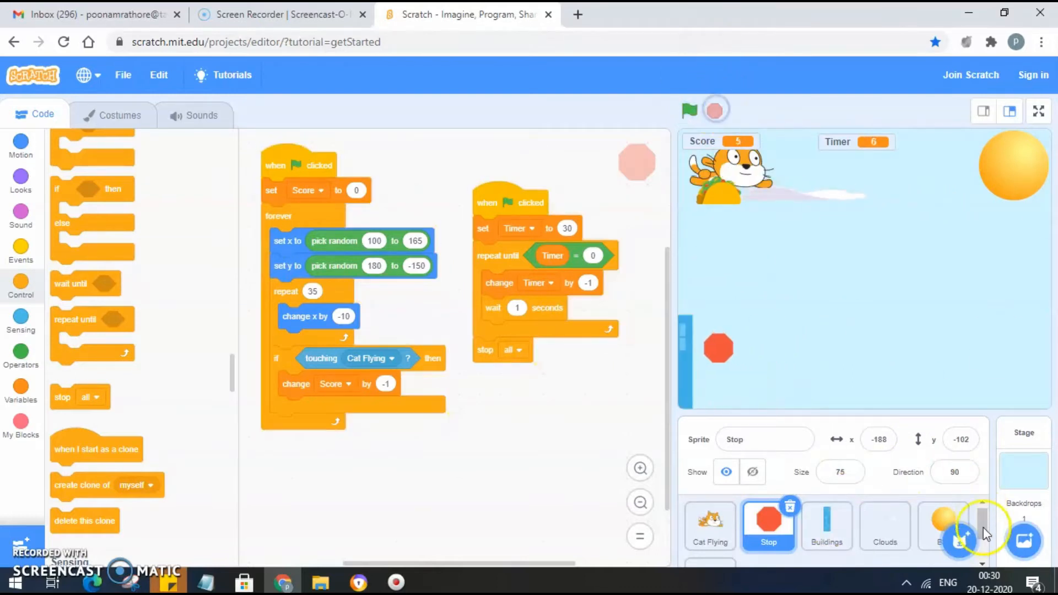
- Add the Blue Sky backdrop from the library and select the Ball sprite
{"action": "left_click", "coordinate": [1026, 540]}
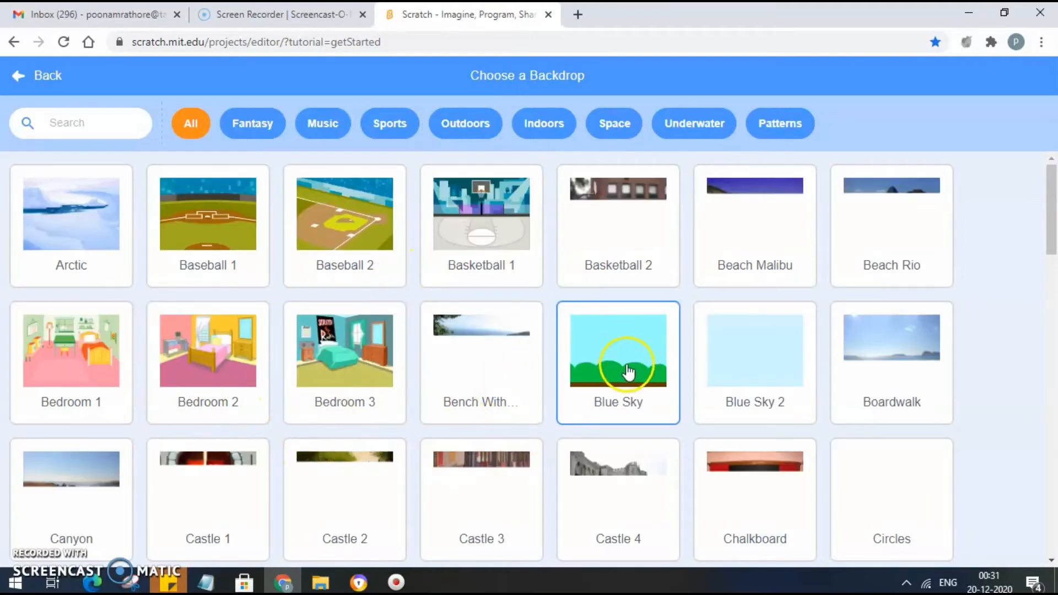
{"action": "left_click", "coordinate": [630, 368]}
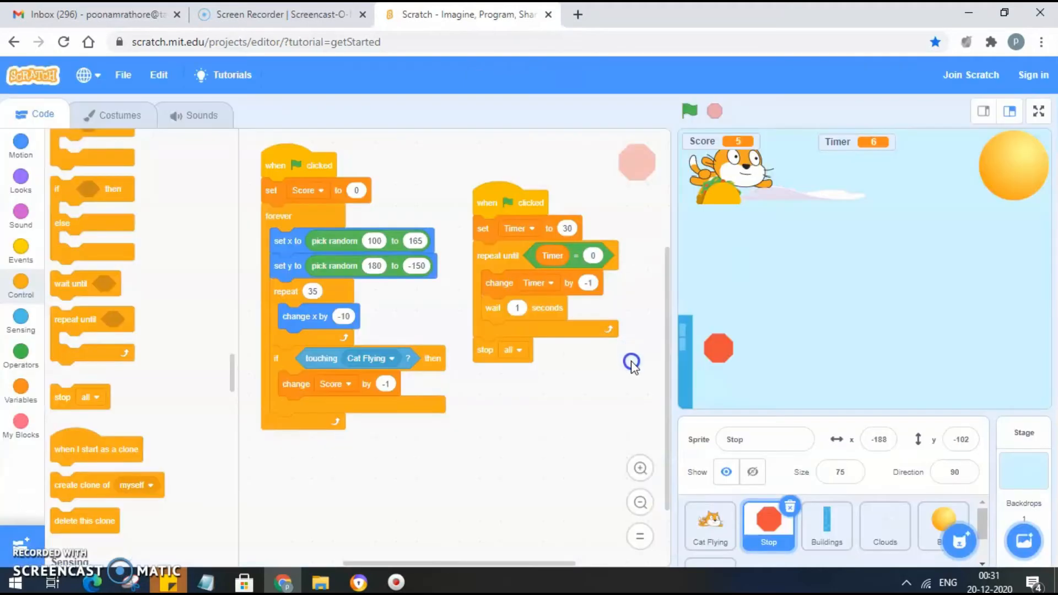
{"action": "mouse_move", "coordinate": [482, 327]}
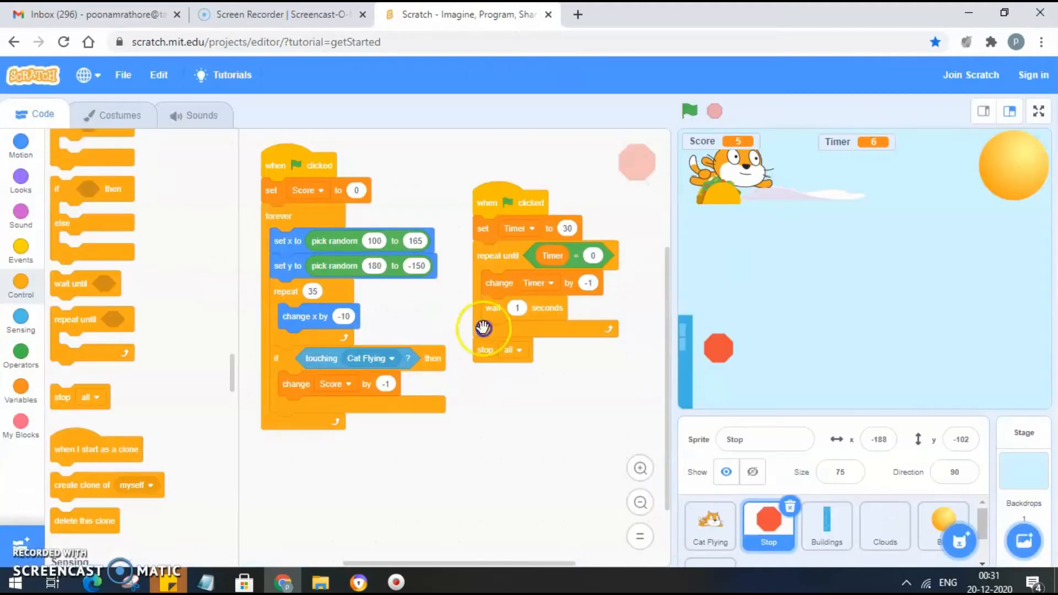
{"action": "left_click", "coordinate": [934, 526]}
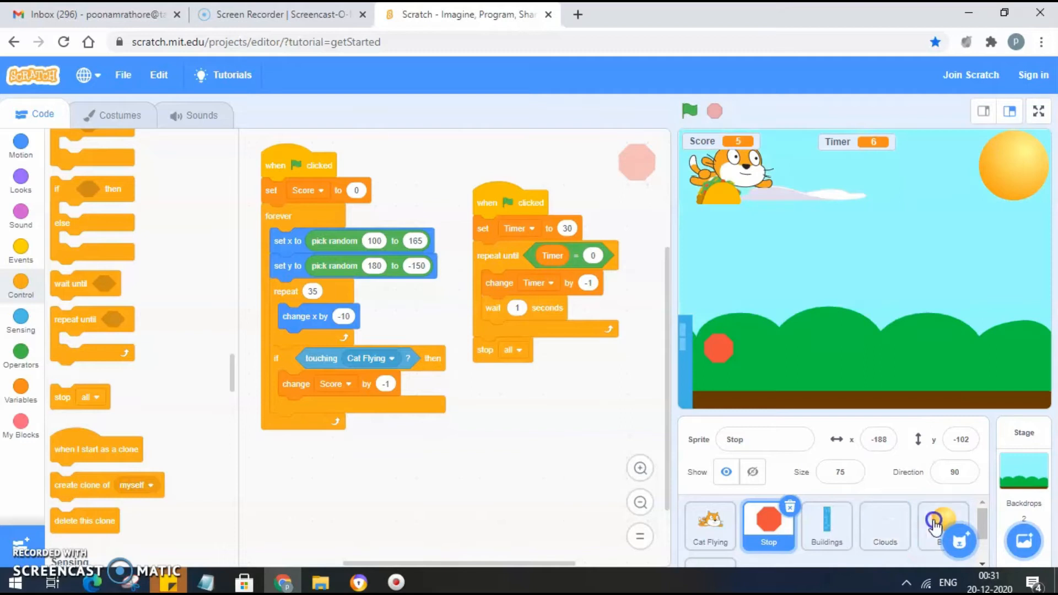
{"action": "left_click", "coordinate": [942, 523]}
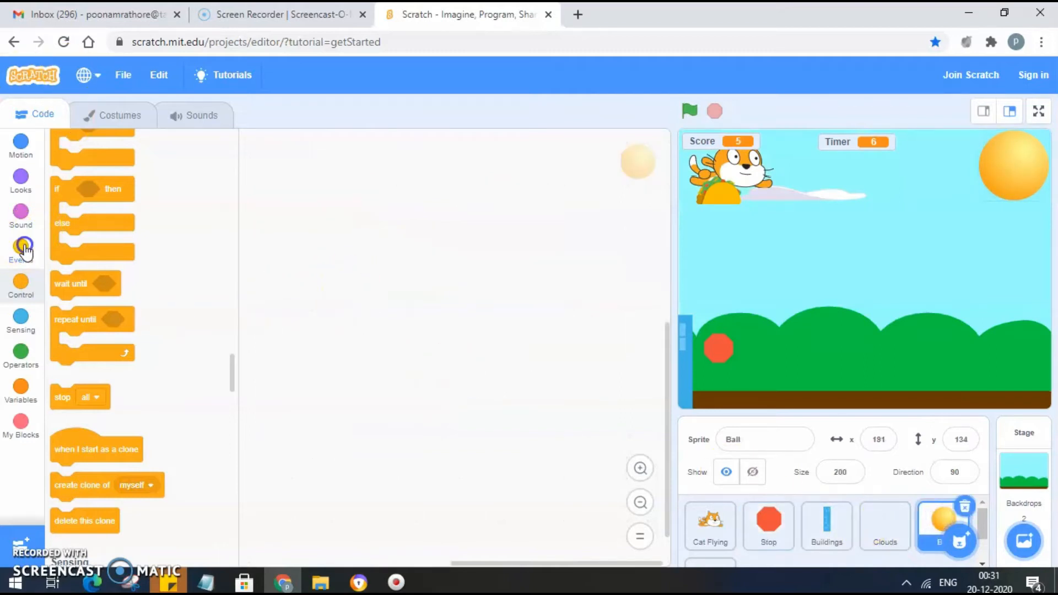
- Make the Ball's starting script switch the backdrop to Blue Sky 2
{"action": "left_click", "coordinate": [21, 249]}
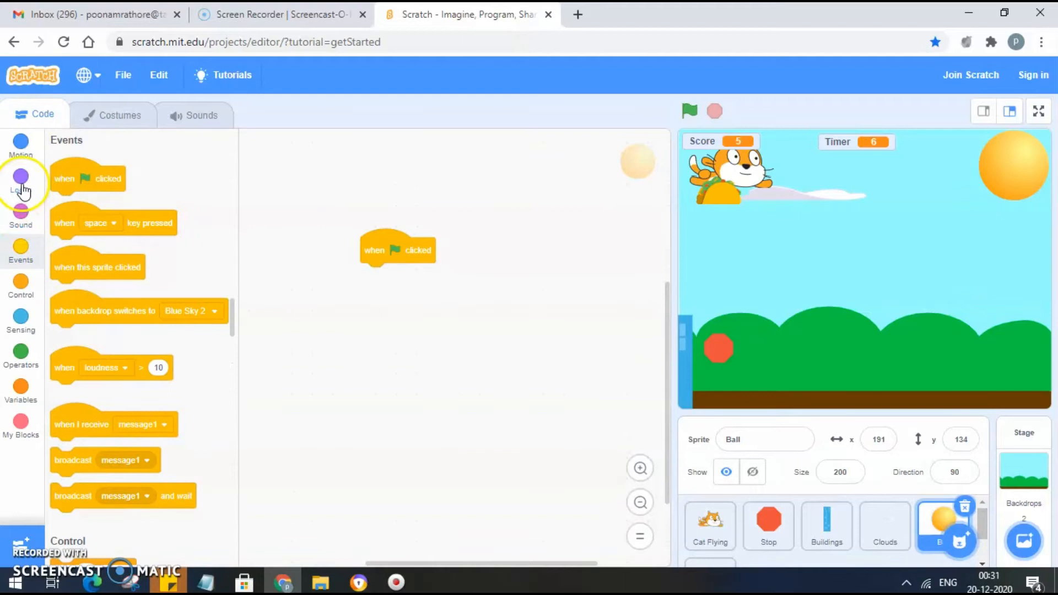
{"action": "left_click", "coordinate": [21, 179]}
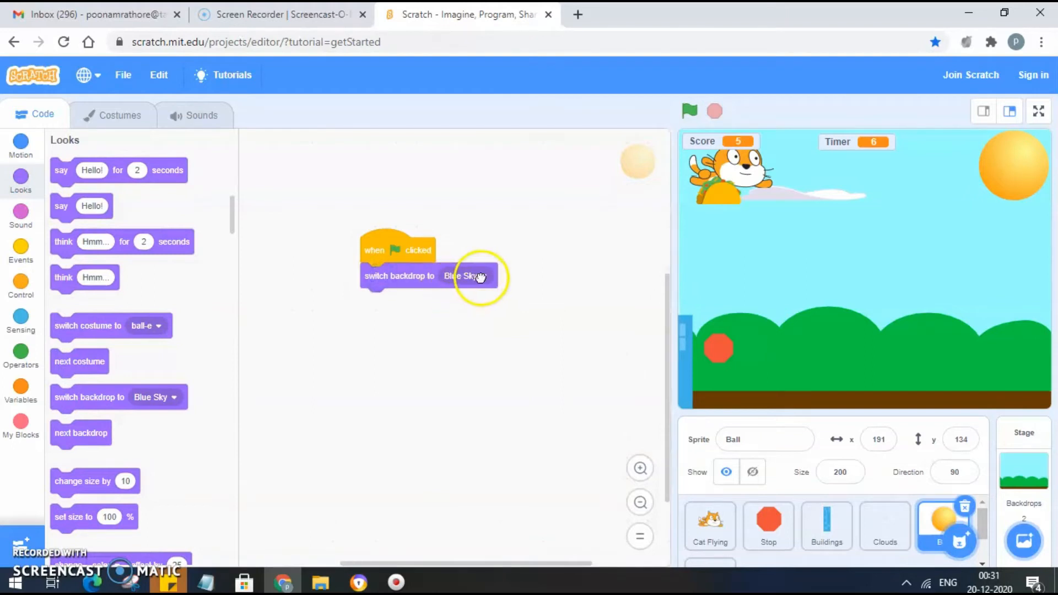
{"action": "left_click", "coordinate": [470, 275]}
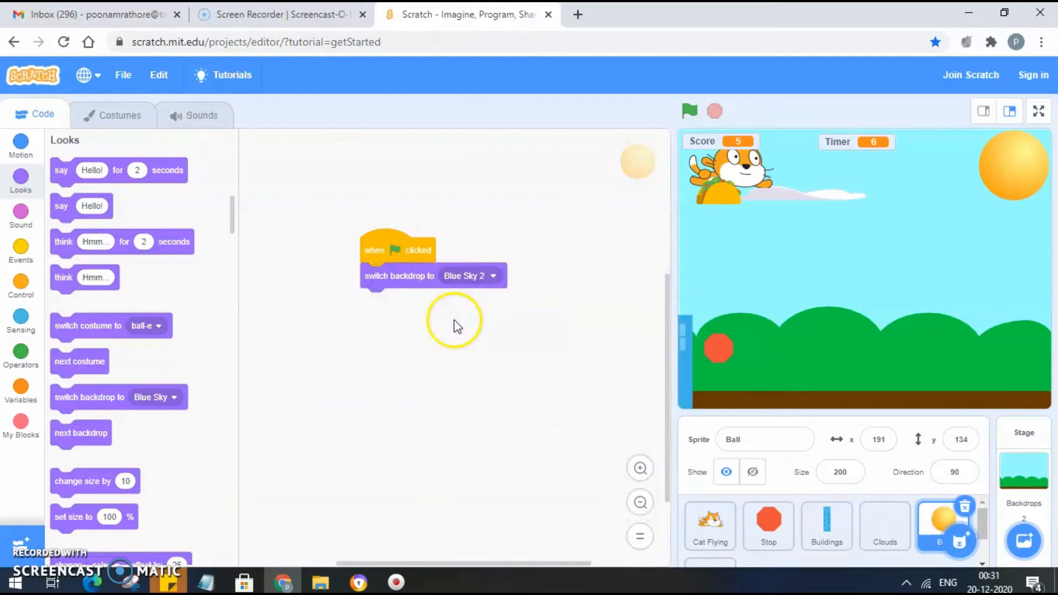
{"action": "mouse_move", "coordinate": [891, 274]}
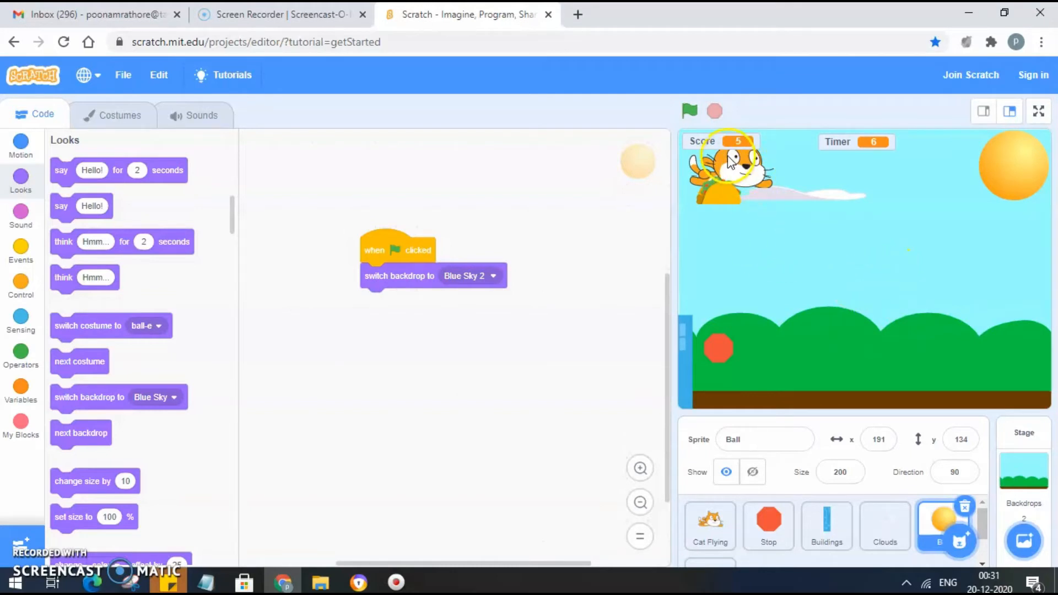
{"action": "mouse_move", "coordinate": [209, 319]}
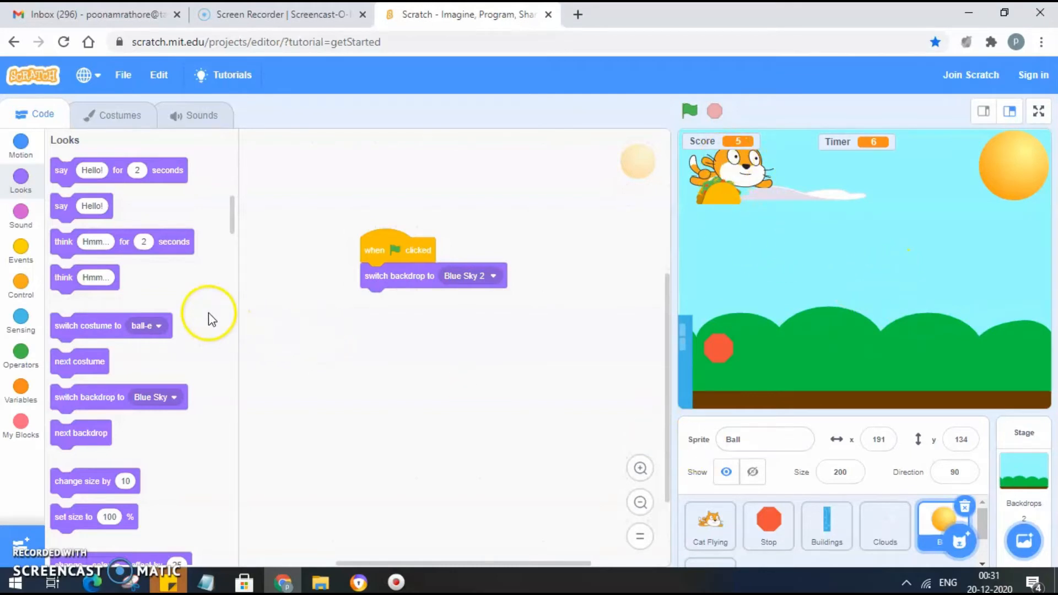
{"action": "mouse_move", "coordinate": [20, 248]}
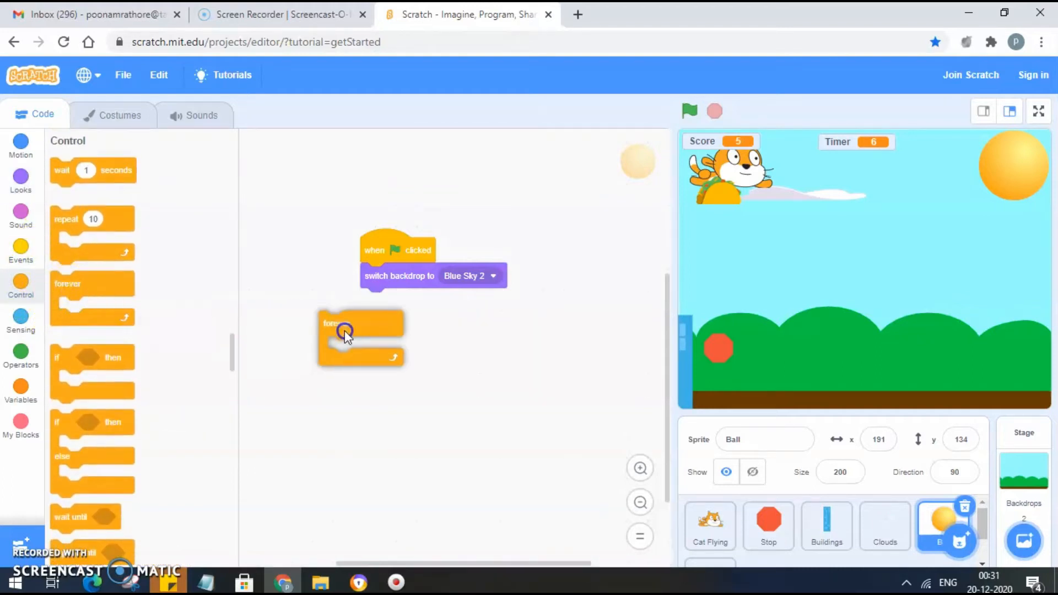
- Add a forever loop with an if Score > 5 check switching to Blue Sky
{"action": "left_click_drag", "start_coordinate": [344, 334], "coordinate": [378, 300]}
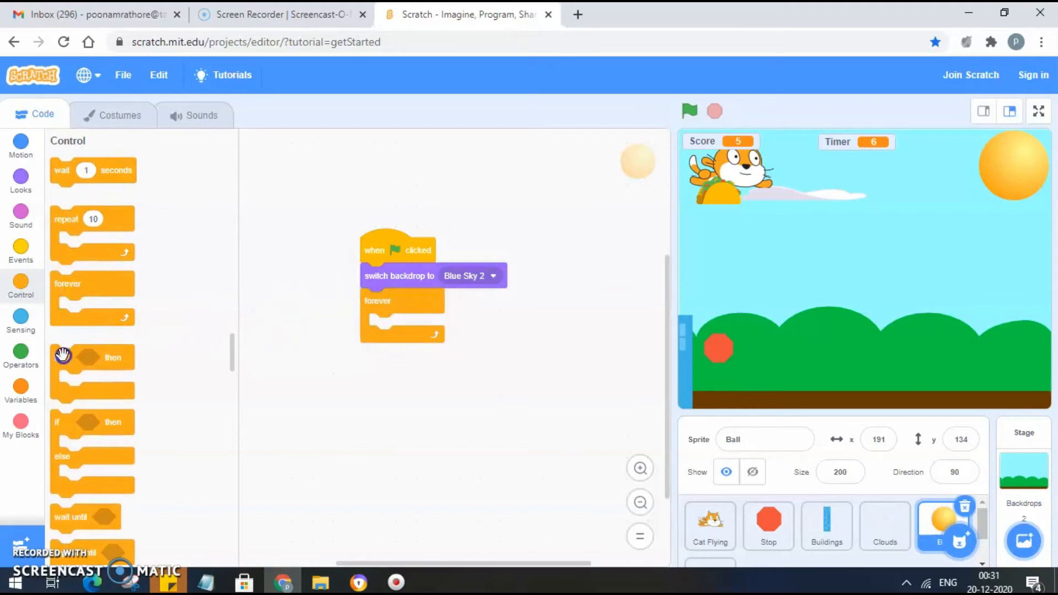
{"action": "left_click_drag", "start_coordinate": [94, 357], "coordinate": [398, 330]}
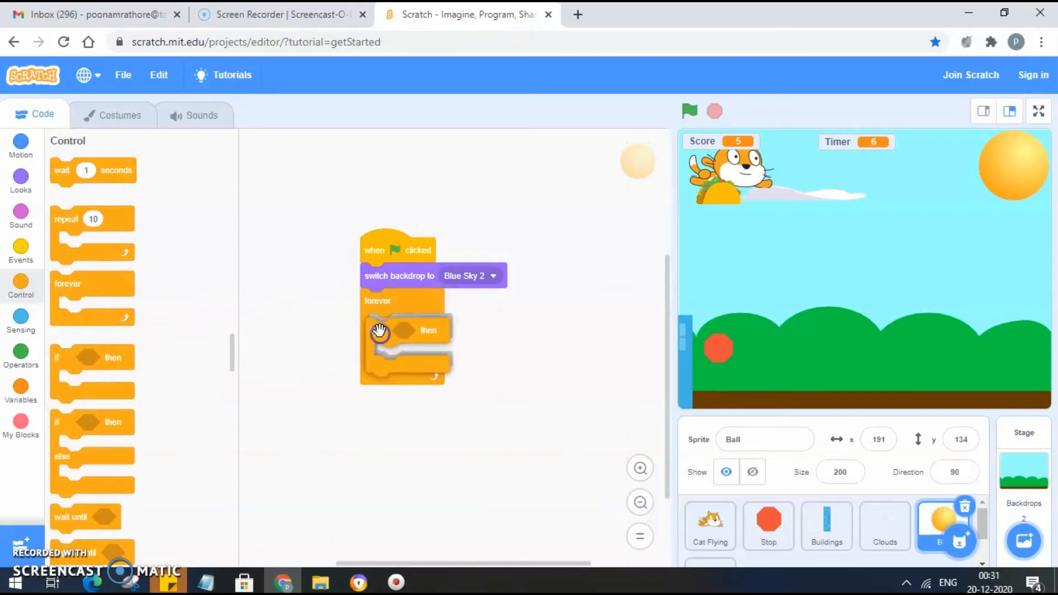
{"action": "left_click_drag", "start_coordinate": [378, 330], "coordinate": [405, 327]}
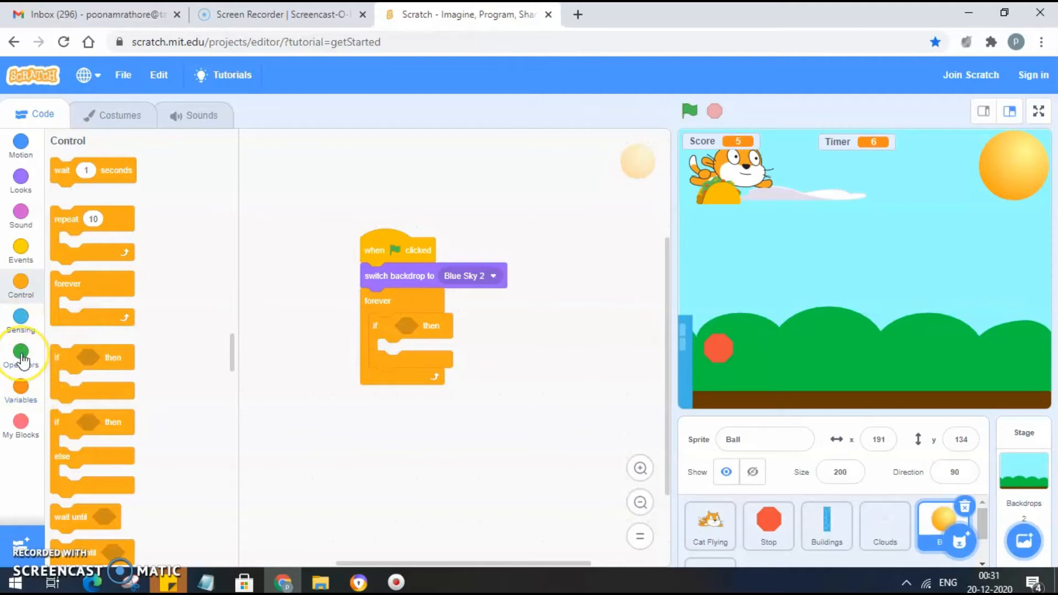
{"action": "left_click", "coordinate": [21, 350]}
{"action": "type", "text": "5"}
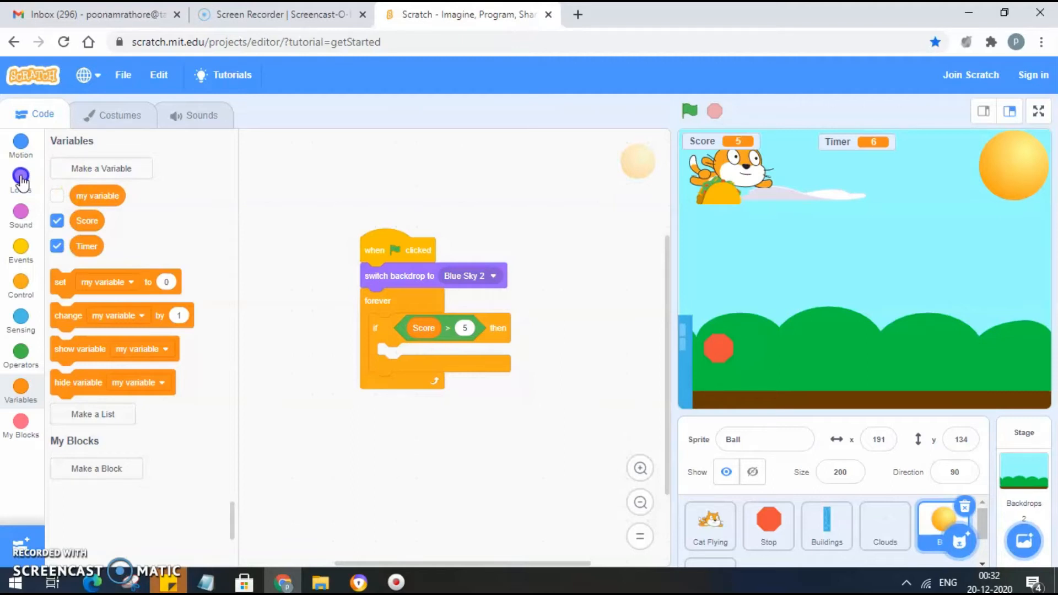
{"action": "left_click", "coordinate": [21, 176]}
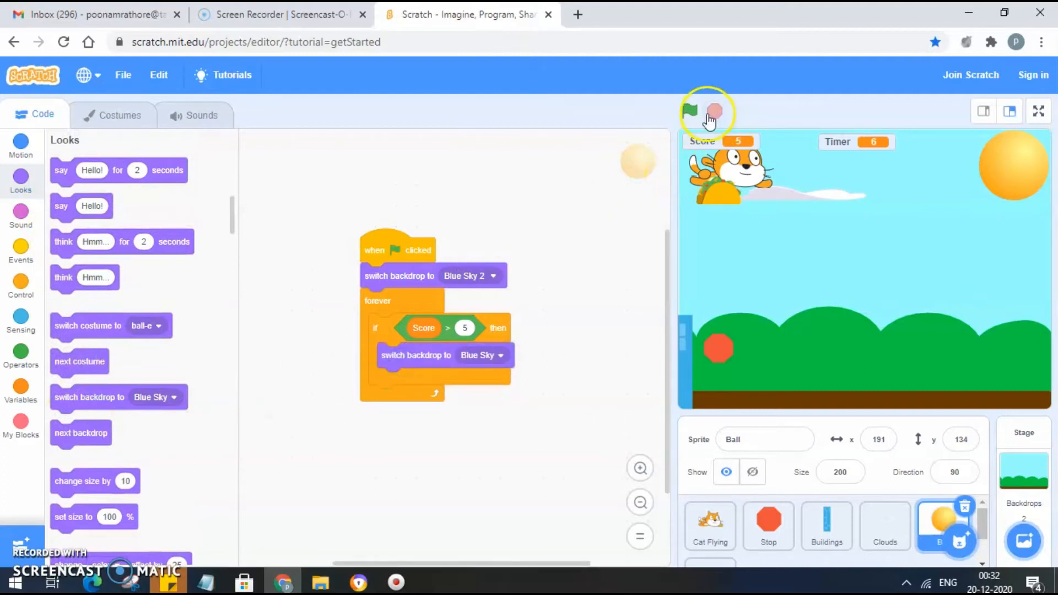
{"action": "left_click", "coordinate": [691, 110]}
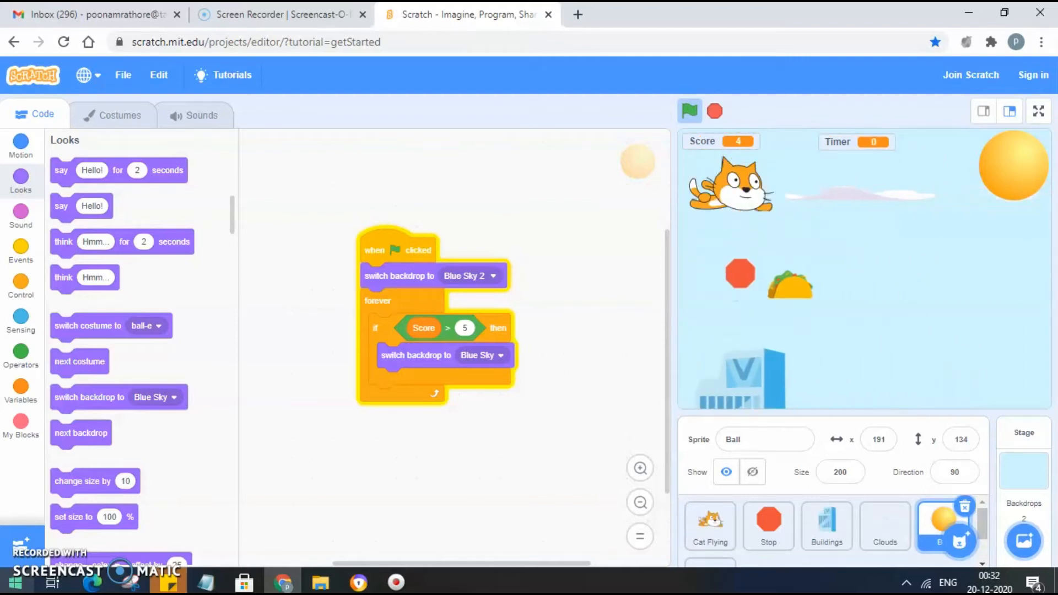
{"action": "left_click", "coordinate": [689, 111]}
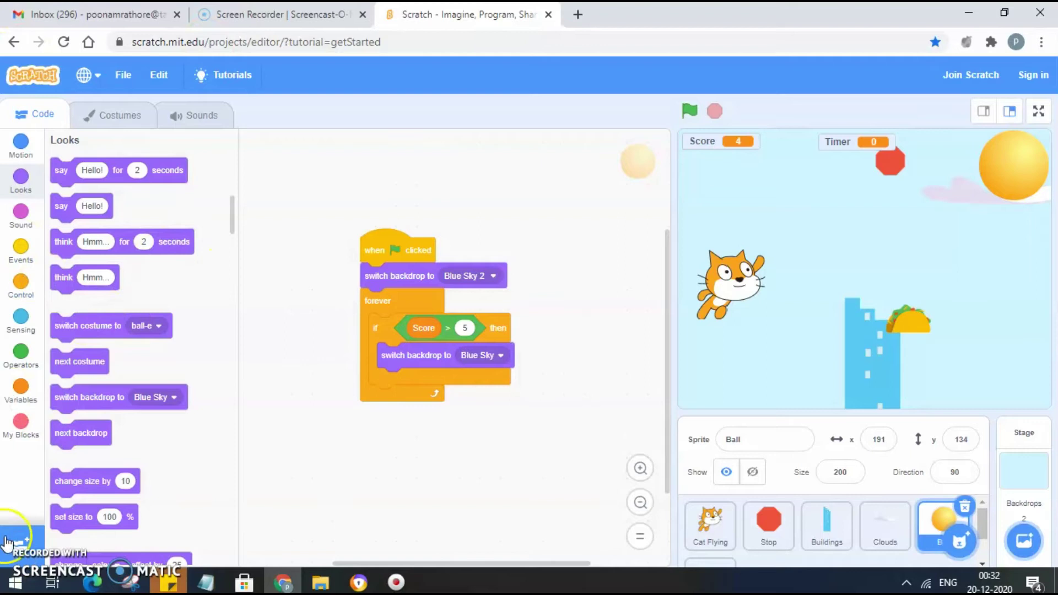
{"action": "left_click", "coordinate": [690, 110]}
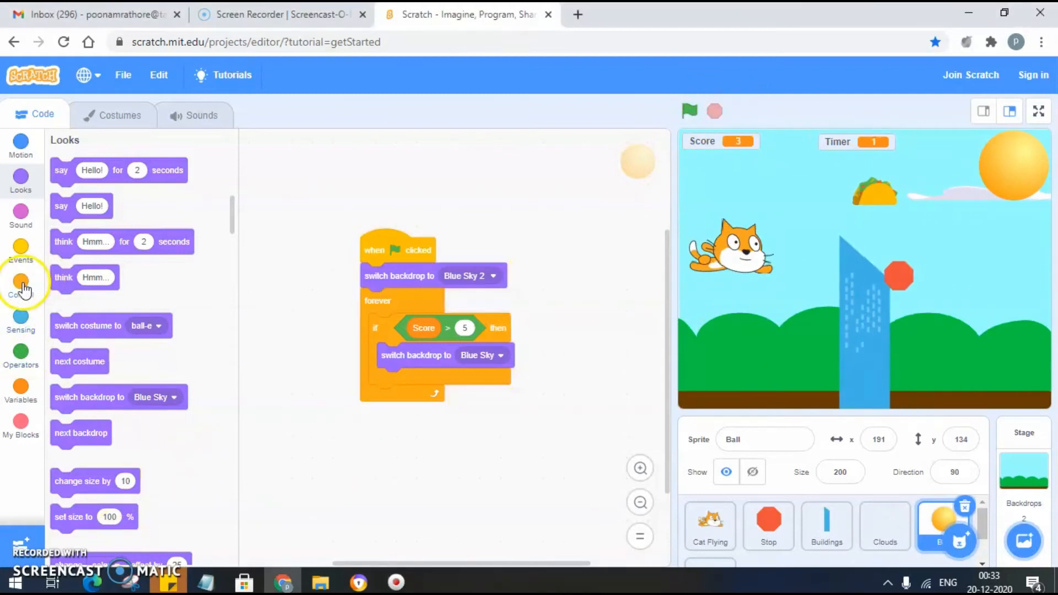
- Place a 'stop all' block under the Blue Sky backdrop switch
{"action": "left_click", "coordinate": [21, 281]}
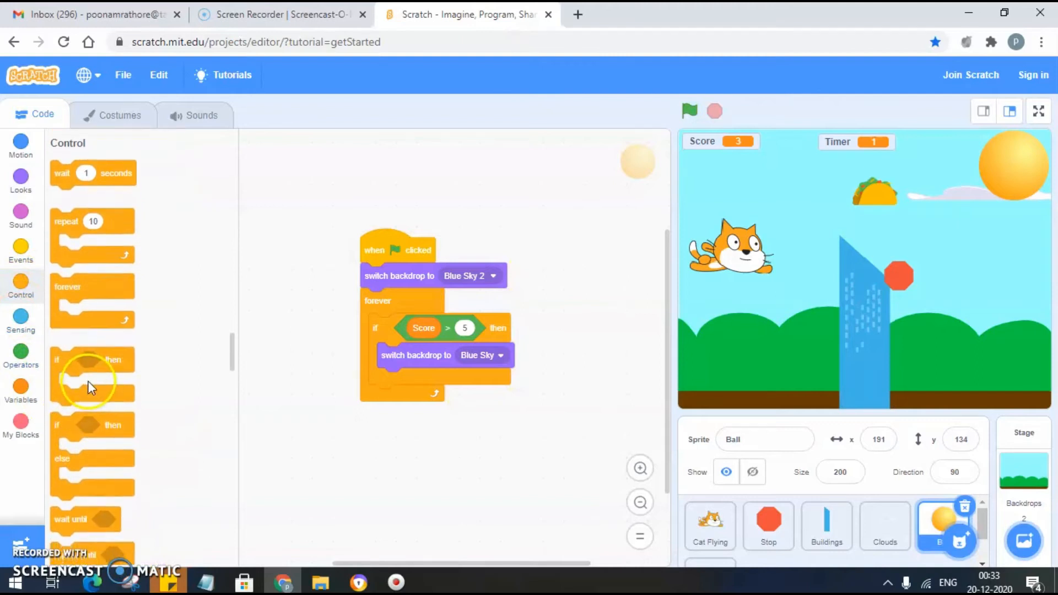
{"action": "scroll", "scroll_direction": "down", "scroll_amount": 3}
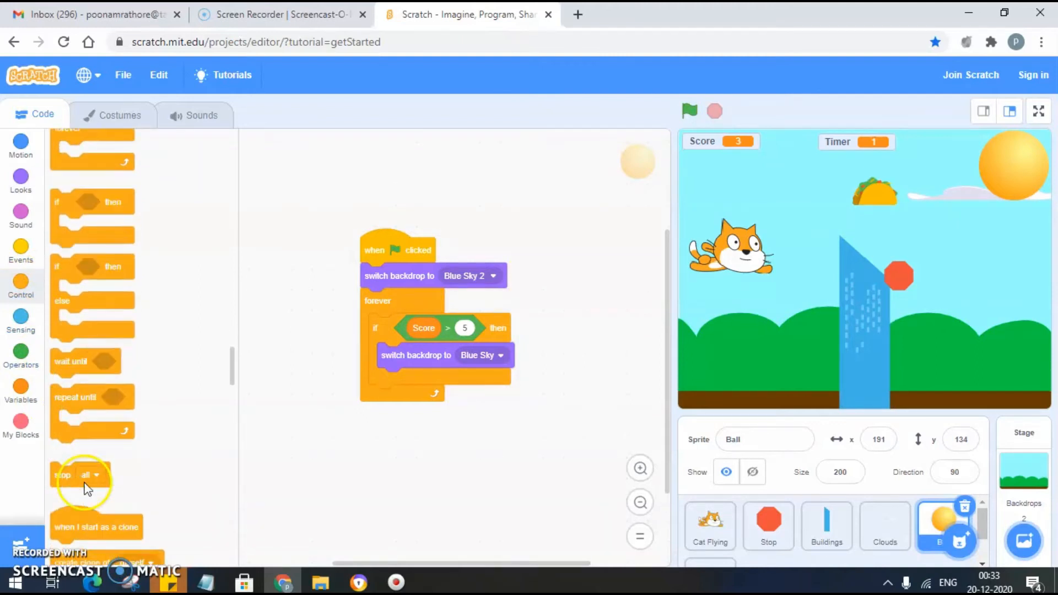
{"action": "left_click_drag", "start_coordinate": [81, 474], "coordinate": [381, 418]}
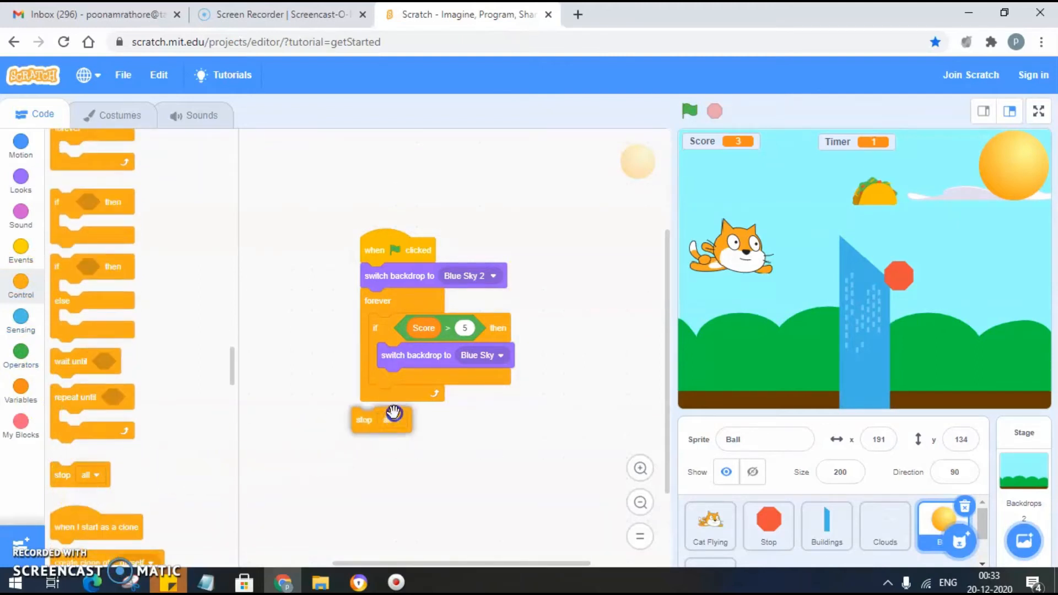
{"action": "left_click_drag", "start_coordinate": [381, 418], "coordinate": [381, 396]}
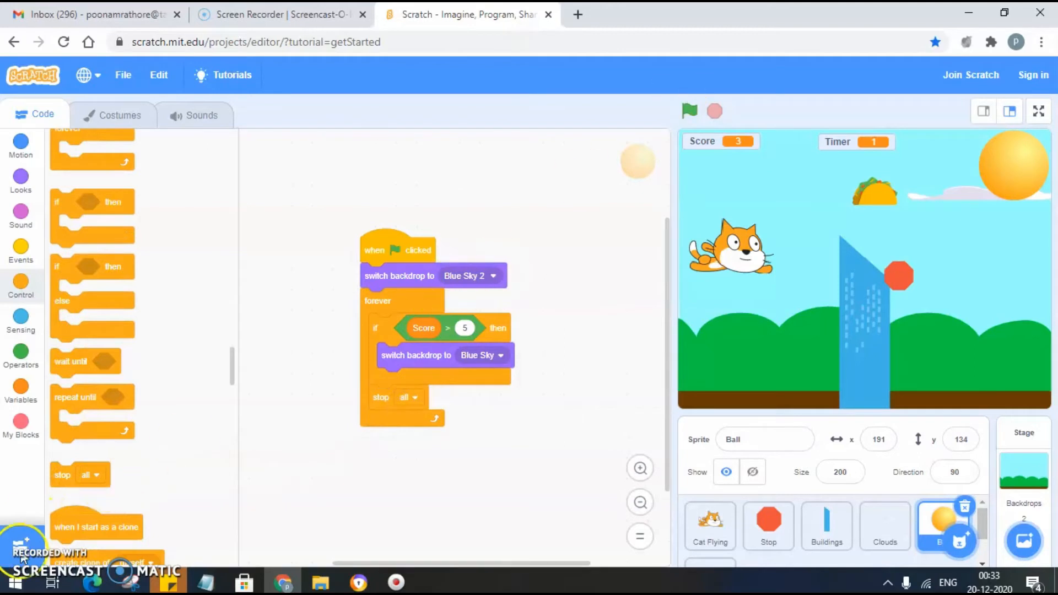
{"action": "mouse_move", "coordinate": [796, 61]}
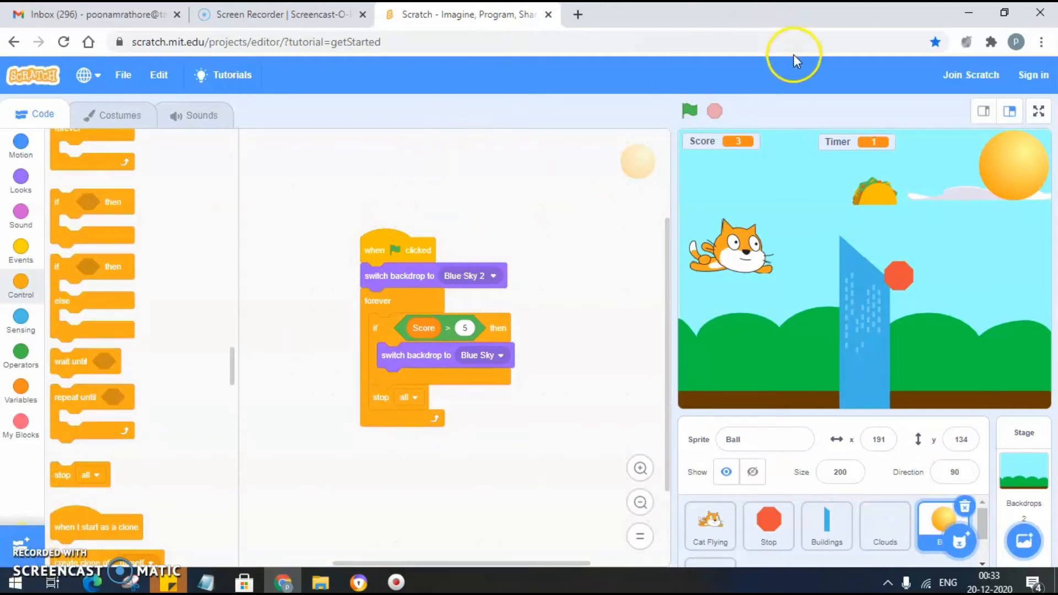
{"action": "mouse_move", "coordinate": [925, 241]}
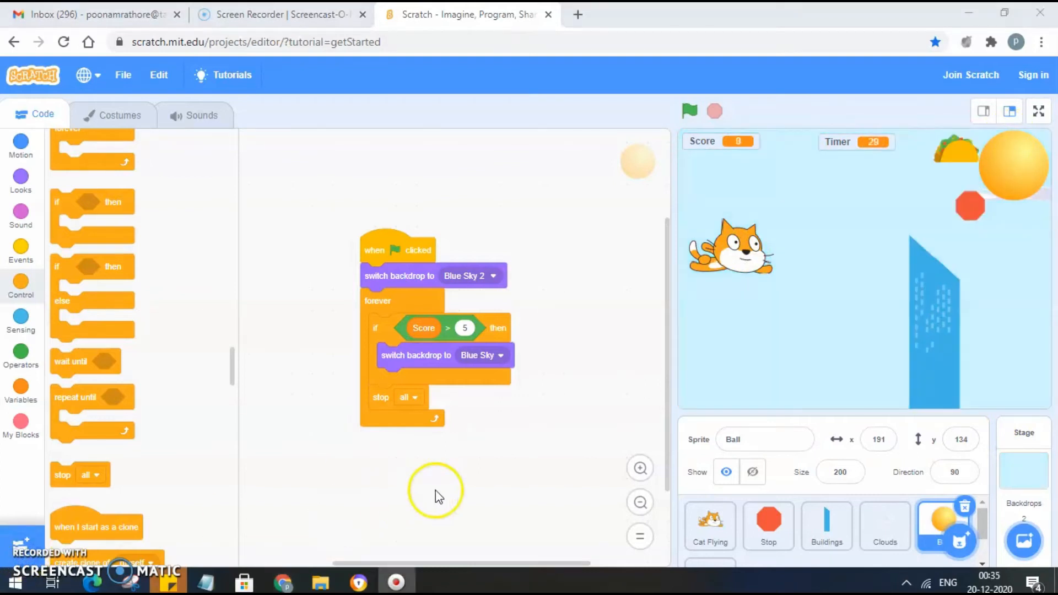
{"action": "mouse_move", "coordinate": [817, 532]}
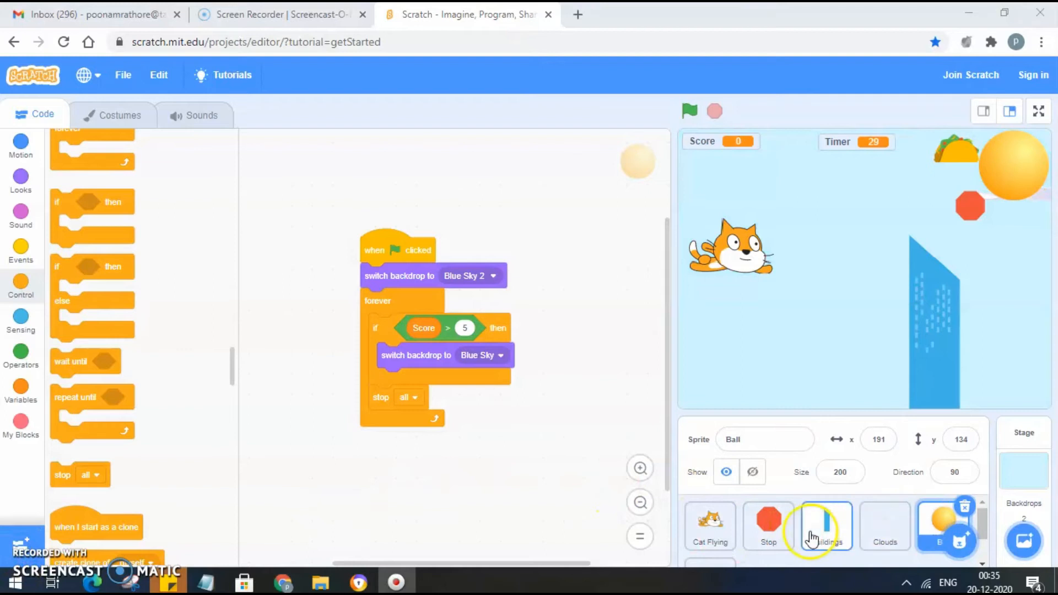
- In the Stop sprite, add a show block and duplicate the backdrop script for Blue Sky 2
{"action": "left_click", "coordinate": [767, 526]}
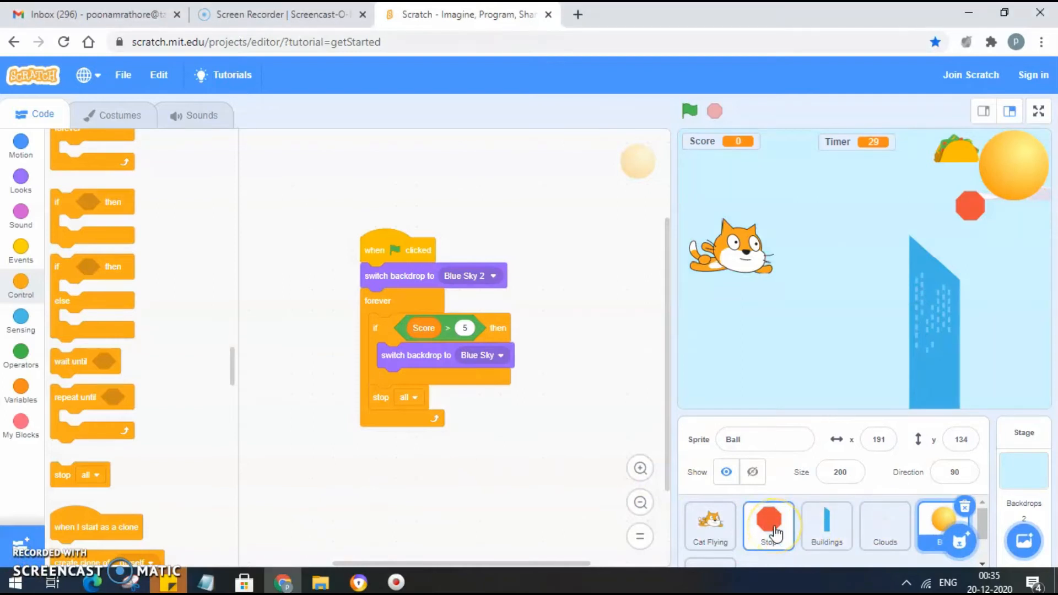
{"action": "left_click", "coordinate": [768, 525]}
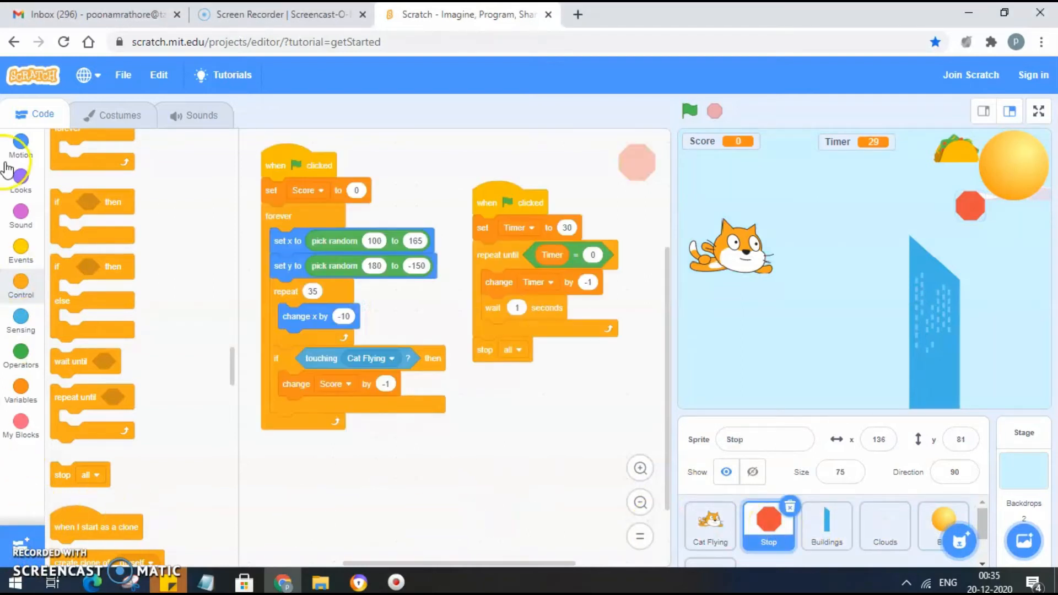
{"action": "left_click", "coordinate": [21, 247]}
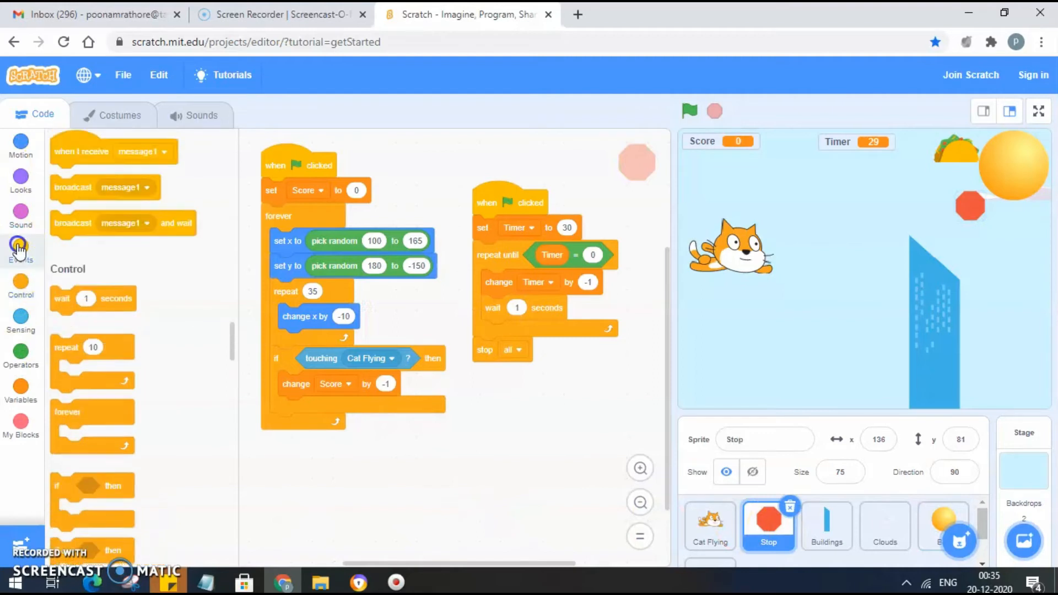
{"action": "left_click", "coordinate": [21, 248]}
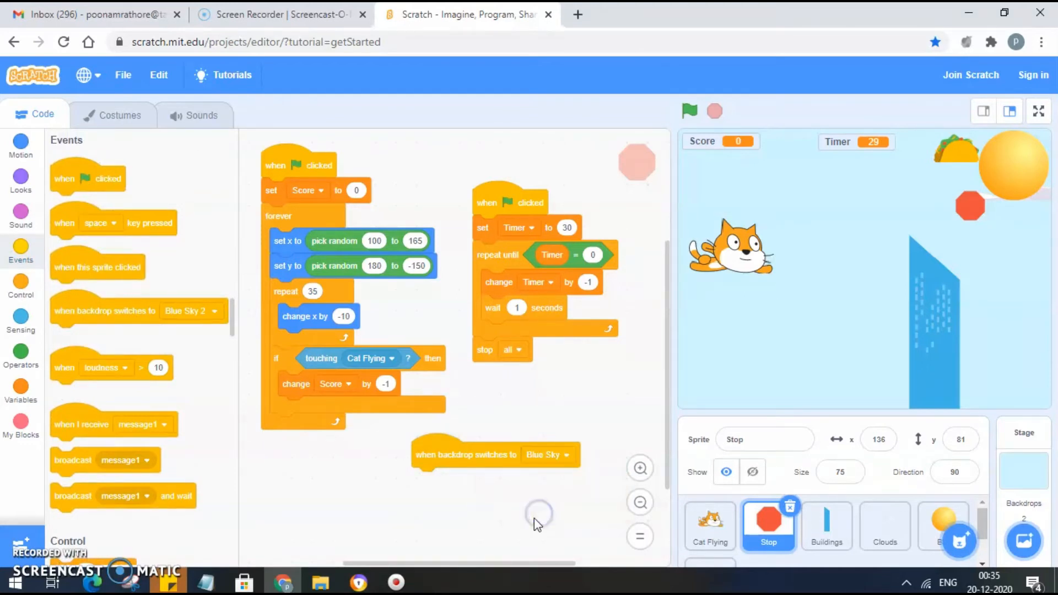
{"action": "mouse_move", "coordinate": [21, 282]}
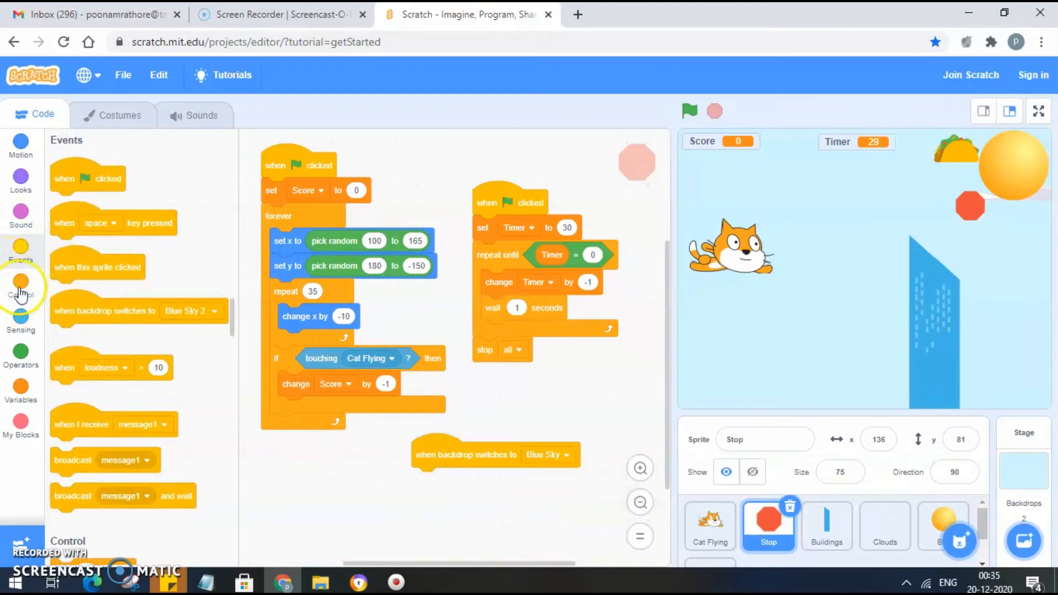
{"action": "left_click", "coordinate": [20, 180]}
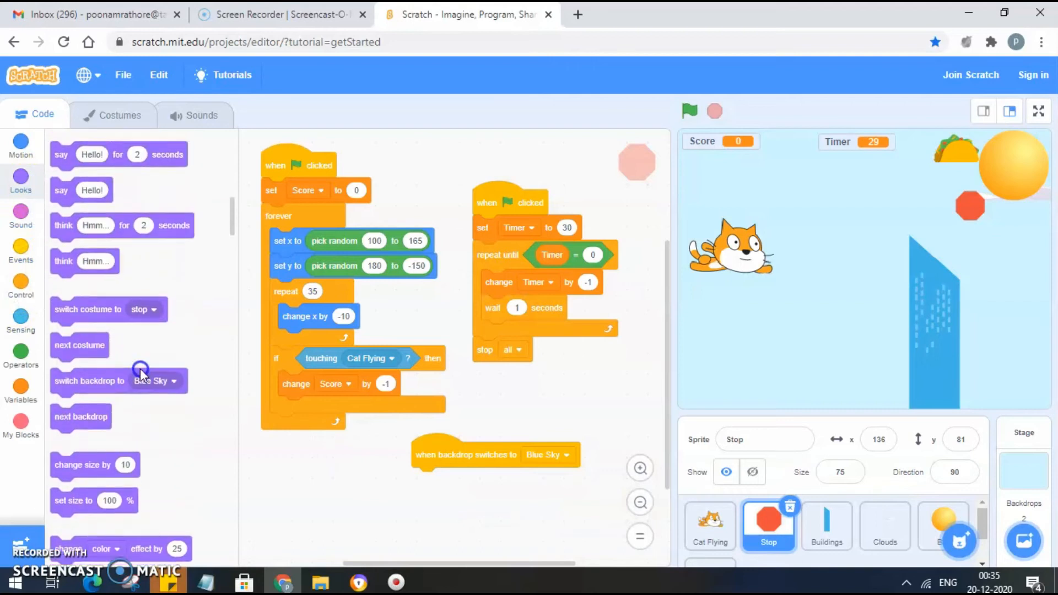
{"action": "scroll", "scroll_direction": "down", "scroll_amount": 3}
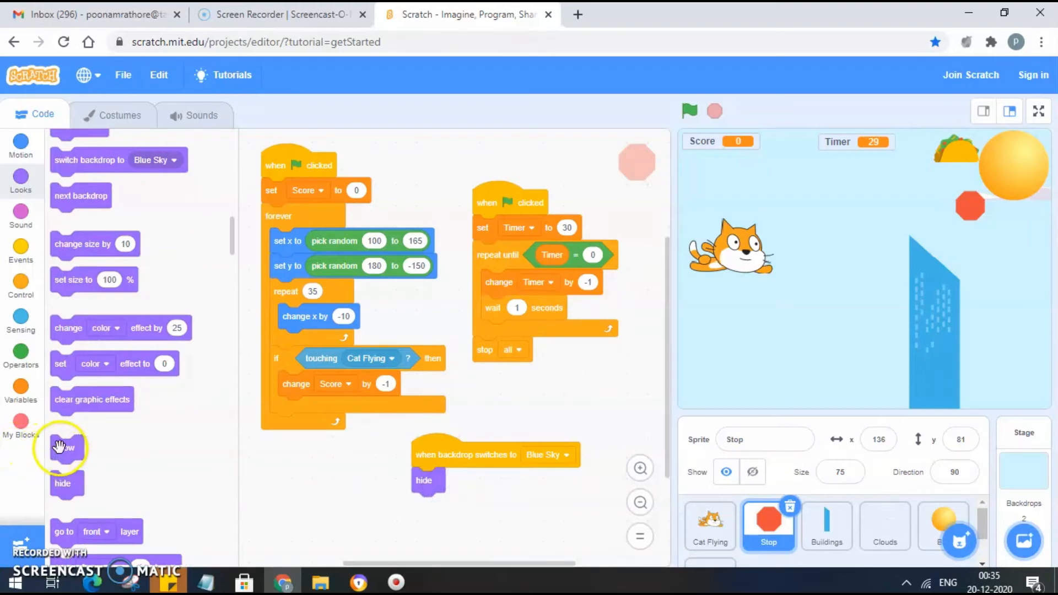
{"action": "left_click_drag", "start_coordinate": [66, 447], "coordinate": [297, 499]}
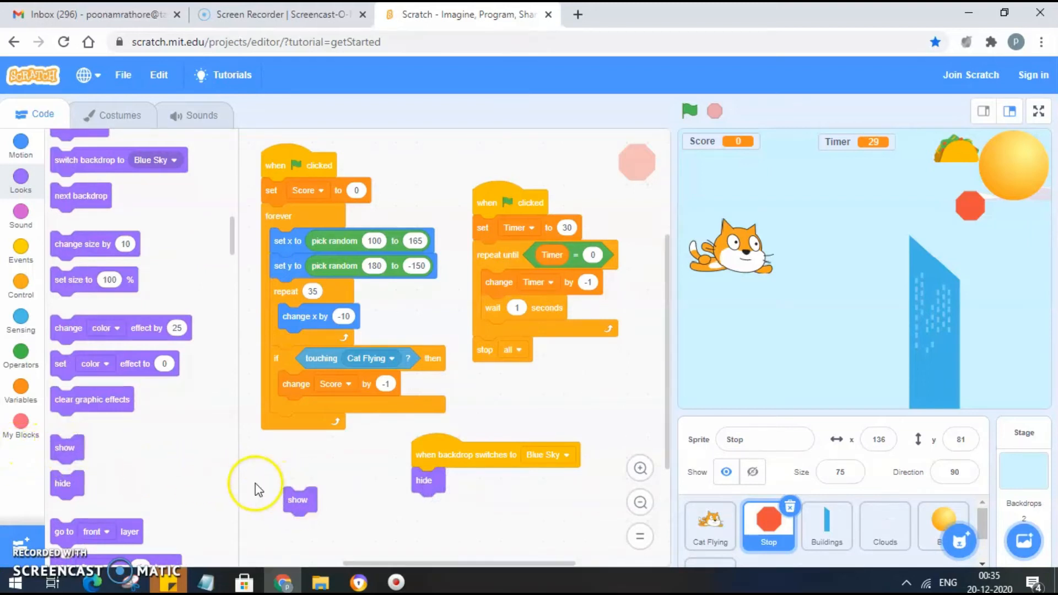
{"action": "right_click", "coordinate": [444, 455]}
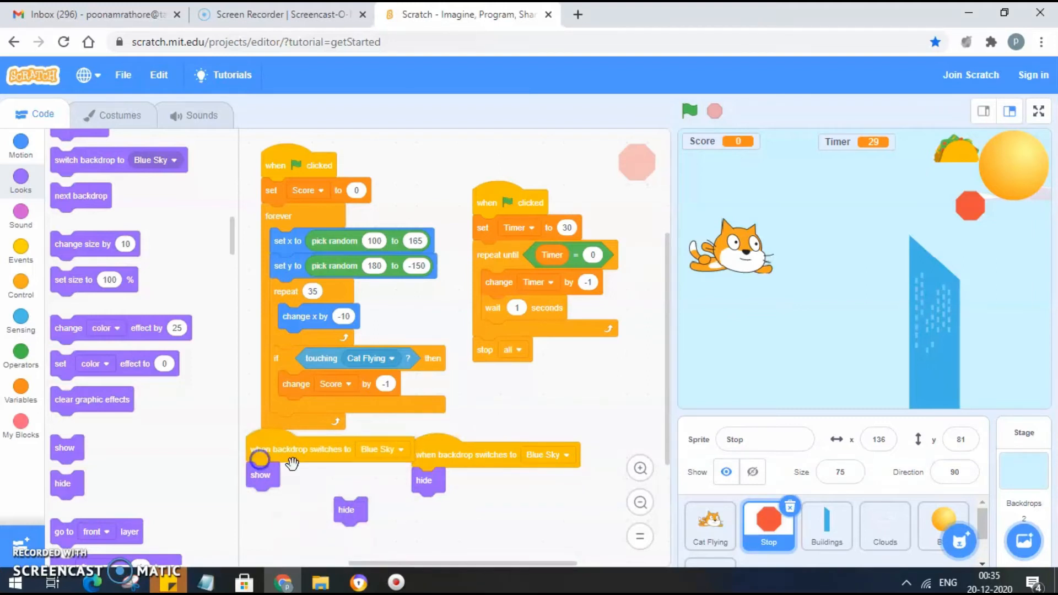
{"action": "left_click", "coordinate": [382, 449]}
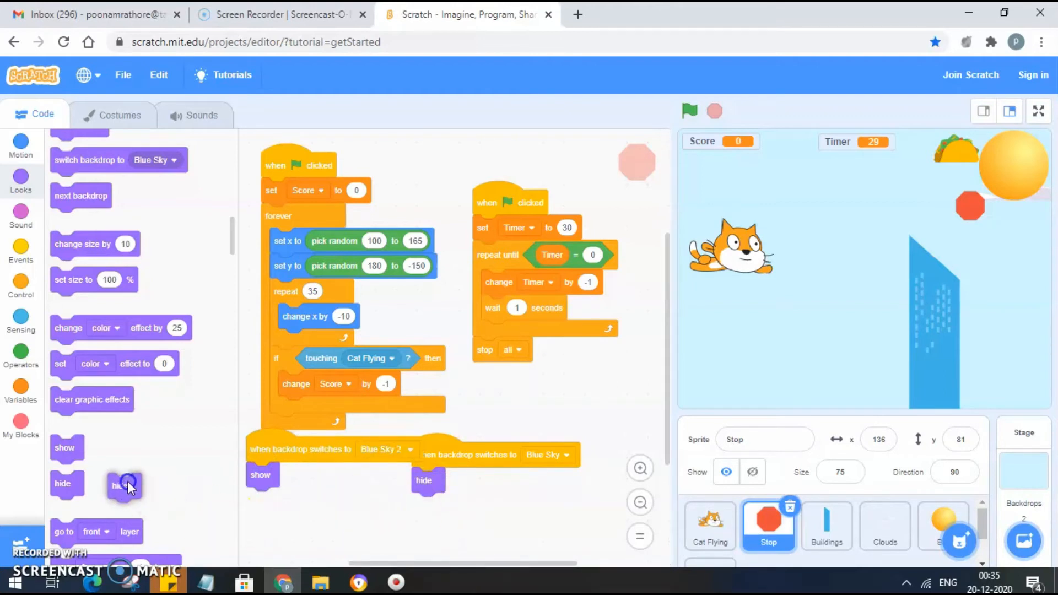
{"action": "mouse_move", "coordinate": [278, 490]}
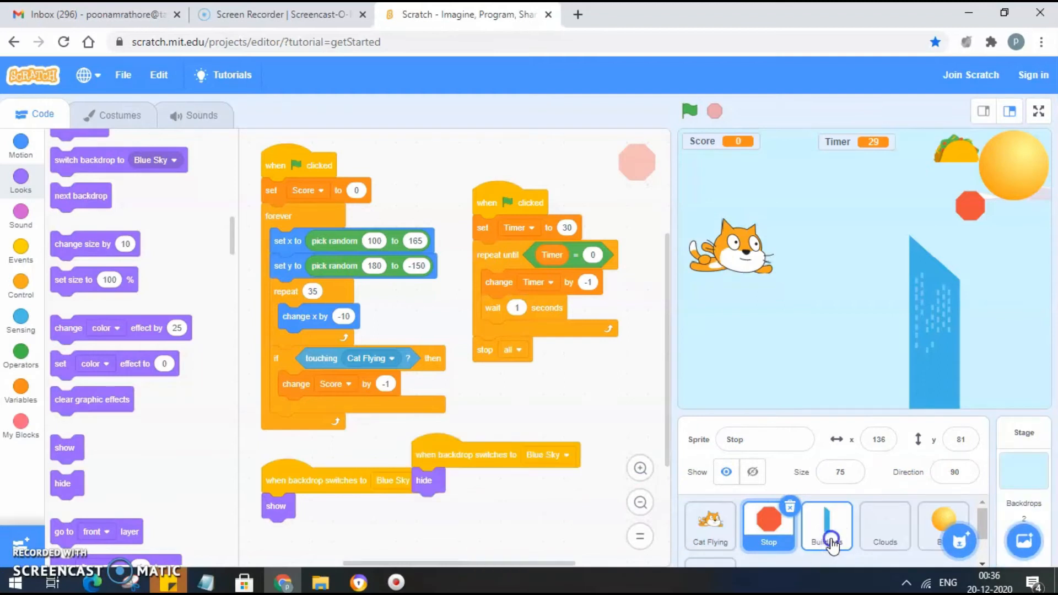
- Look through the Buildings, Clouds and Ball sprites' scripts
{"action": "left_click", "coordinate": [827, 526]}
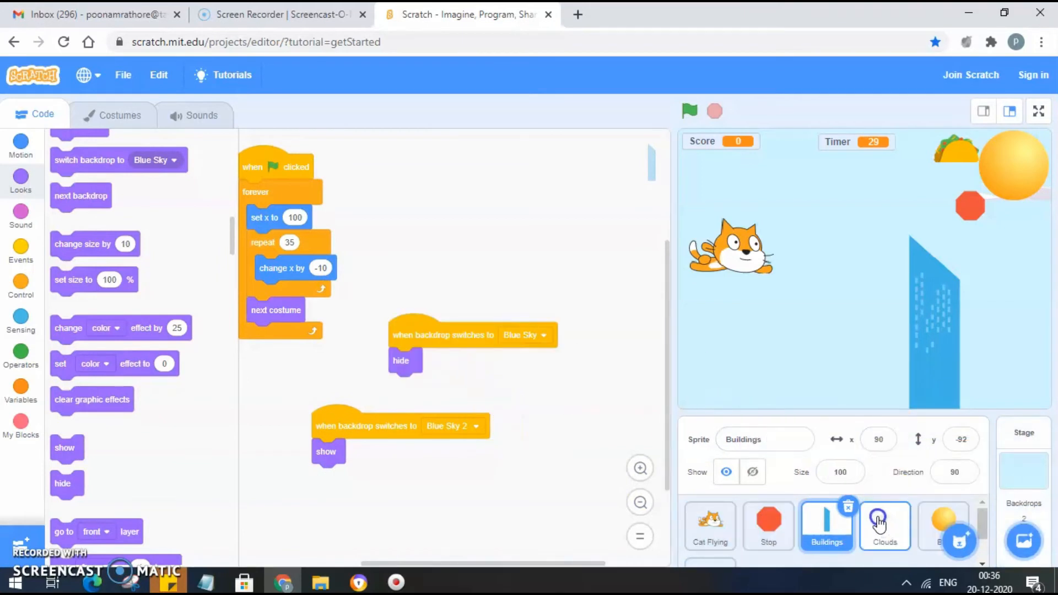
{"action": "left_click", "coordinate": [885, 525]}
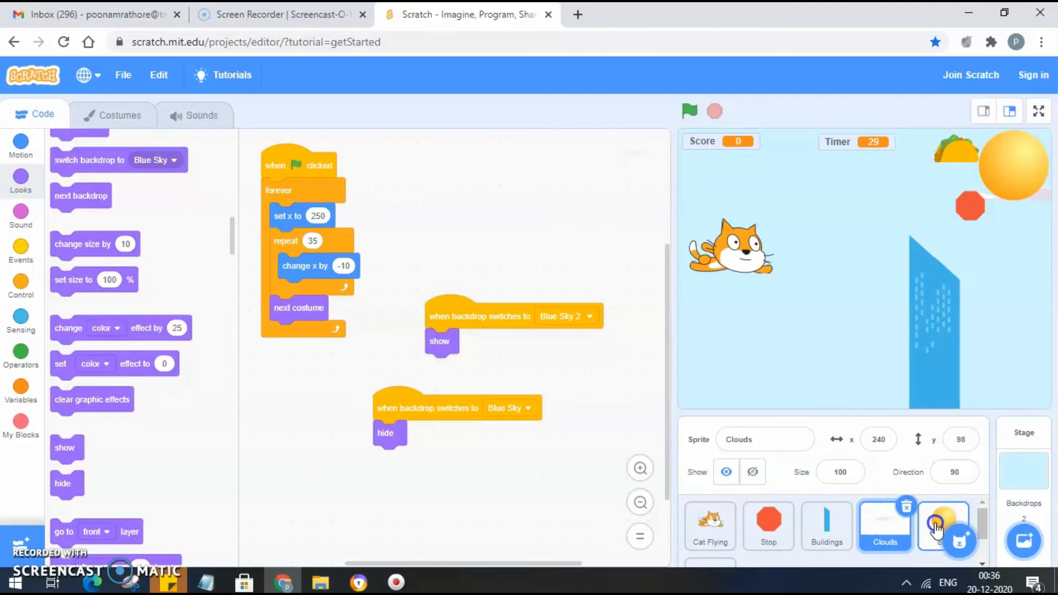
{"action": "left_click", "coordinate": [942, 524]}
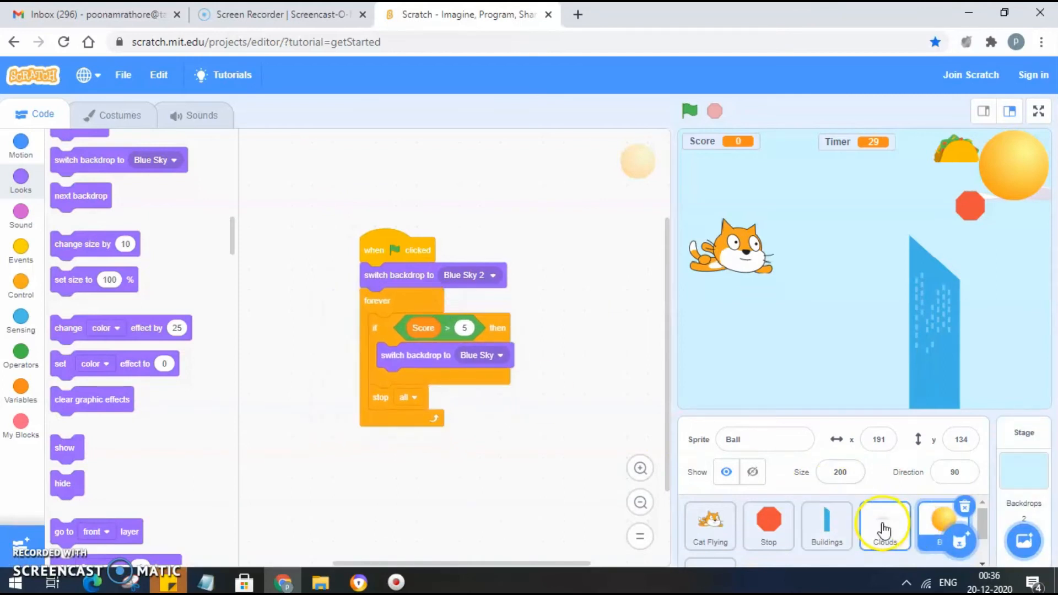
{"action": "left_click", "coordinate": [885, 526]}
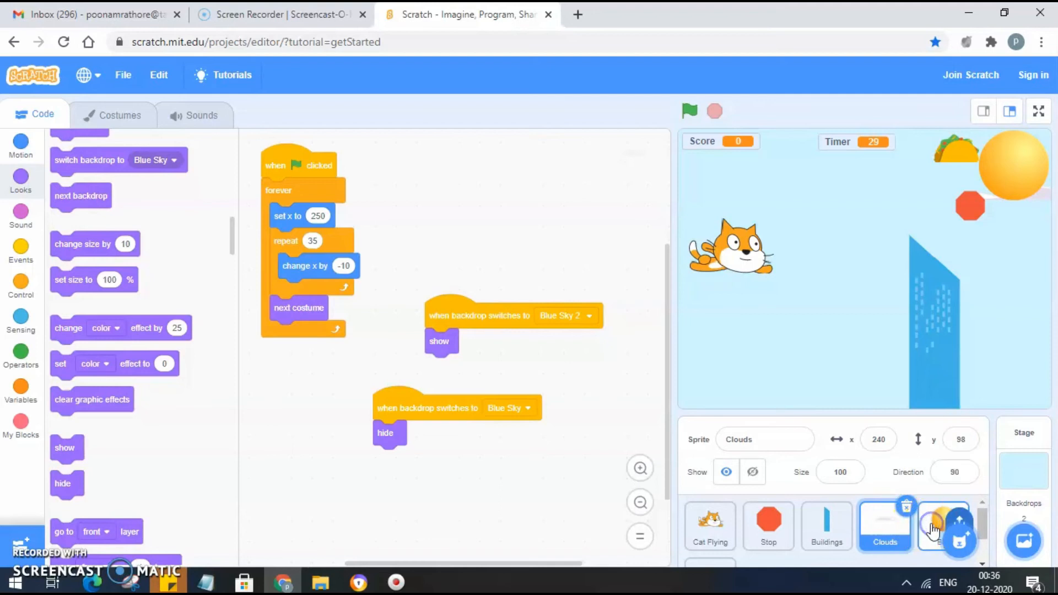
{"action": "left_click", "coordinate": [942, 529]}
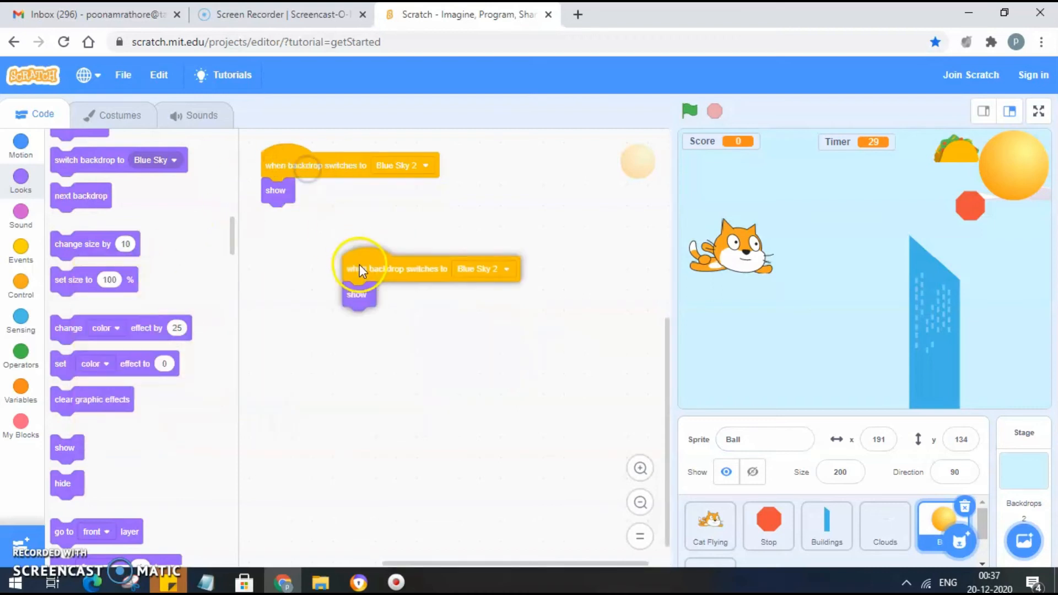
- Set the copied script to trigger on Blue Sky and attach a hide block
{"action": "left_click", "coordinate": [506, 269]}
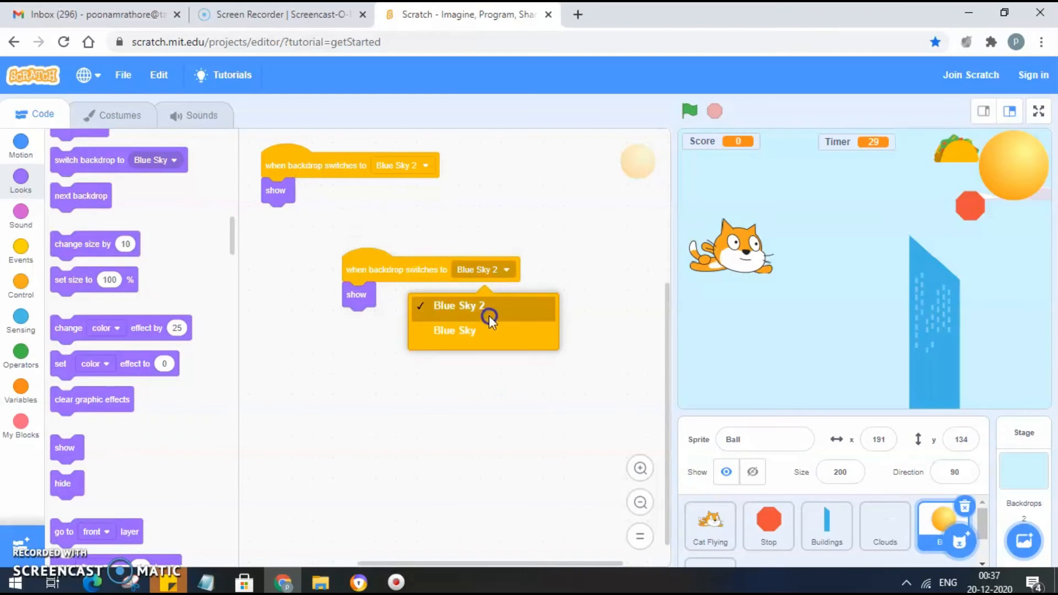
{"action": "left_click", "coordinate": [454, 330]}
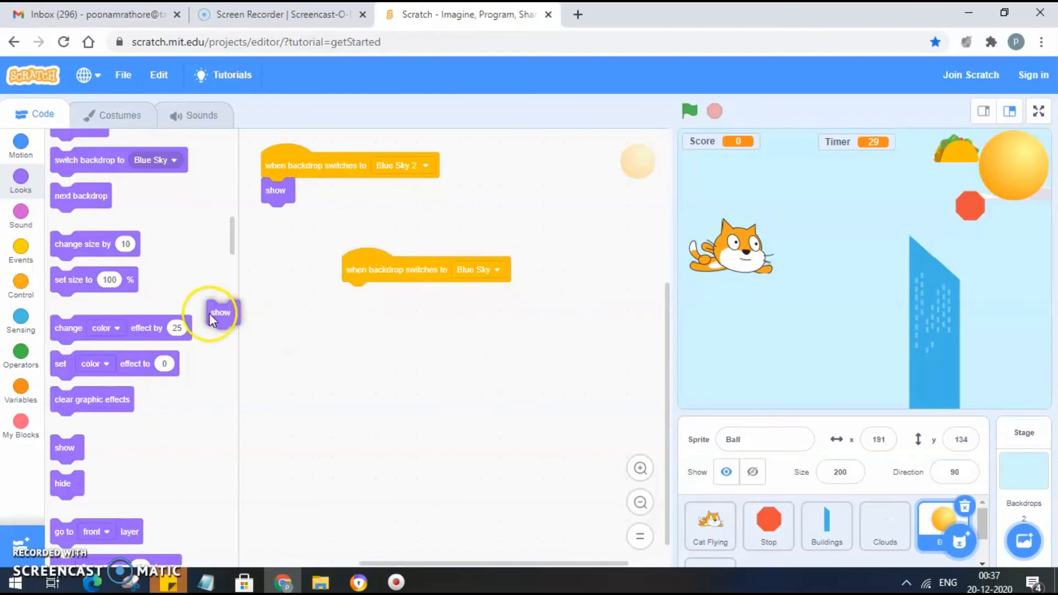
{"action": "left_click_drag", "start_coordinate": [220, 312], "coordinate": [144, 271]}
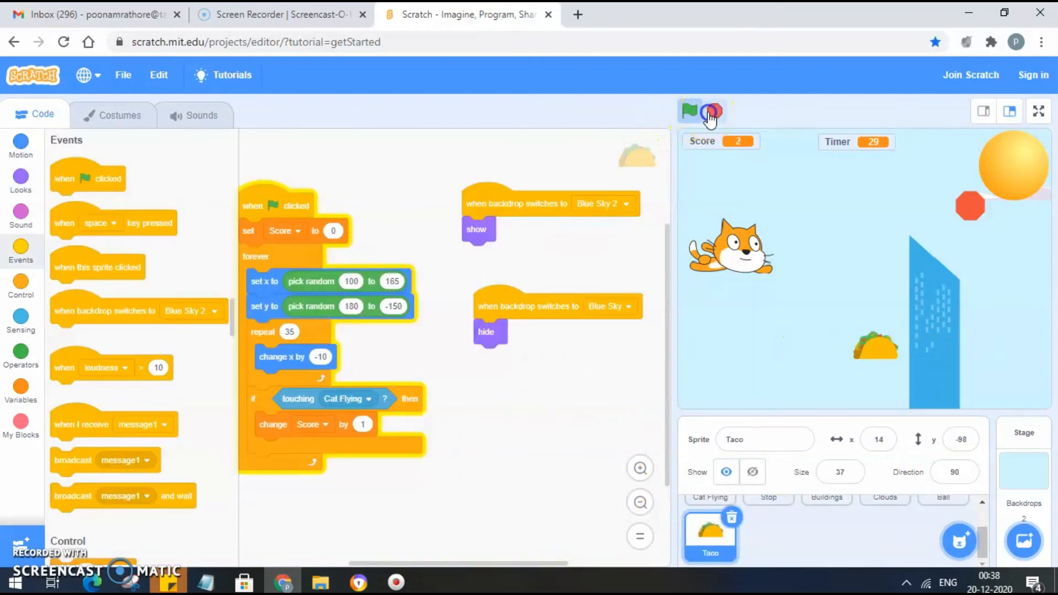
- Run the game to test scoring and the timer, then stop it
{"action": "left_click", "coordinate": [714, 112]}
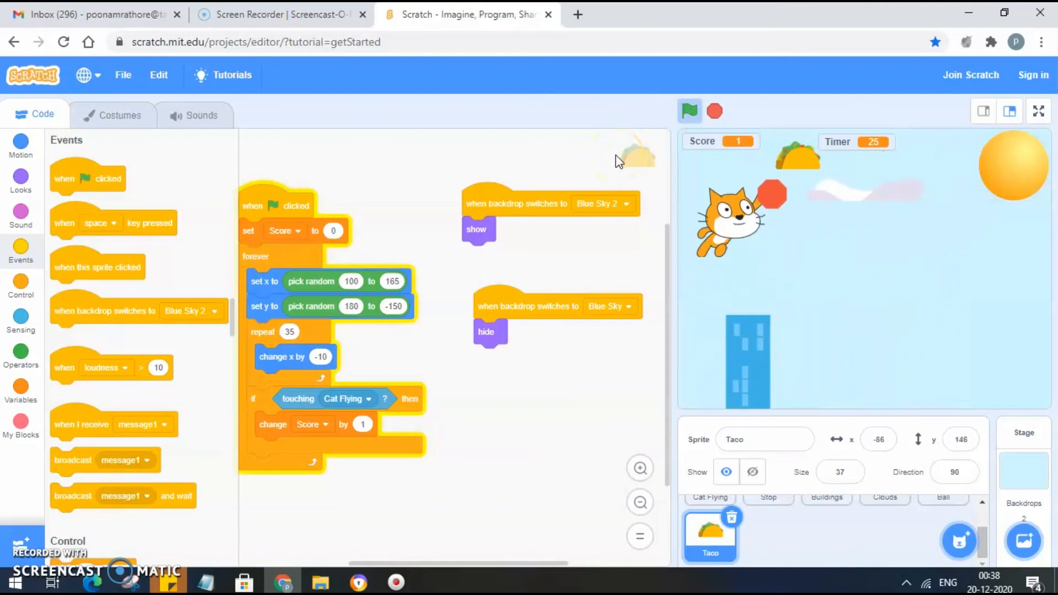
{"action": "left_click", "coordinate": [690, 111]}
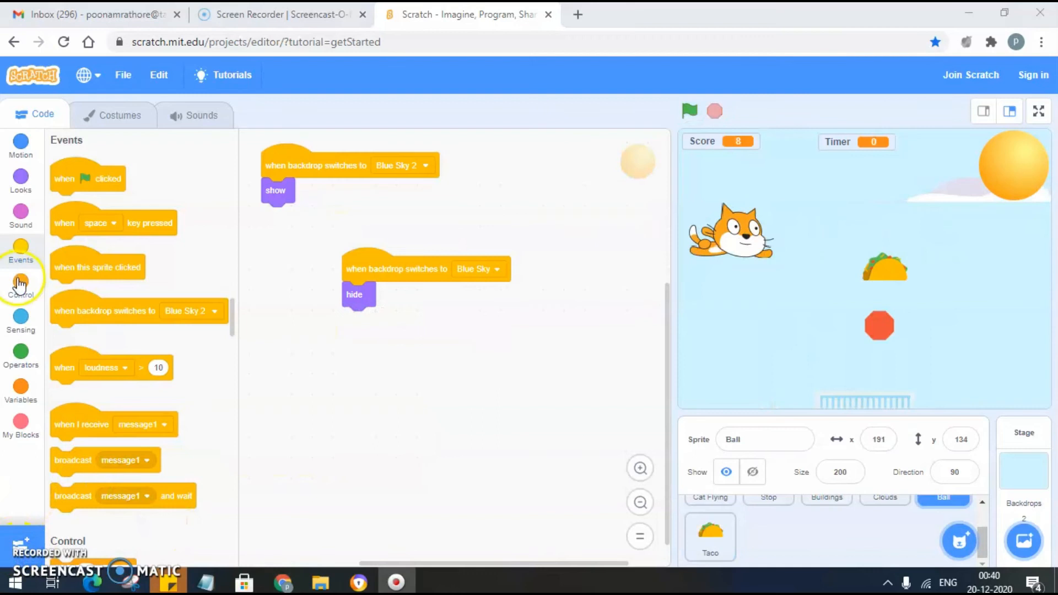
{"action": "mouse_move", "coordinate": [708, 157]}
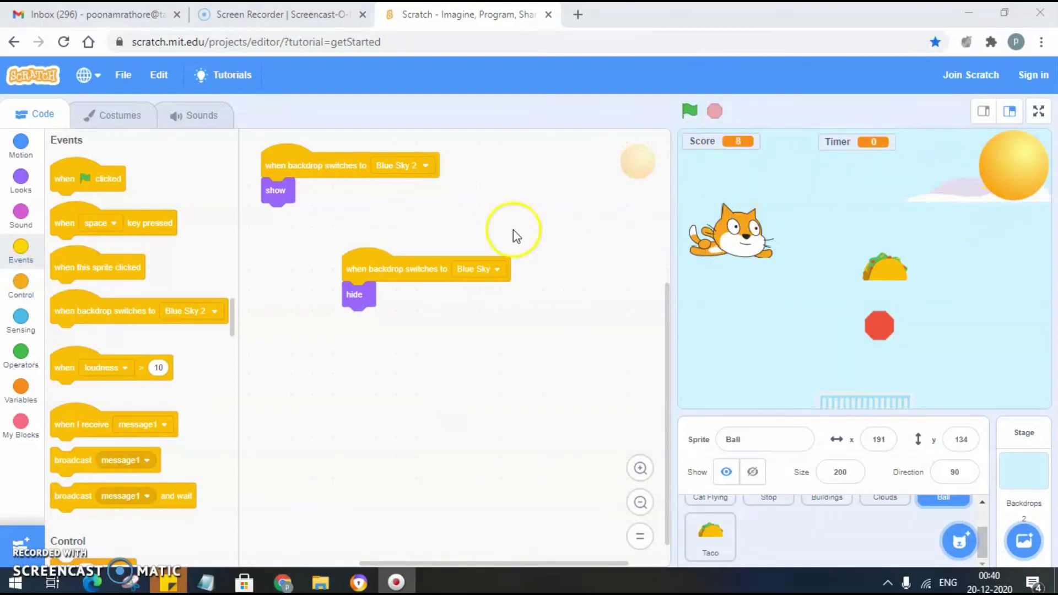
{"action": "mouse_move", "coordinate": [21, 295]}
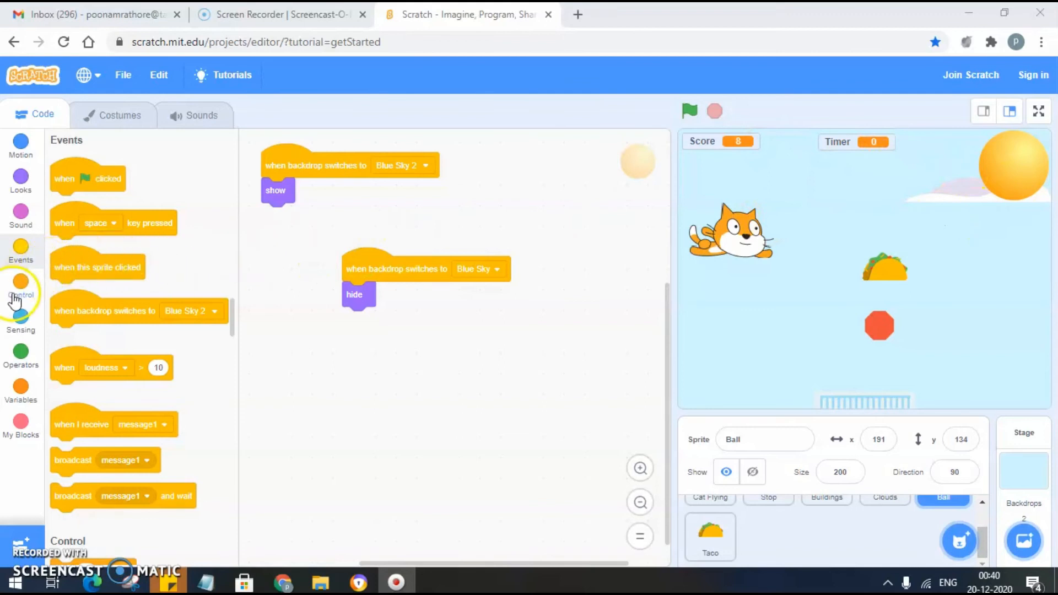
{"action": "mouse_move", "coordinate": [22, 249]}
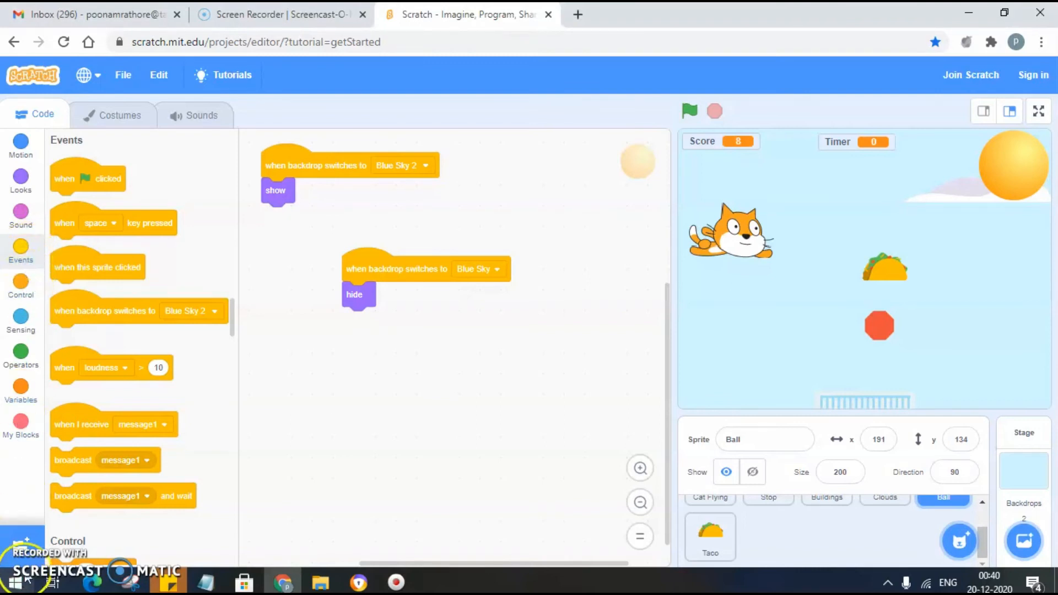
- Add a green-flag script with a forever loop testing if Score > 5
{"action": "left_click_drag", "start_coordinate": [87, 178], "coordinate": [421, 358]}
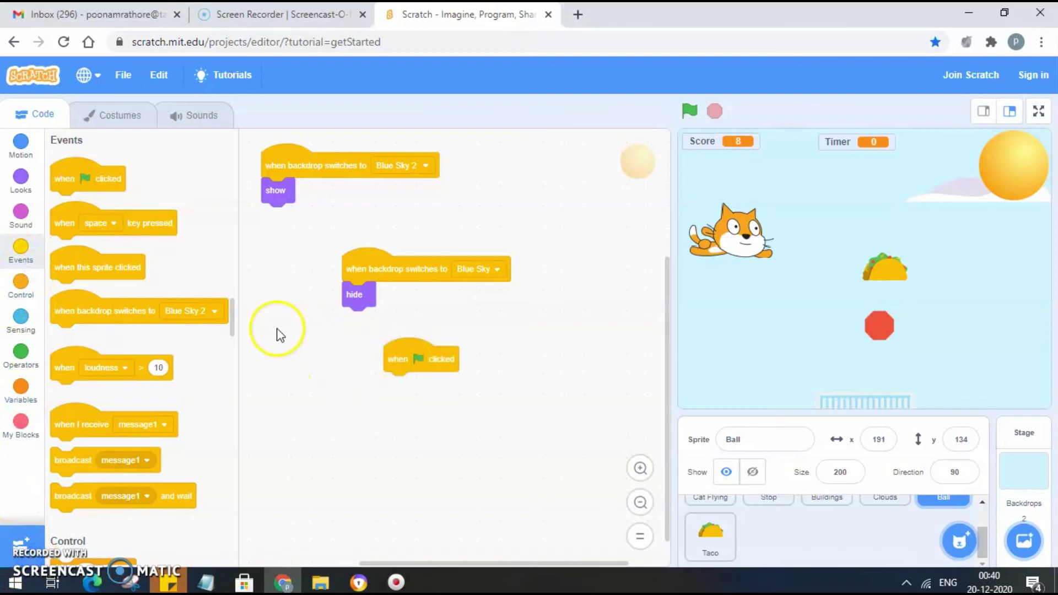
{"action": "left_click", "coordinate": [21, 283]}
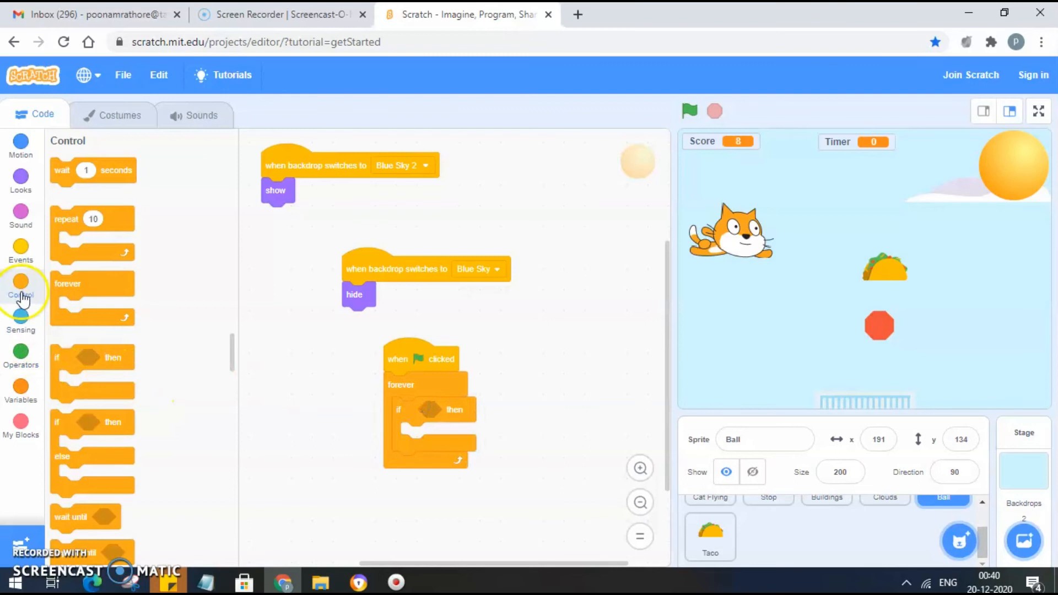
{"action": "left_click", "coordinate": [21, 364]}
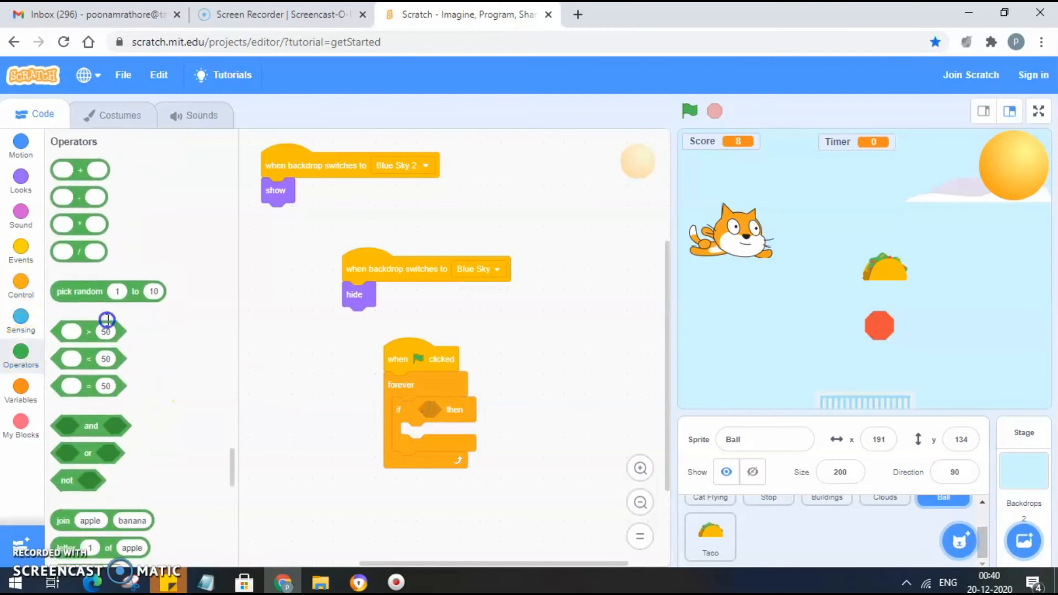
{"action": "left_click_drag", "start_coordinate": [107, 331], "coordinate": [450, 409]}
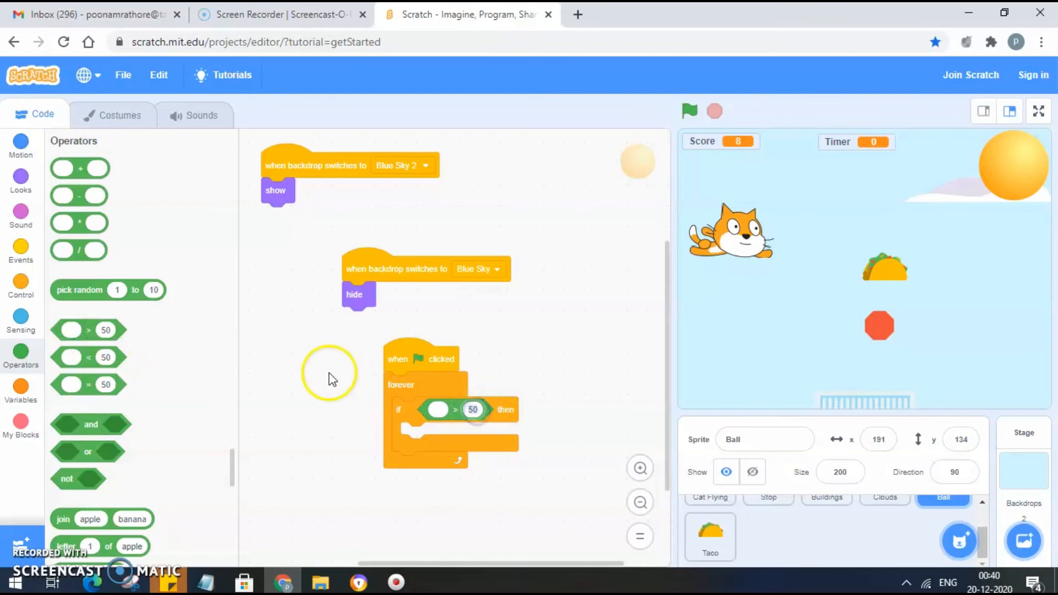
{"action": "type", "text": "5"}
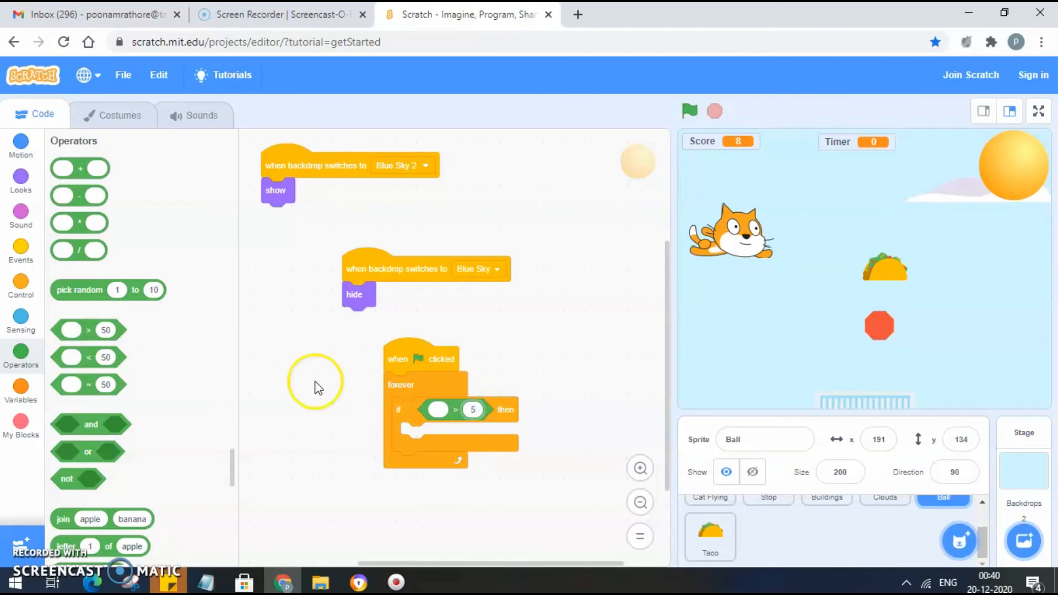
{"action": "left_click", "coordinate": [21, 388]}
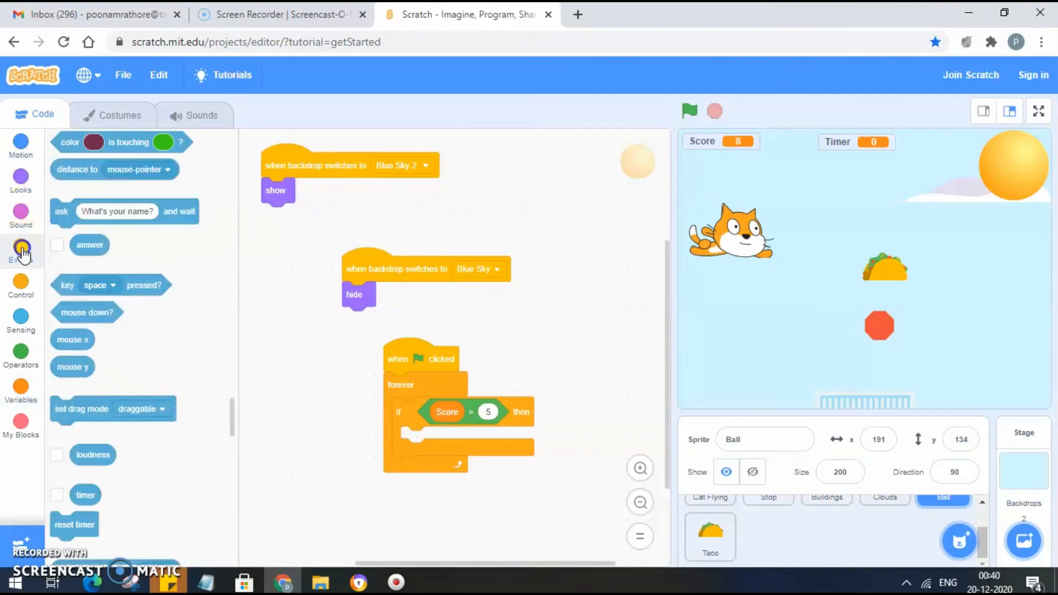
- Add backdrop switches: start on Blue Sky 2, switch to Blue Sky inside the if
{"action": "left_click", "coordinate": [21, 181]}
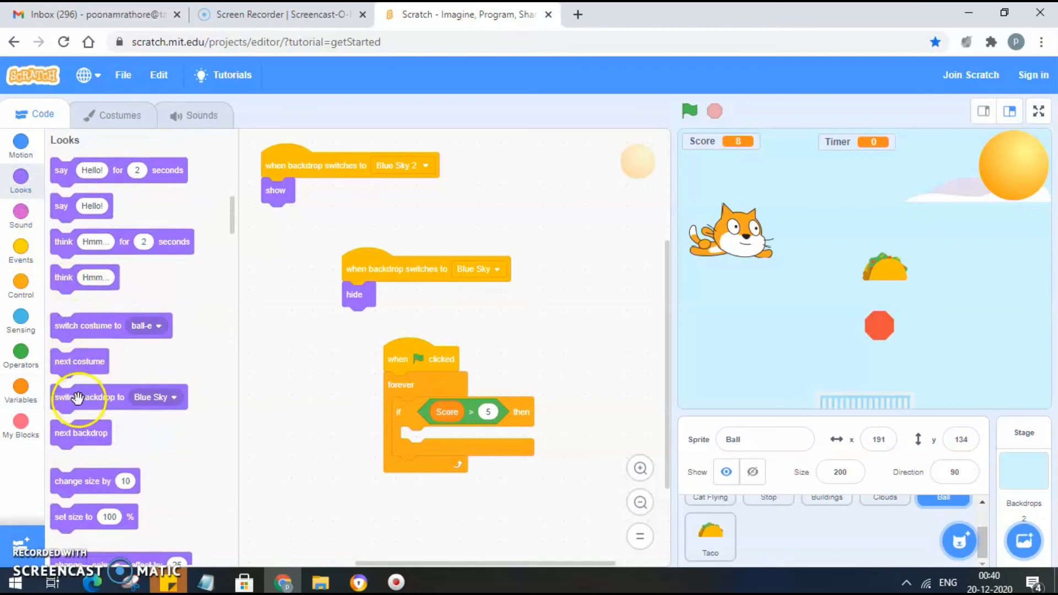
{"action": "left_click_drag", "start_coordinate": [90, 396], "coordinate": [454, 465]}
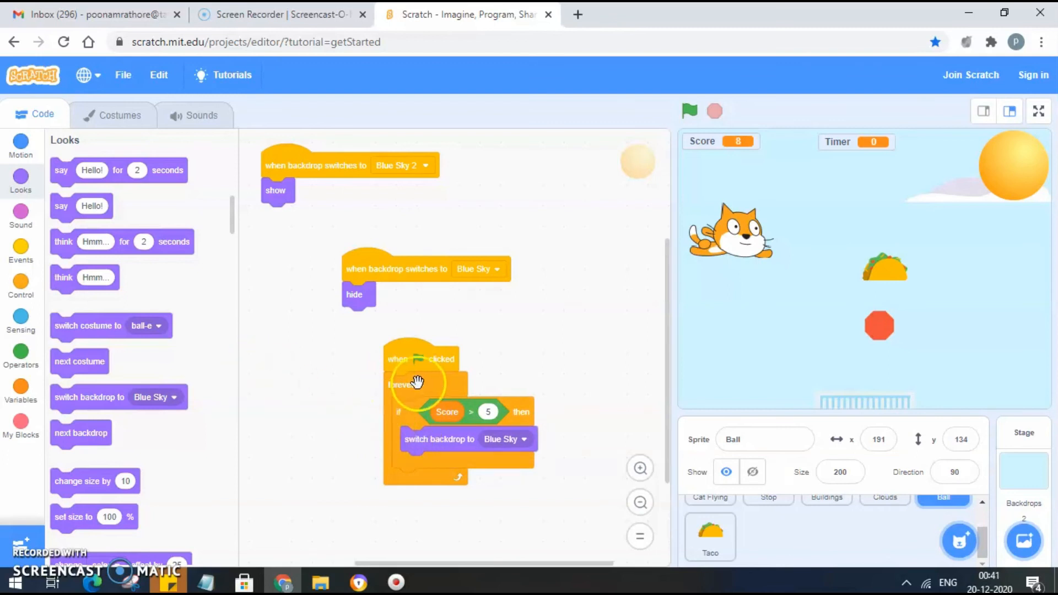
{"action": "mouse_move", "coordinate": [102, 325]}
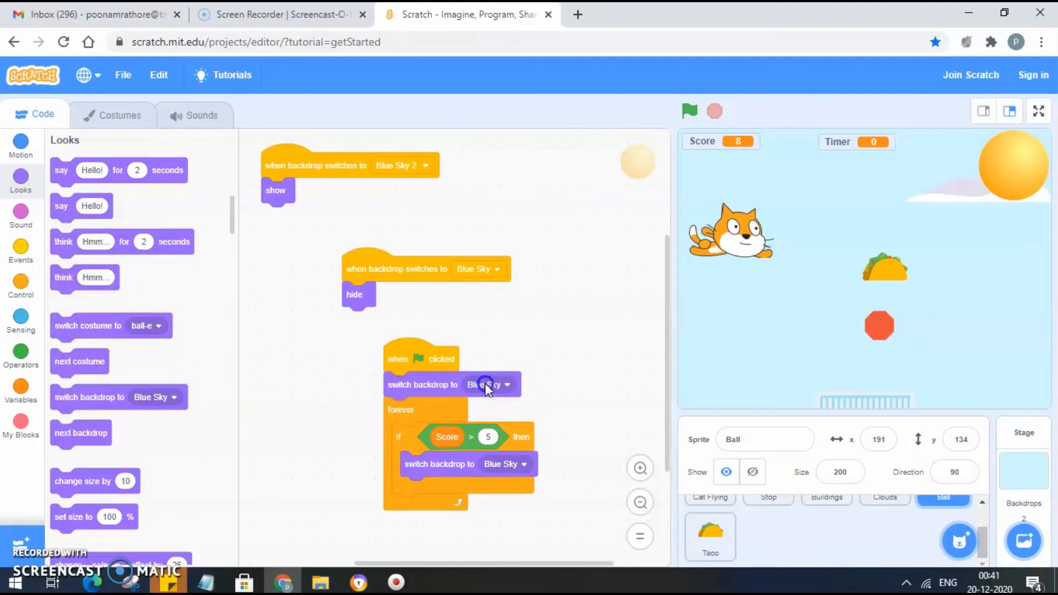
{"action": "left_click", "coordinate": [488, 384]}
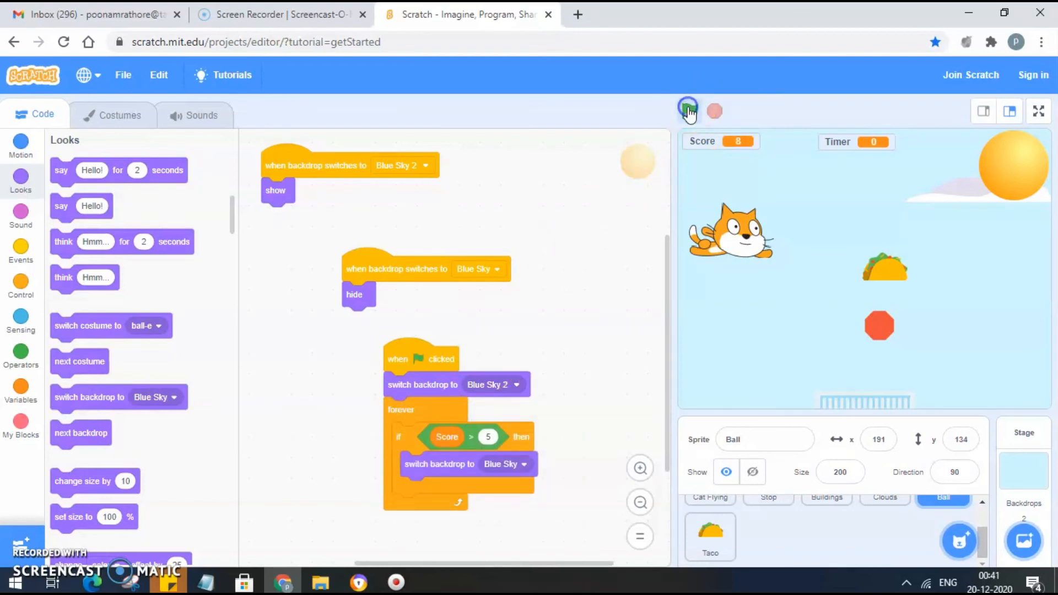
- Run the game and play until Score passes 5 and the backdrop switches
{"action": "left_click", "coordinate": [689, 110]}
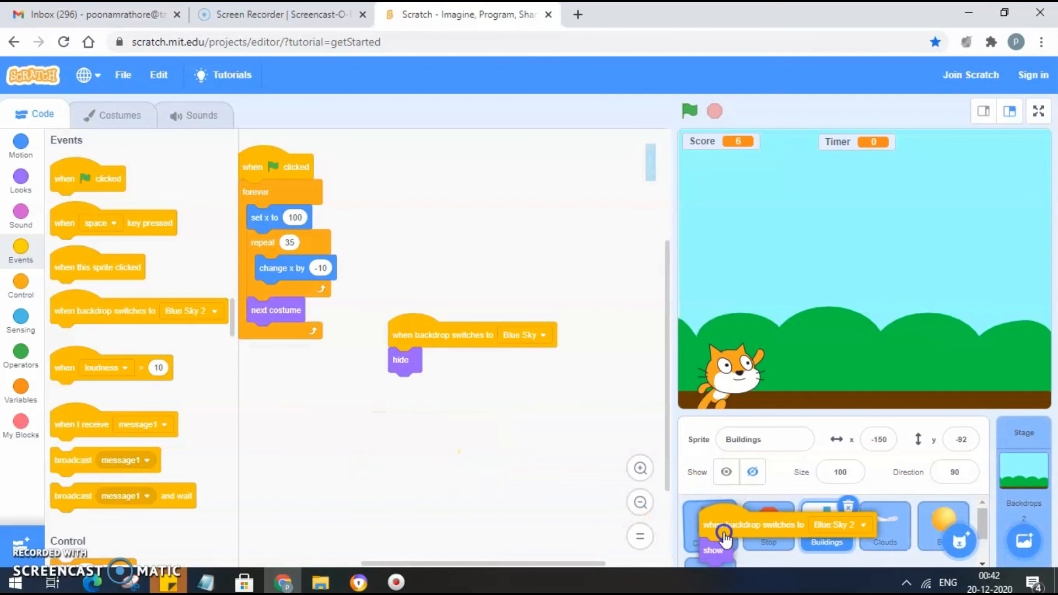
- Pull Cat Flying's copied hide script apart from its show script, then select the Stage
{"action": "left_click", "coordinate": [709, 530]}
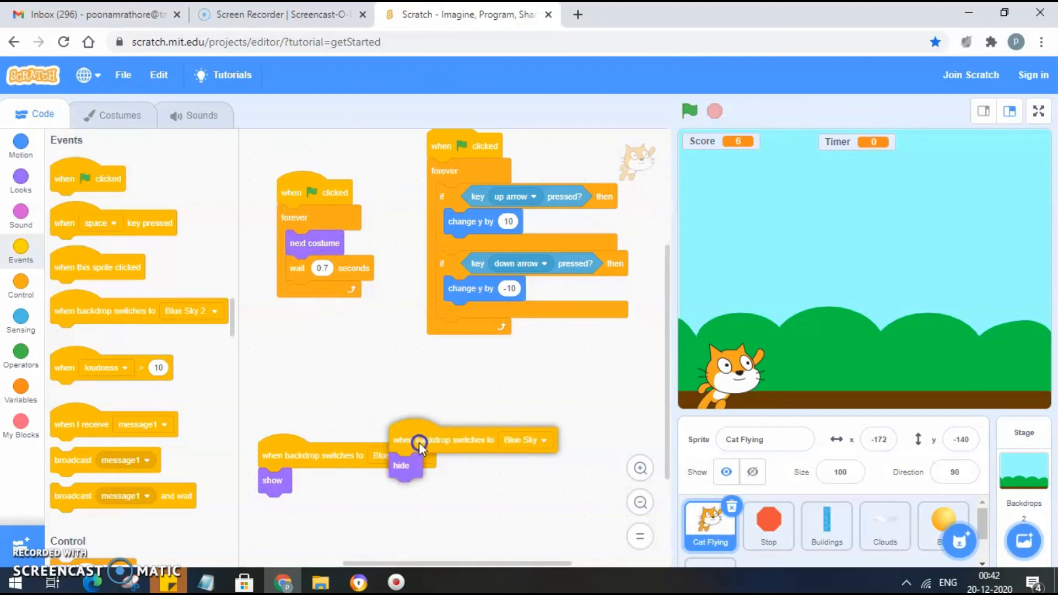
{"action": "left_click_drag", "start_coordinate": [418, 439], "coordinate": [505, 408]}
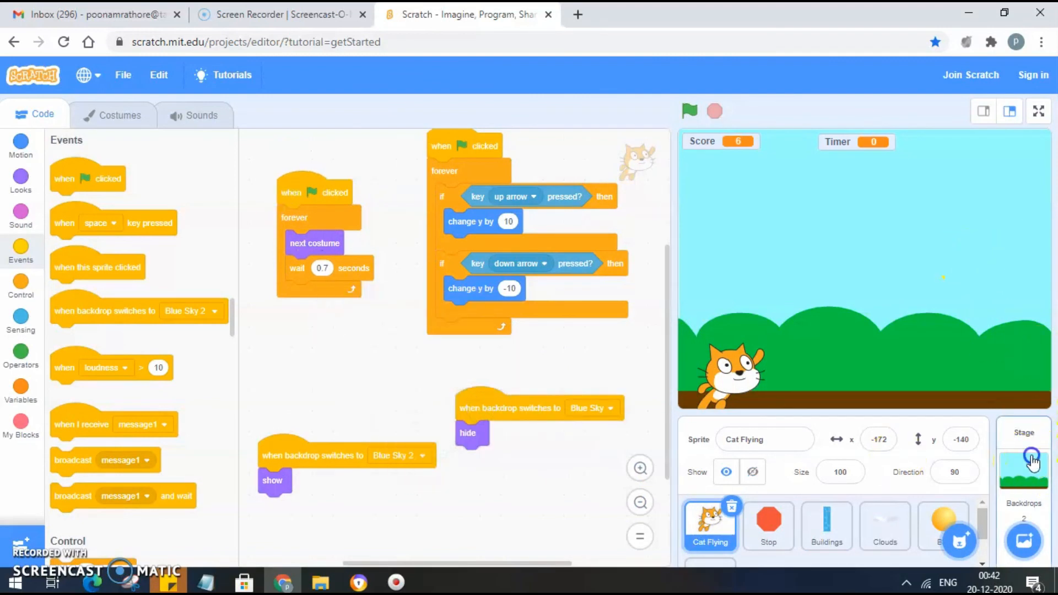
{"action": "left_click", "coordinate": [1023, 469]}
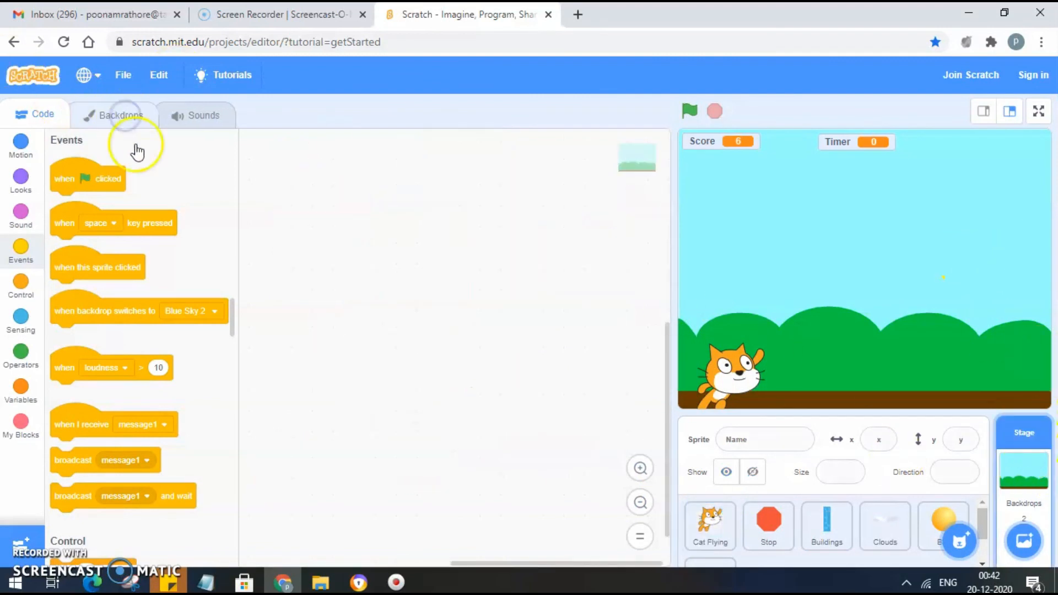
- Type 'You Won!!!' on the Blue Sky backdrop, then enlarge and reposition it
{"action": "left_click", "coordinate": [120, 115]}
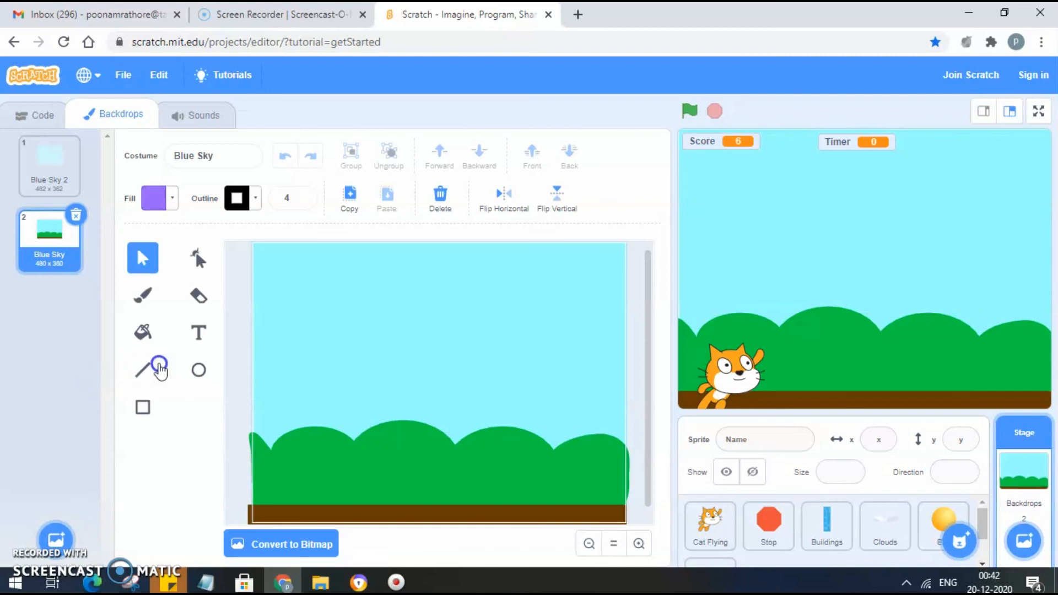
{"action": "left_click", "coordinate": [198, 333]}
{"action": "type", "text": "Y"}
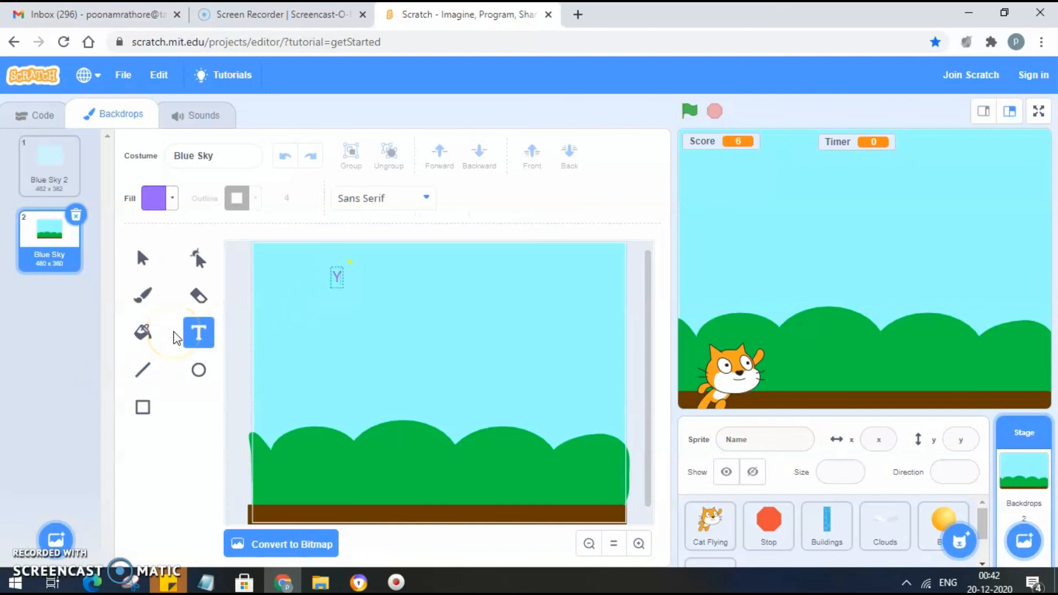
{"action": "type", "text": "ou E"}
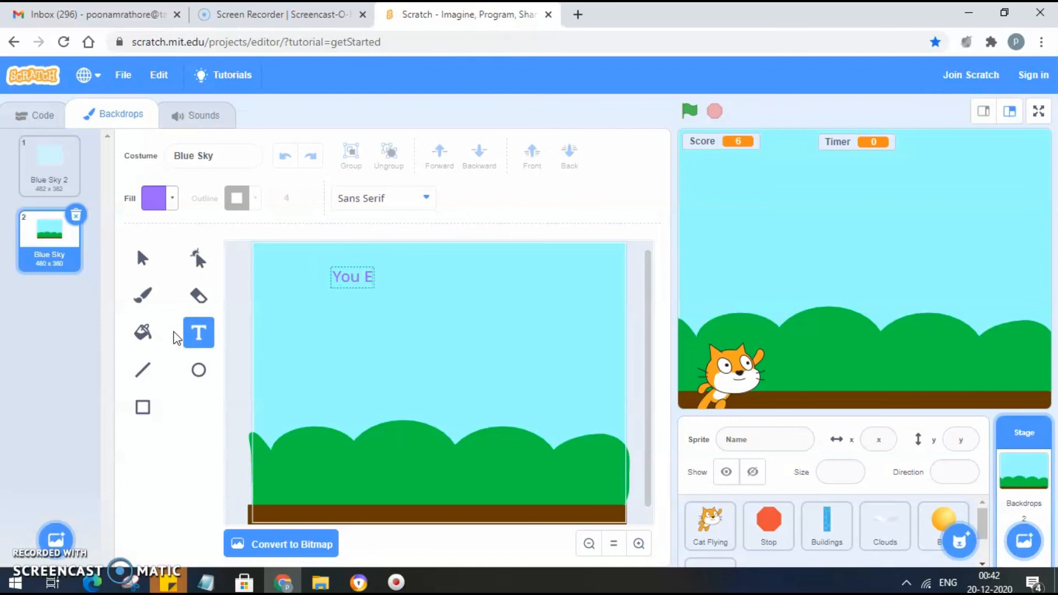
{"action": "type", "text": "Won"}
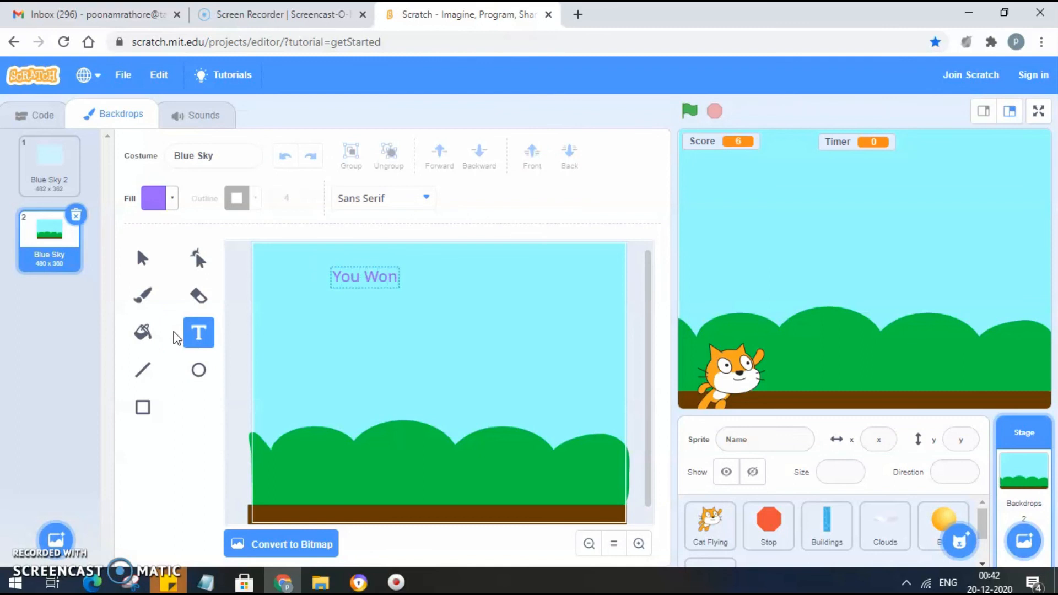
{"action": "type", "text": "!!!"}
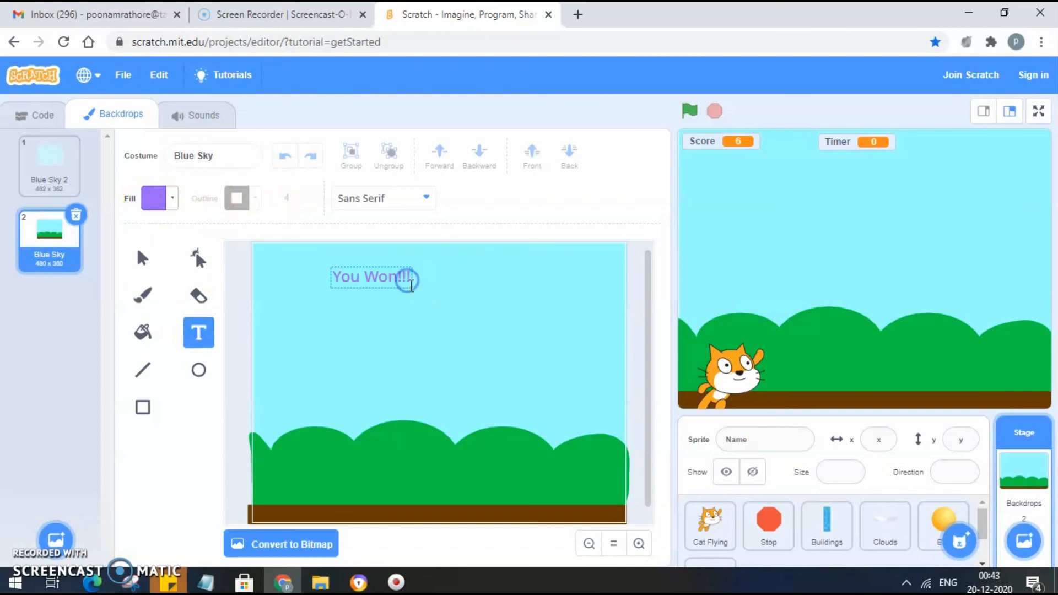
{"action": "left_click_drag", "start_coordinate": [414, 287], "coordinate": [468, 331]}
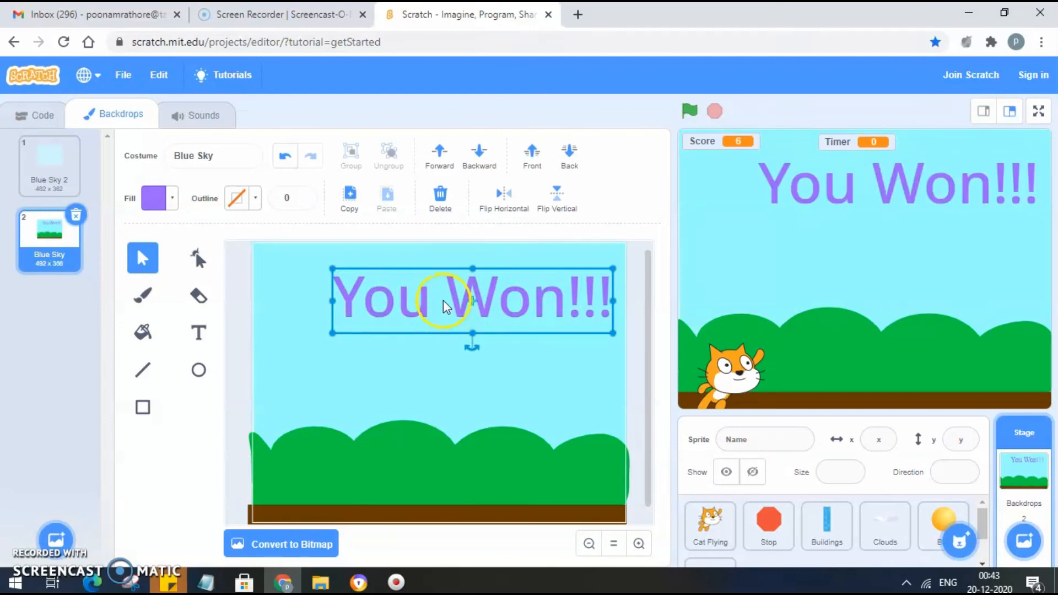
{"action": "left_click_drag", "start_coordinate": [445, 300], "coordinate": [429, 334]}
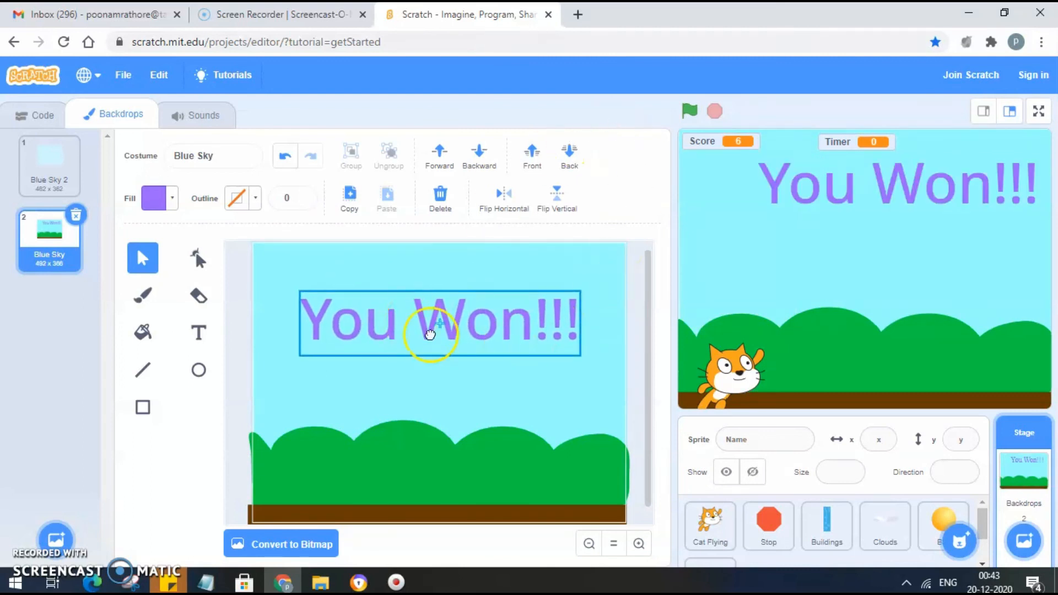